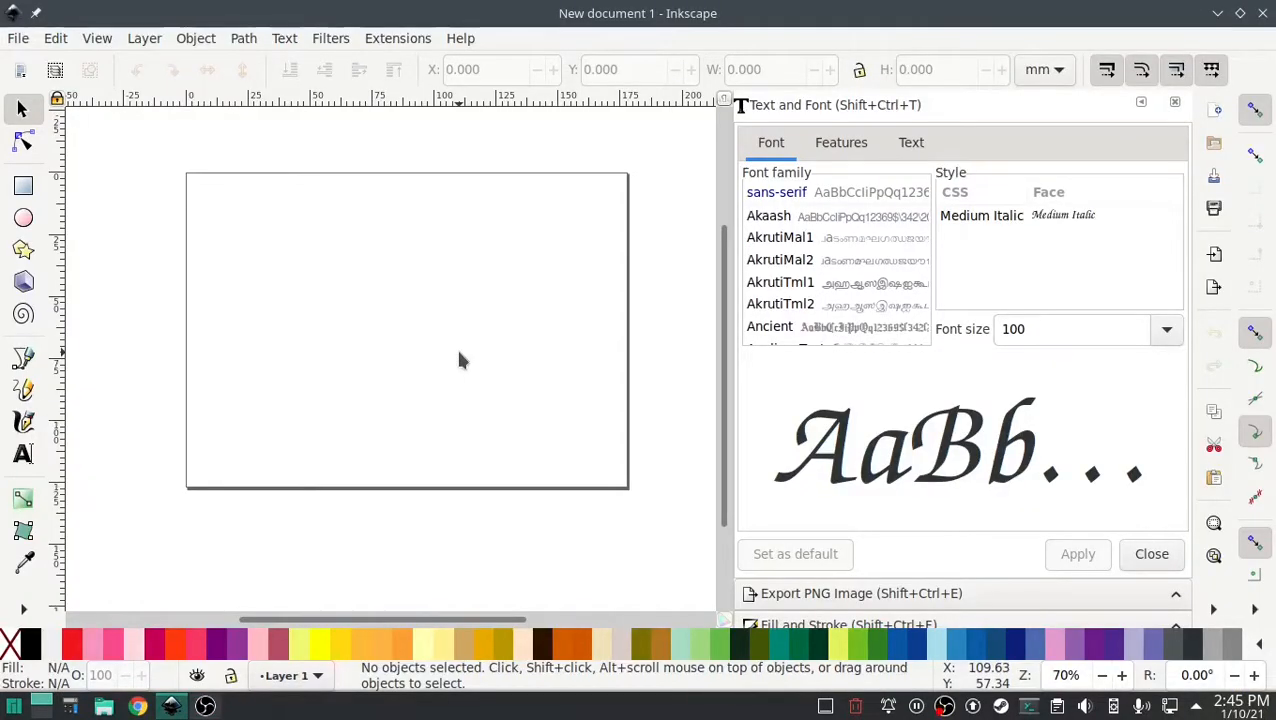
pyautogui.moveTo(450, 355)
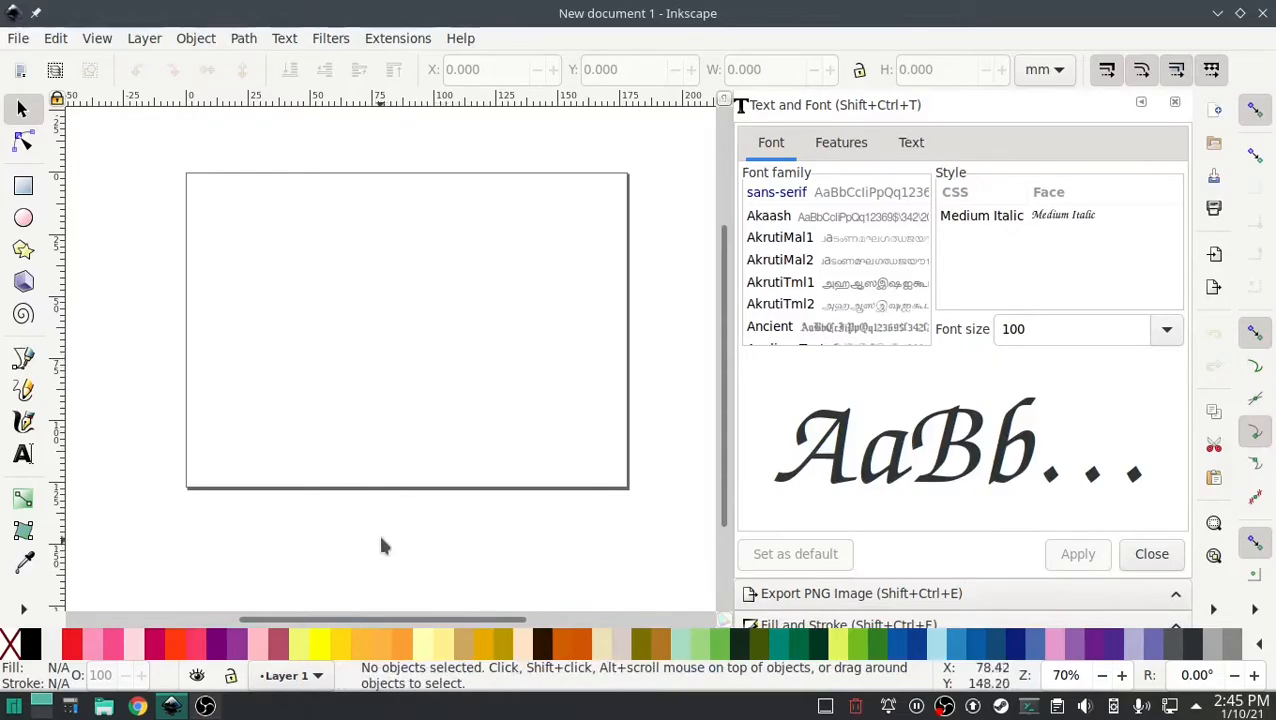
pyautogui.moveTo(383, 523)
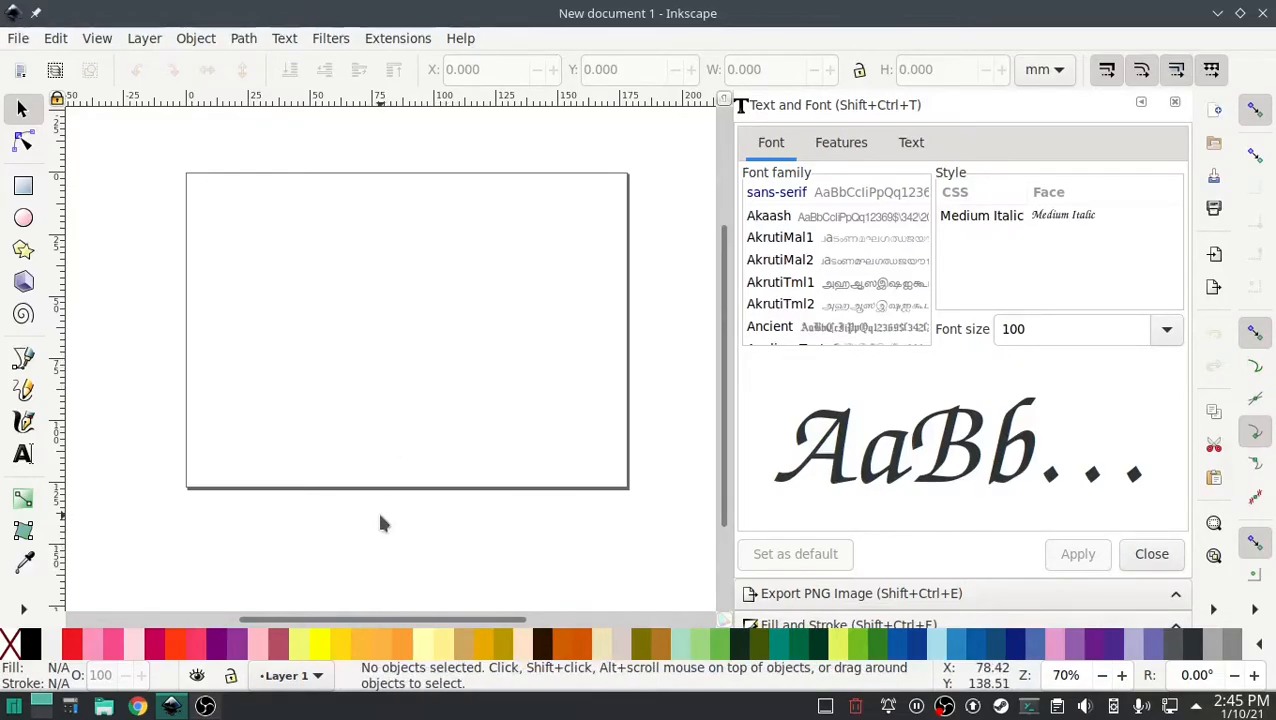
pyautogui.moveTo(378, 544)
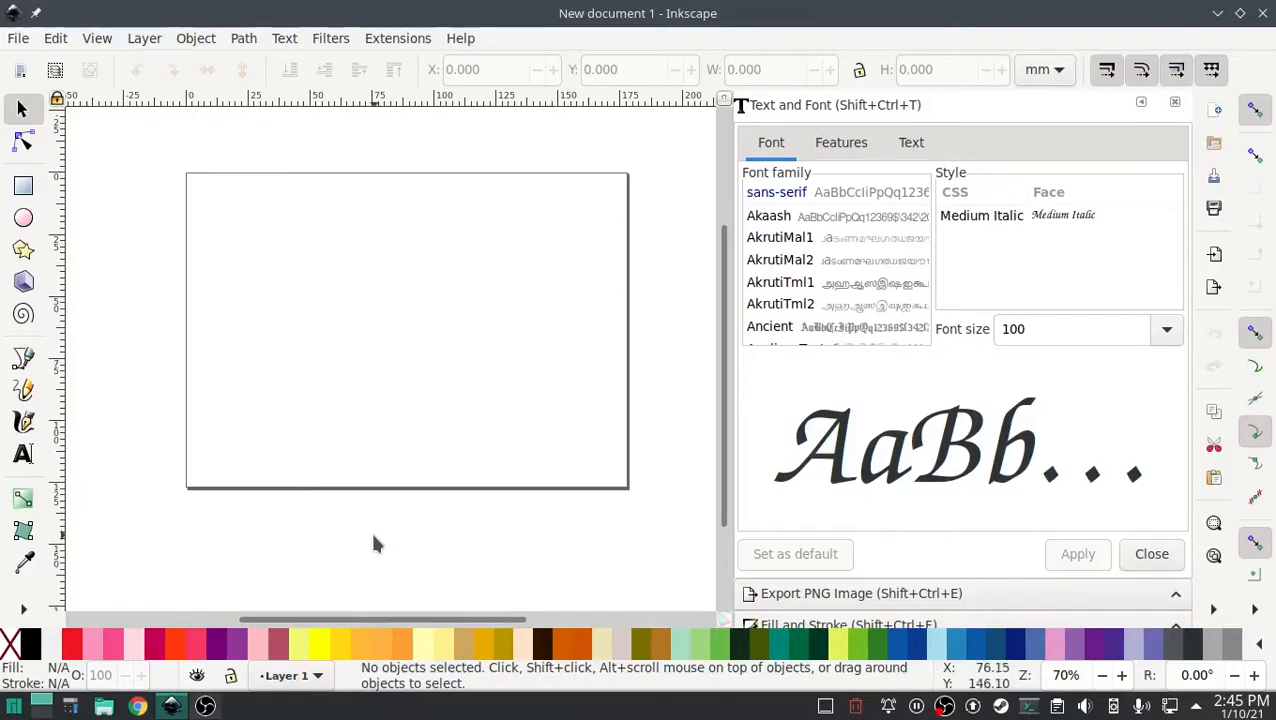
pyautogui.moveTo(363, 522)
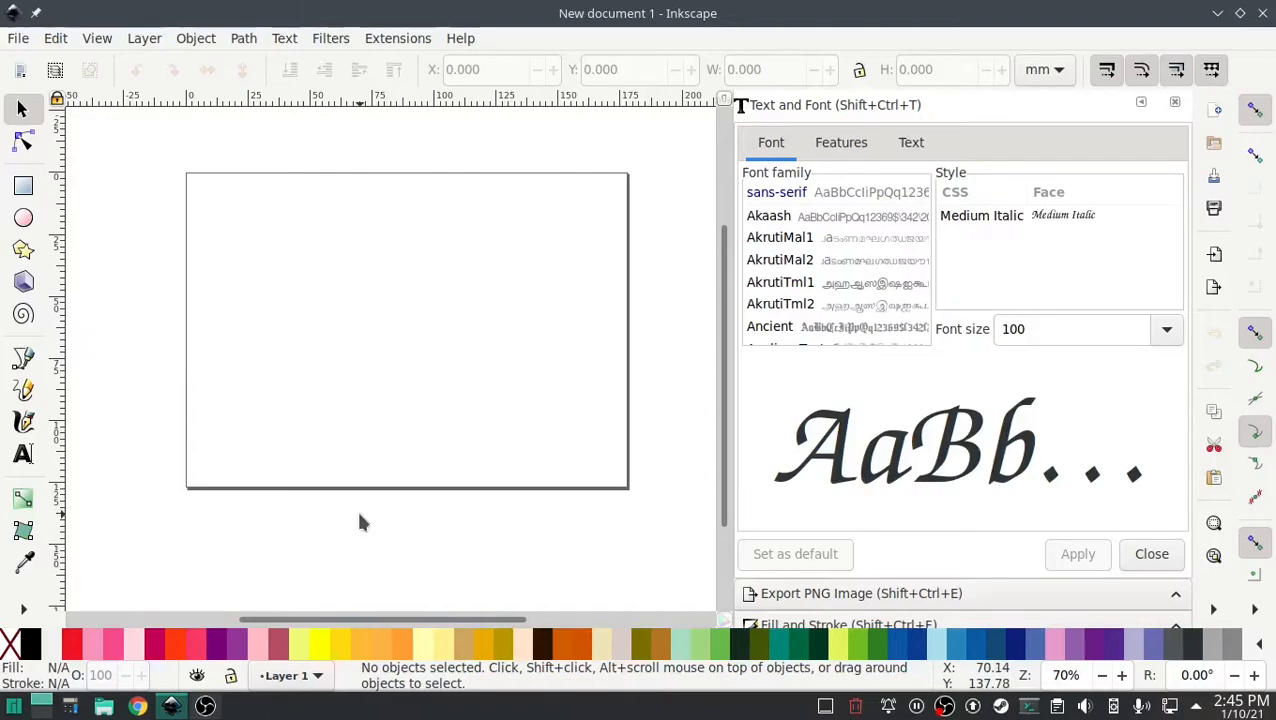
pyautogui.moveTo(368, 535)
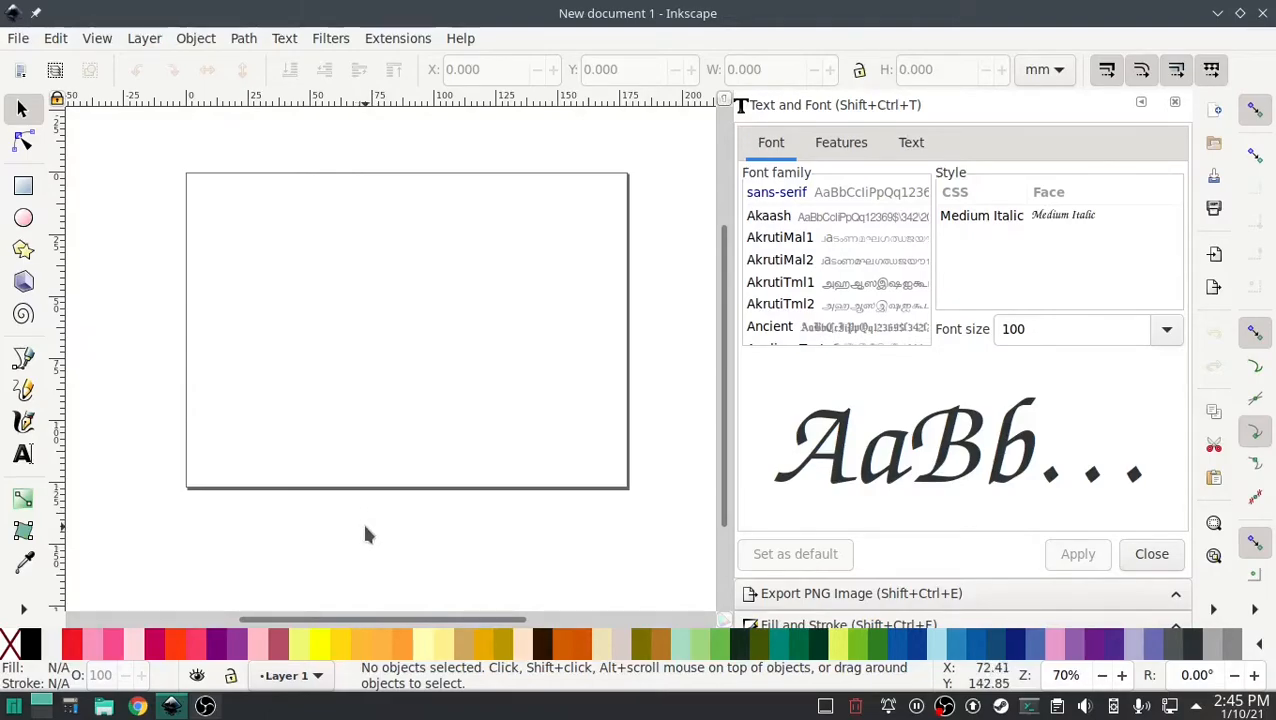
pyautogui.moveTo(343, 527)
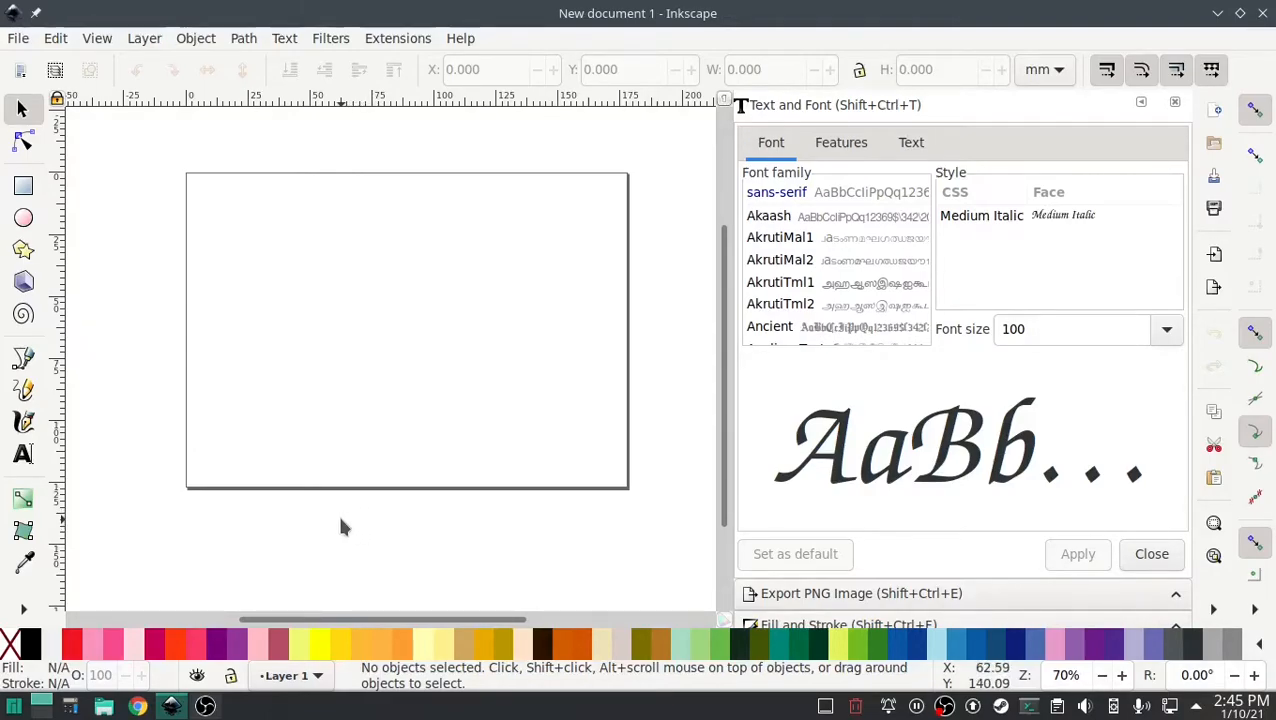
pyautogui.moveTo(340, 507)
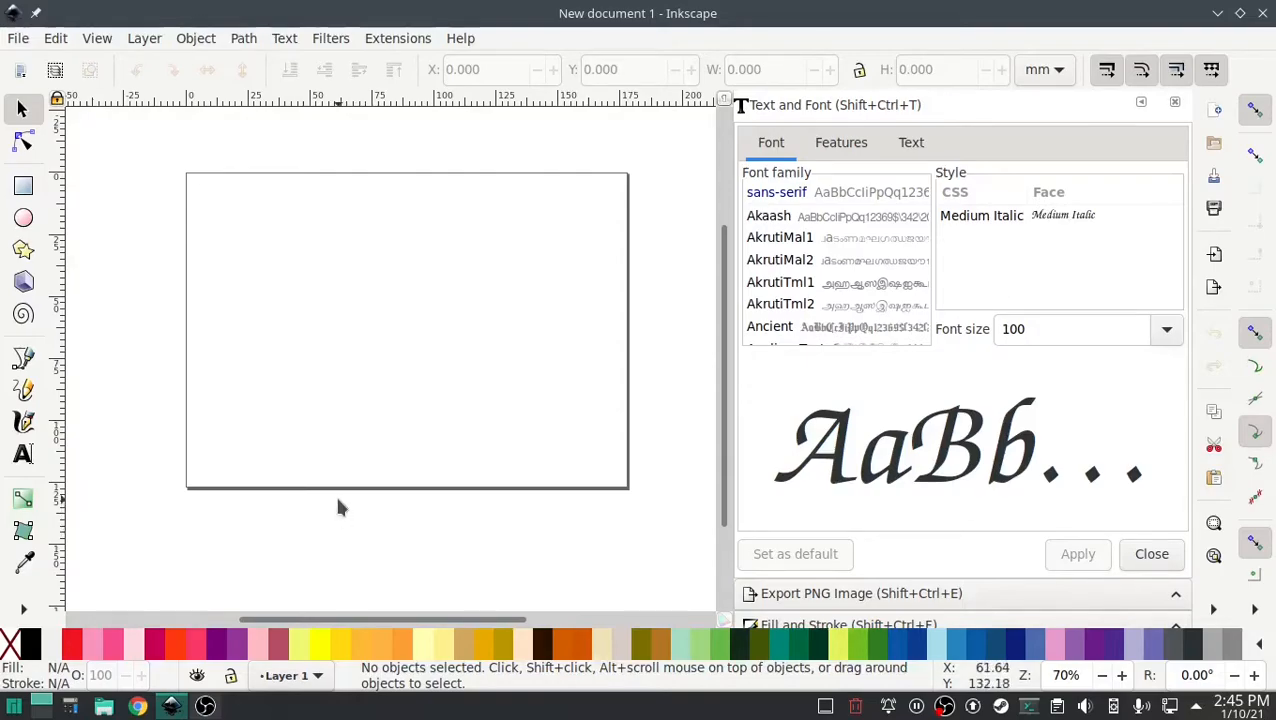
pyautogui.moveTo(75, 182)
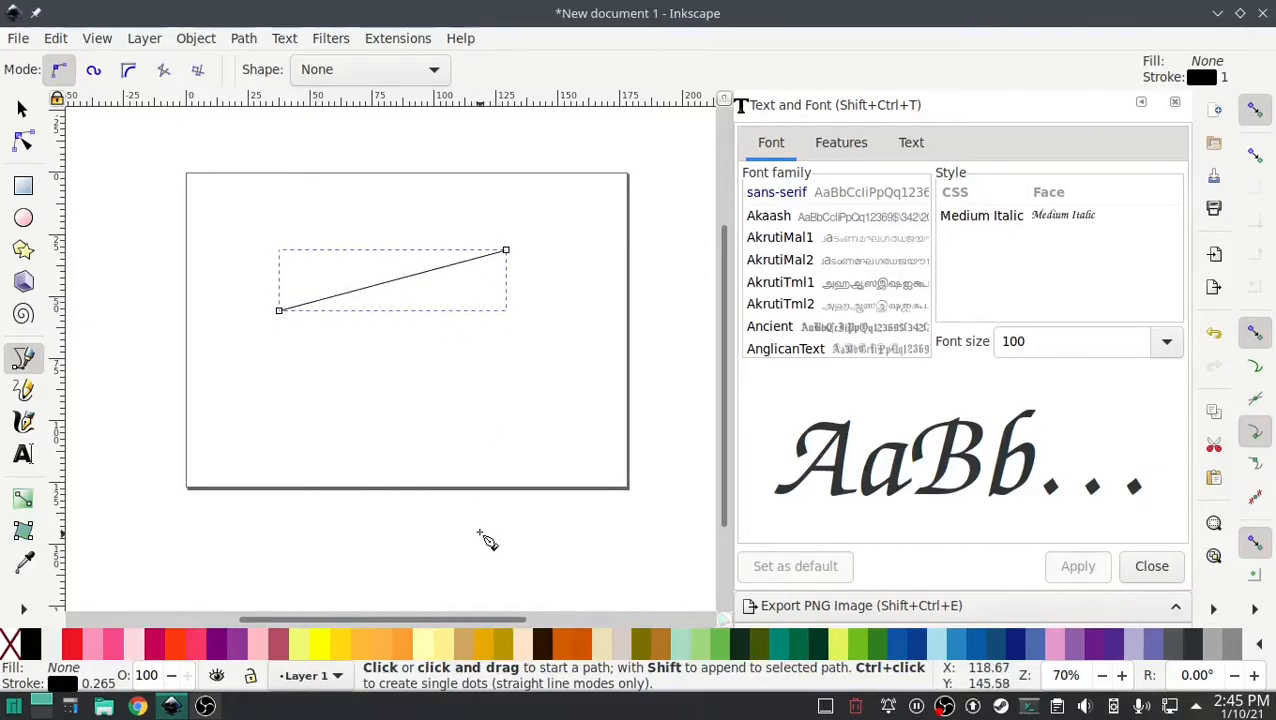
# - Duplicate the line below the first and combine both into one four-node path
pyautogui.click(22, 108)
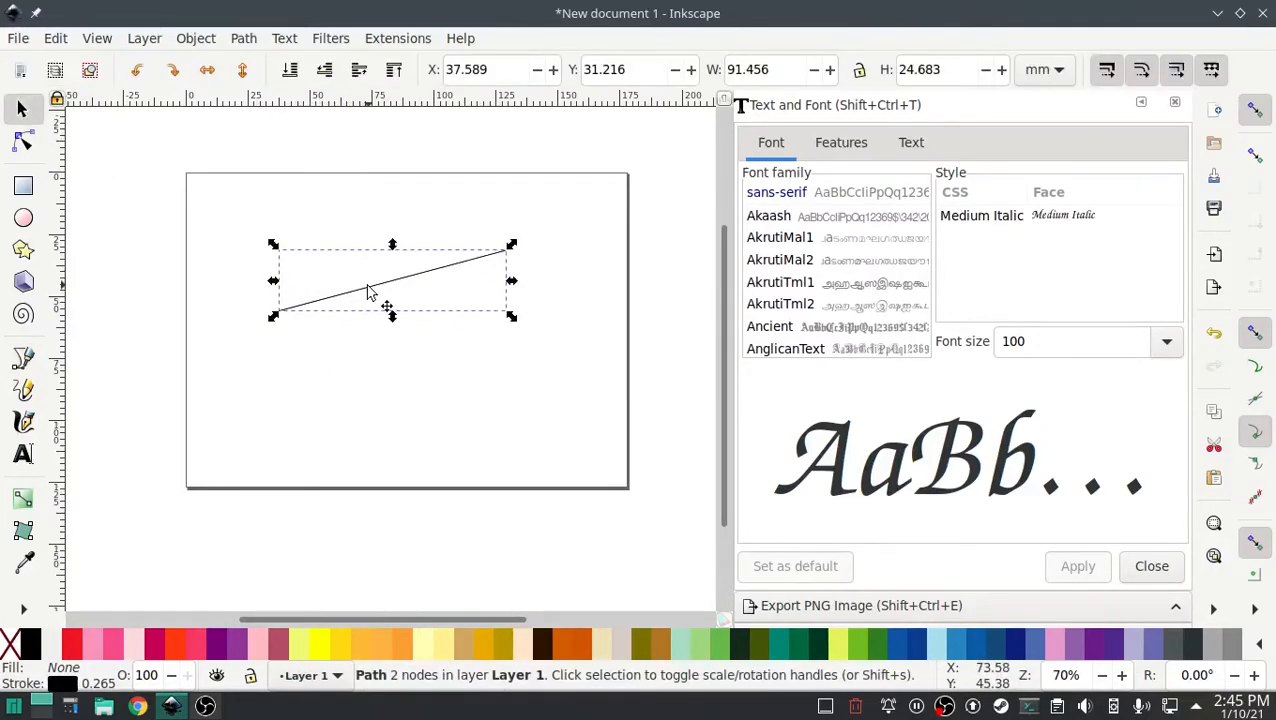
pyautogui.moveTo(390, 280); pyautogui.dragTo(398, 303)
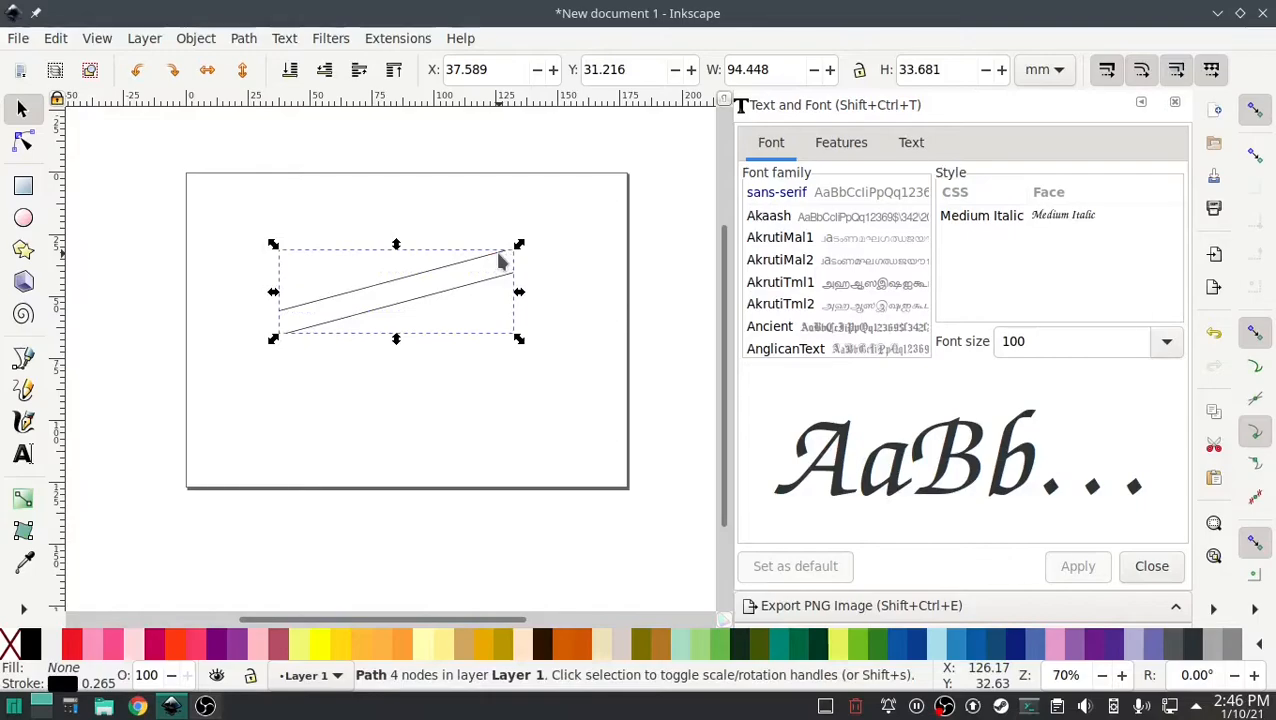
pyautogui.moveTo(355, 93)
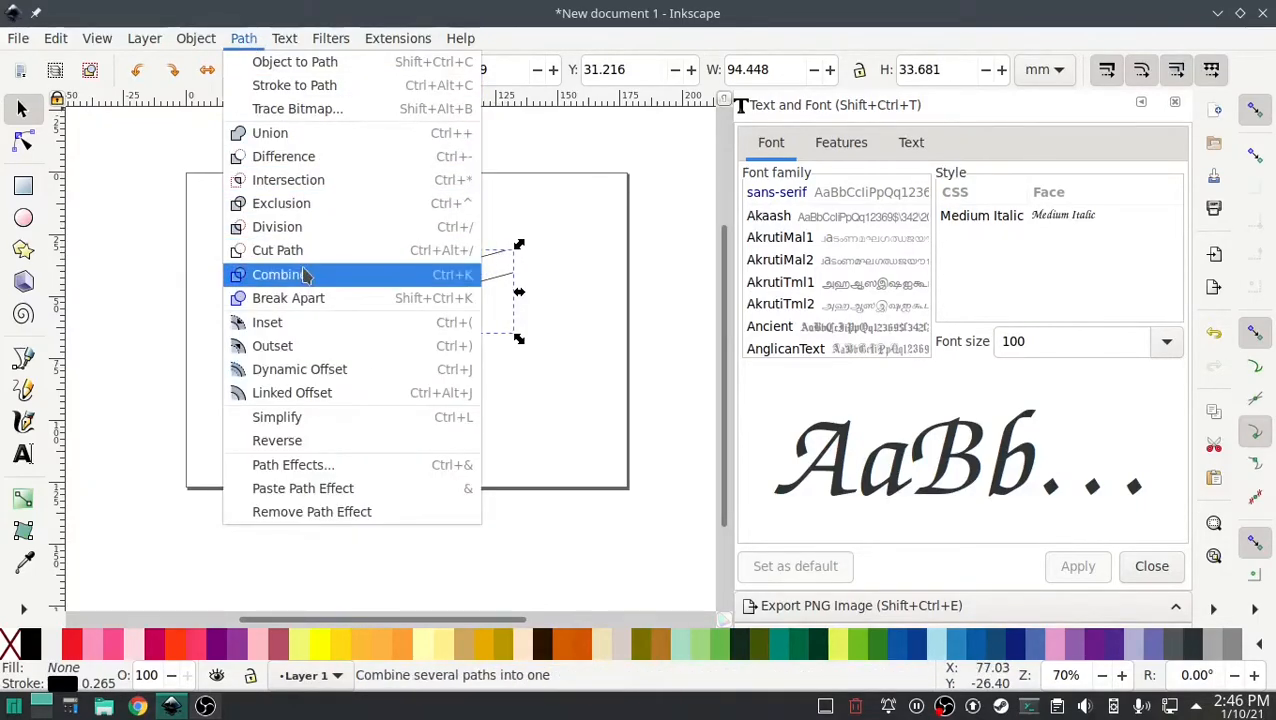
pyautogui.moveTo(435, 280)
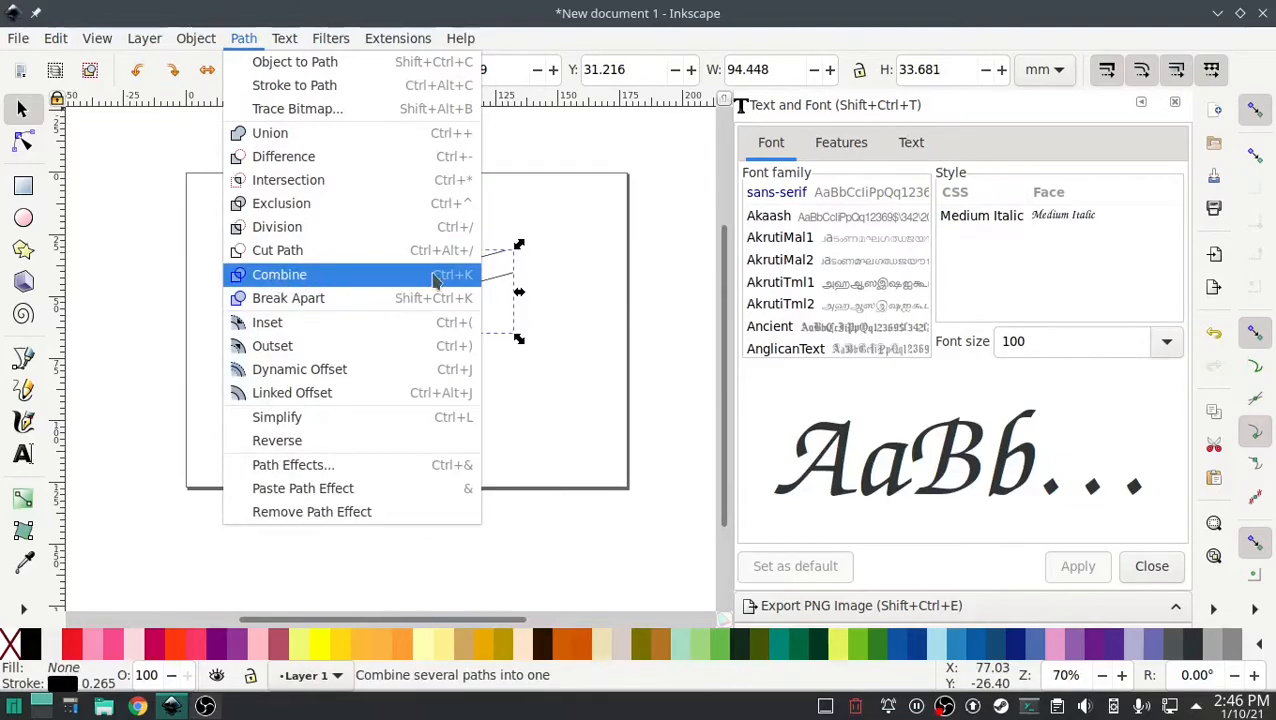
pyautogui.click(279, 274)
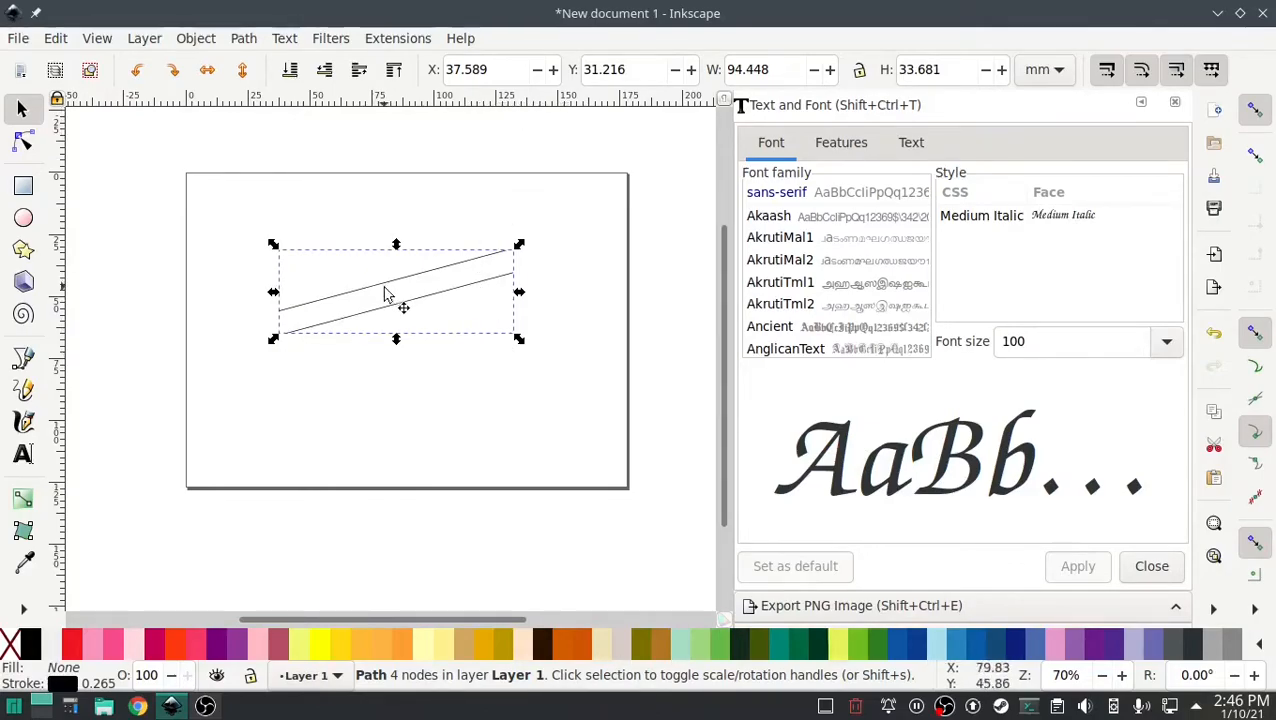
pyautogui.click(398, 38)
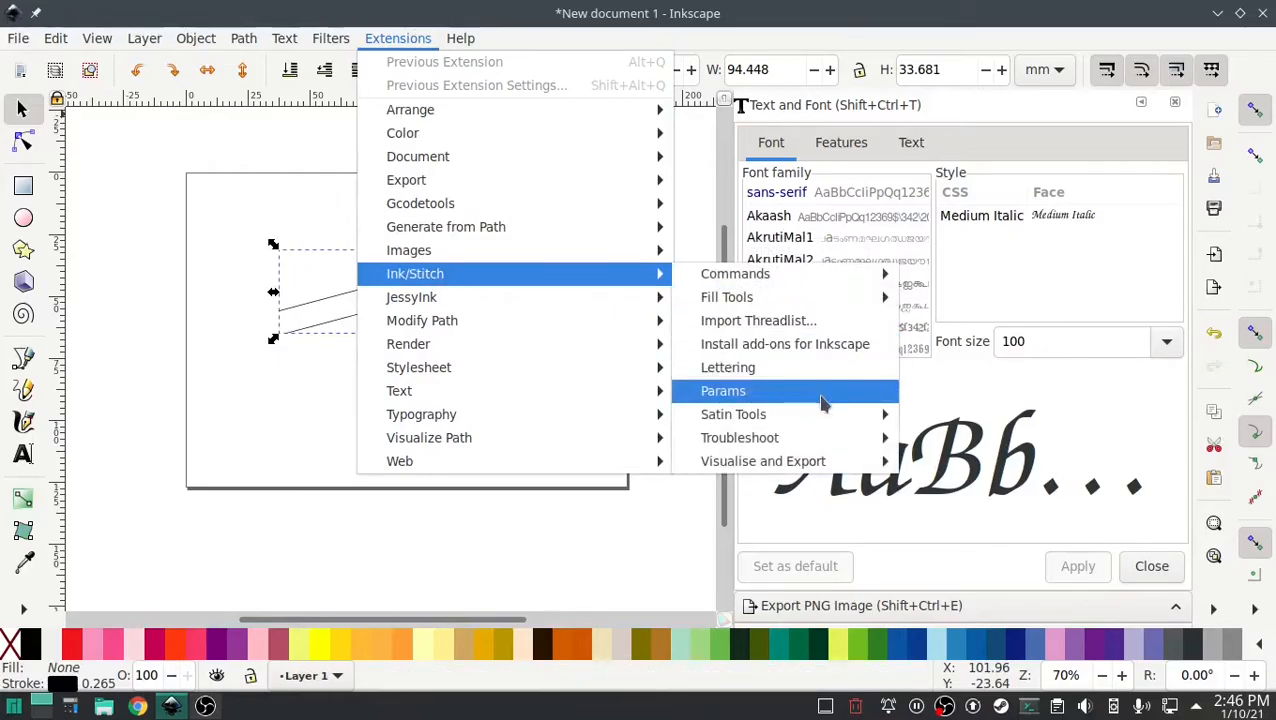
# - In Ink/Stitch Params, enable Custom satin column on the Satin Column tab for the path
pyautogui.click(723, 391)
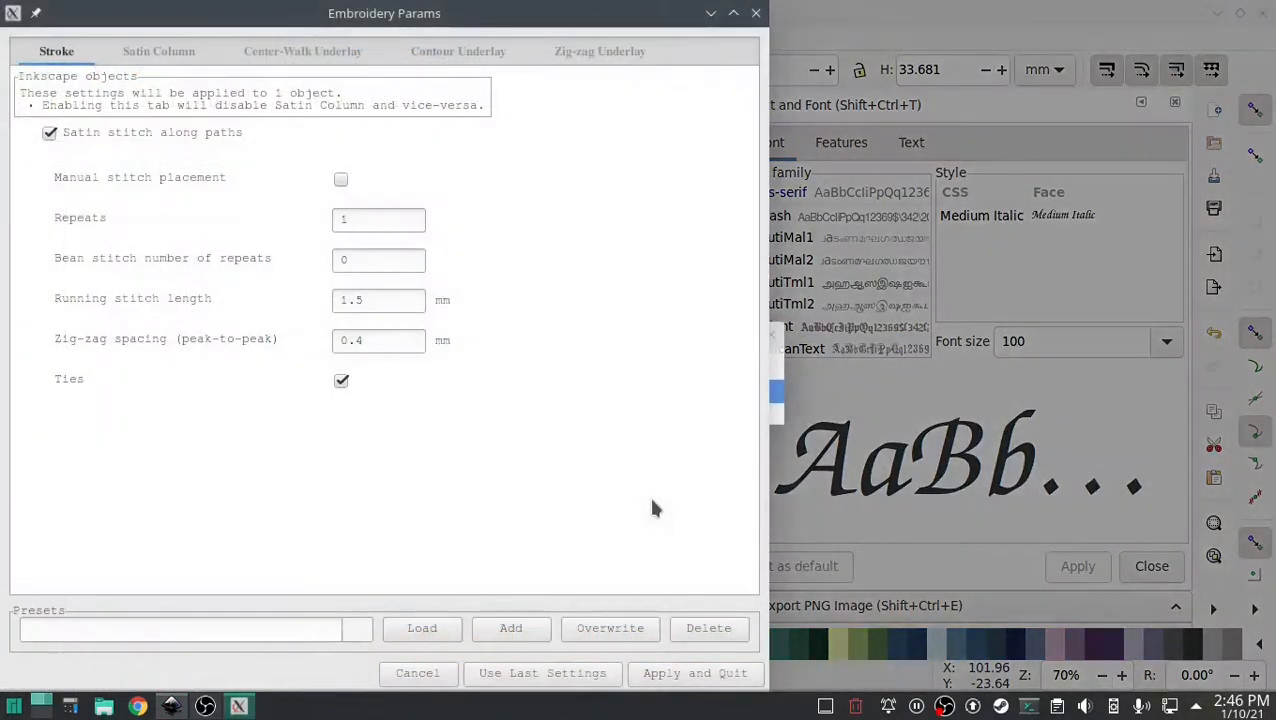
pyautogui.click(158, 51)
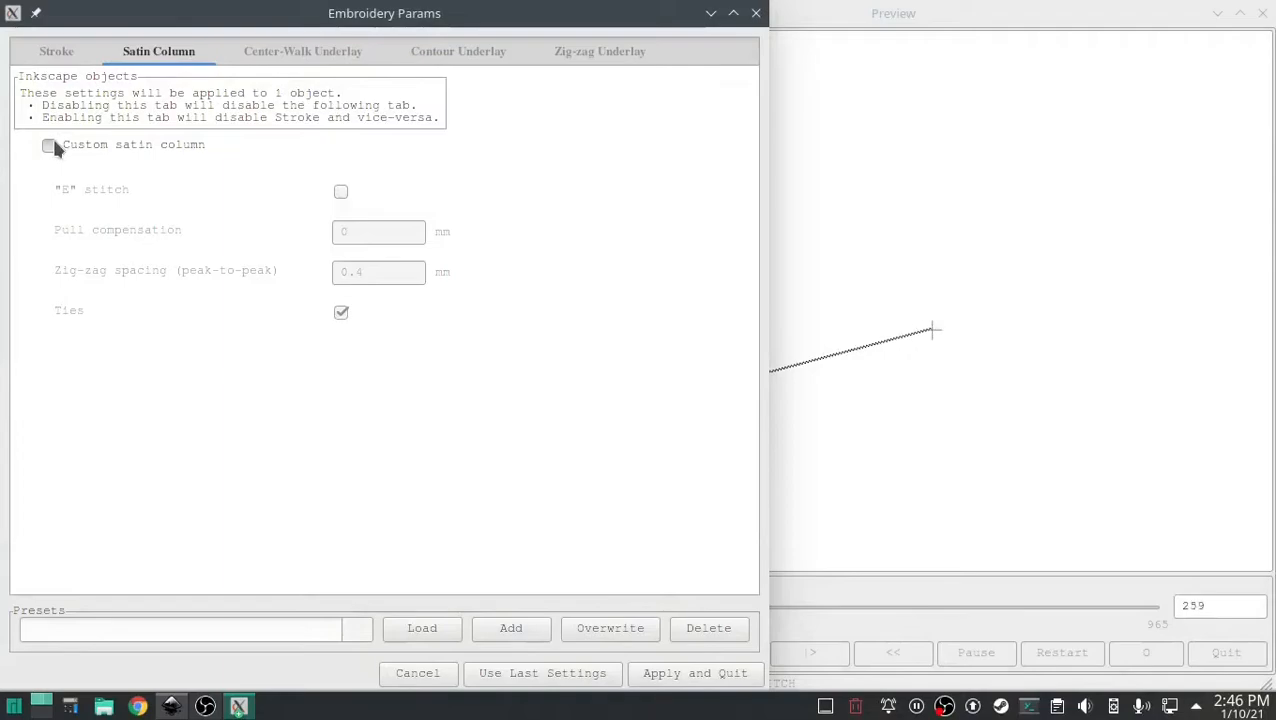
pyautogui.click(49, 144)
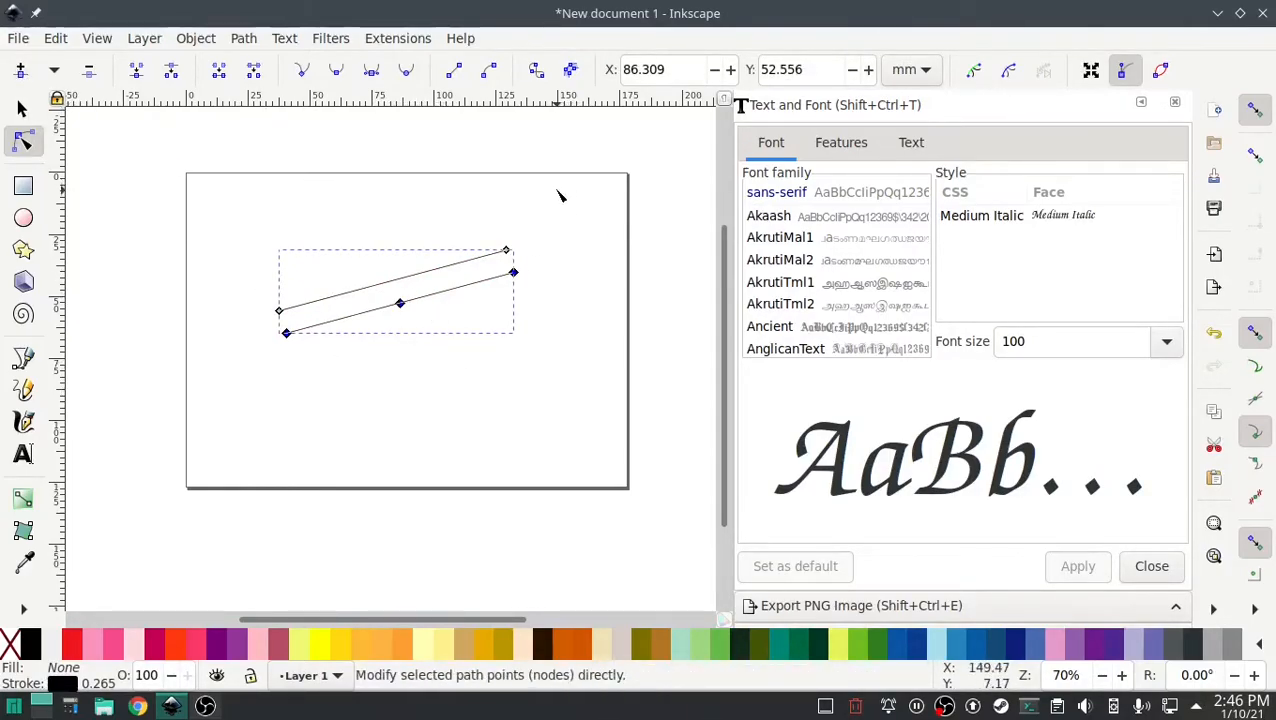
# - Run Ink/Stitch troubleshooting and dismiss its all-shapes-valid report
pyautogui.click(397, 38)
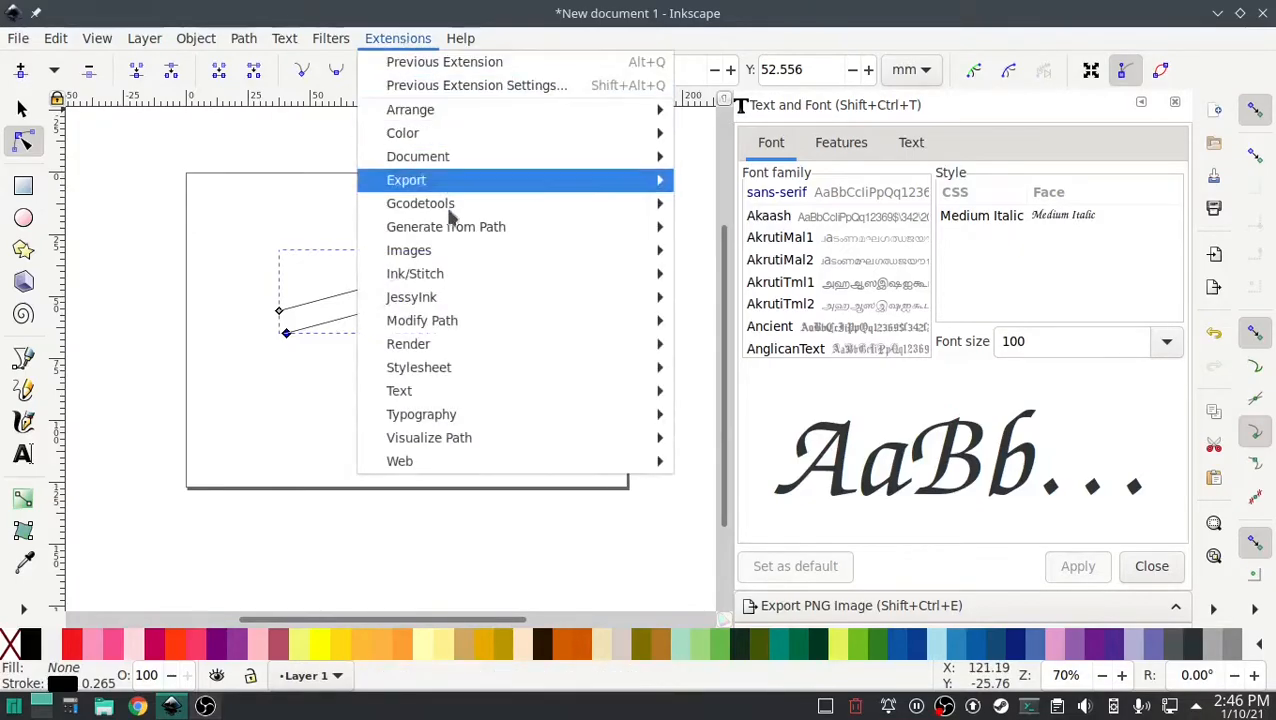
pyautogui.moveTo(414, 273)
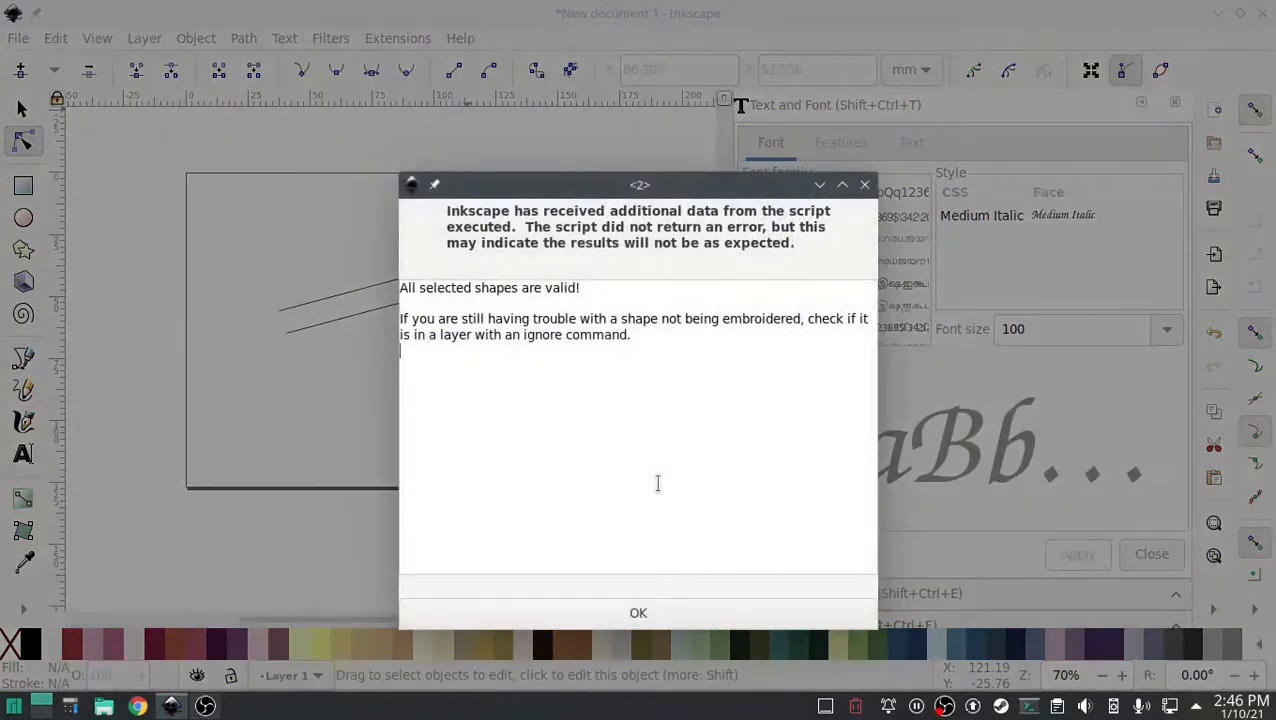
pyautogui.click(638, 613)
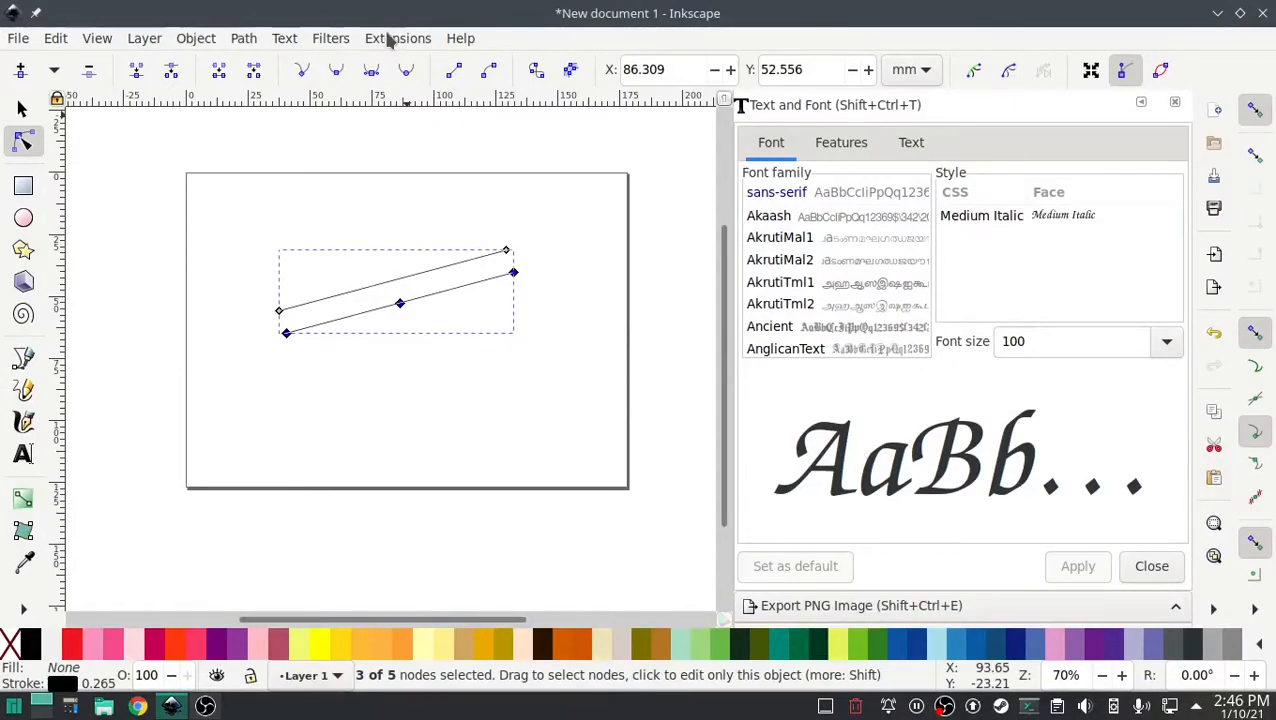
pyautogui.click(397, 38)
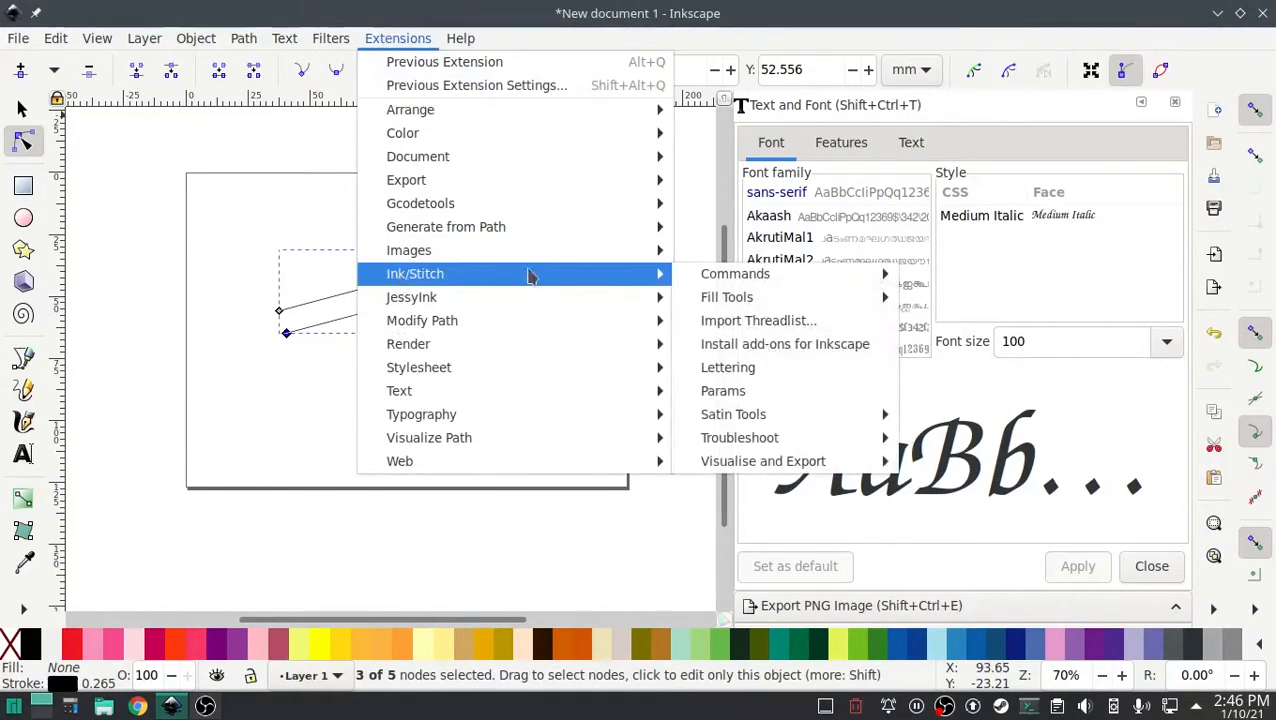
# - Reopen Params on the Satin Column tab and dismiss the unequal-rail-points error
pyautogui.click(723, 390)
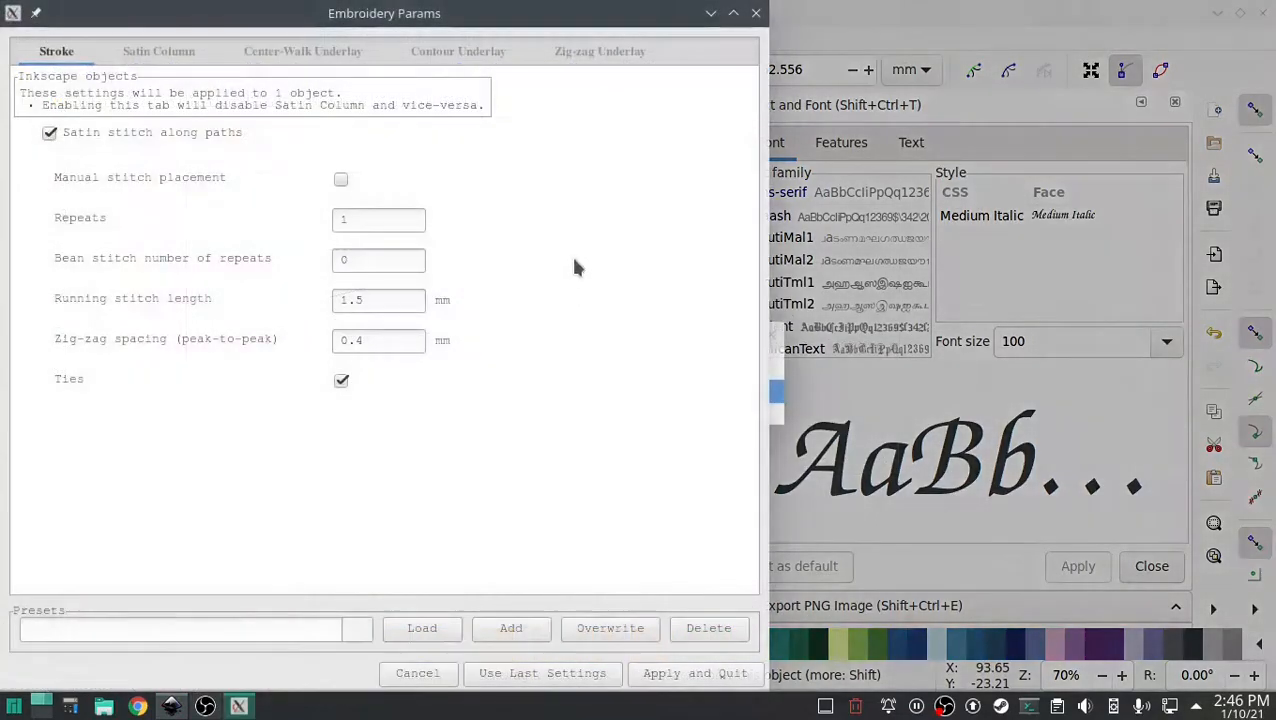
pyautogui.click(158, 51)
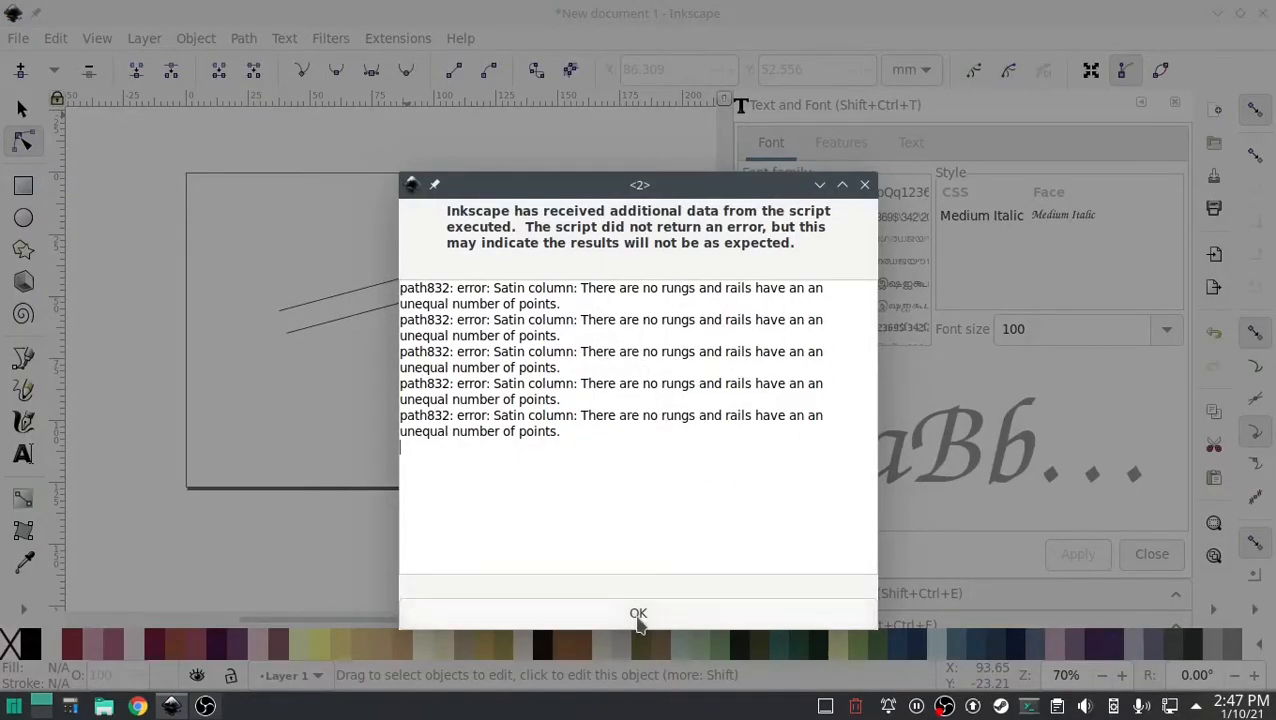
pyautogui.click(638, 613)
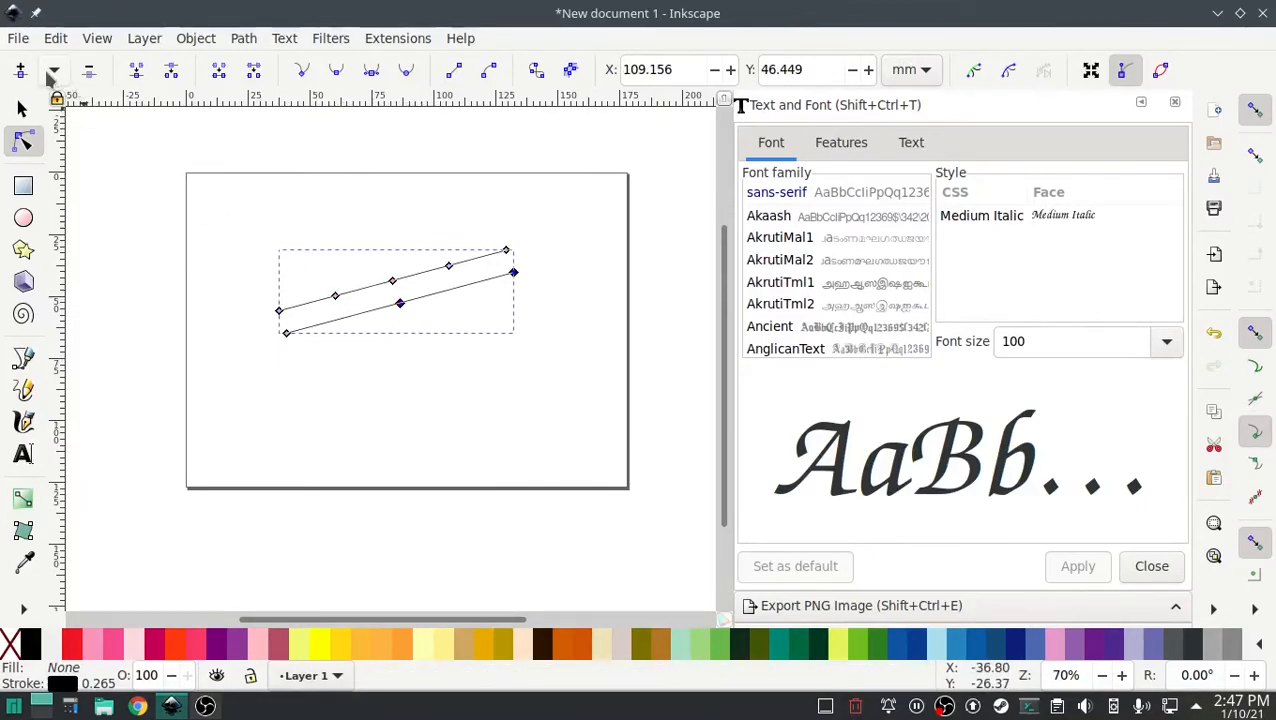
pyautogui.moveTo(345, 325)
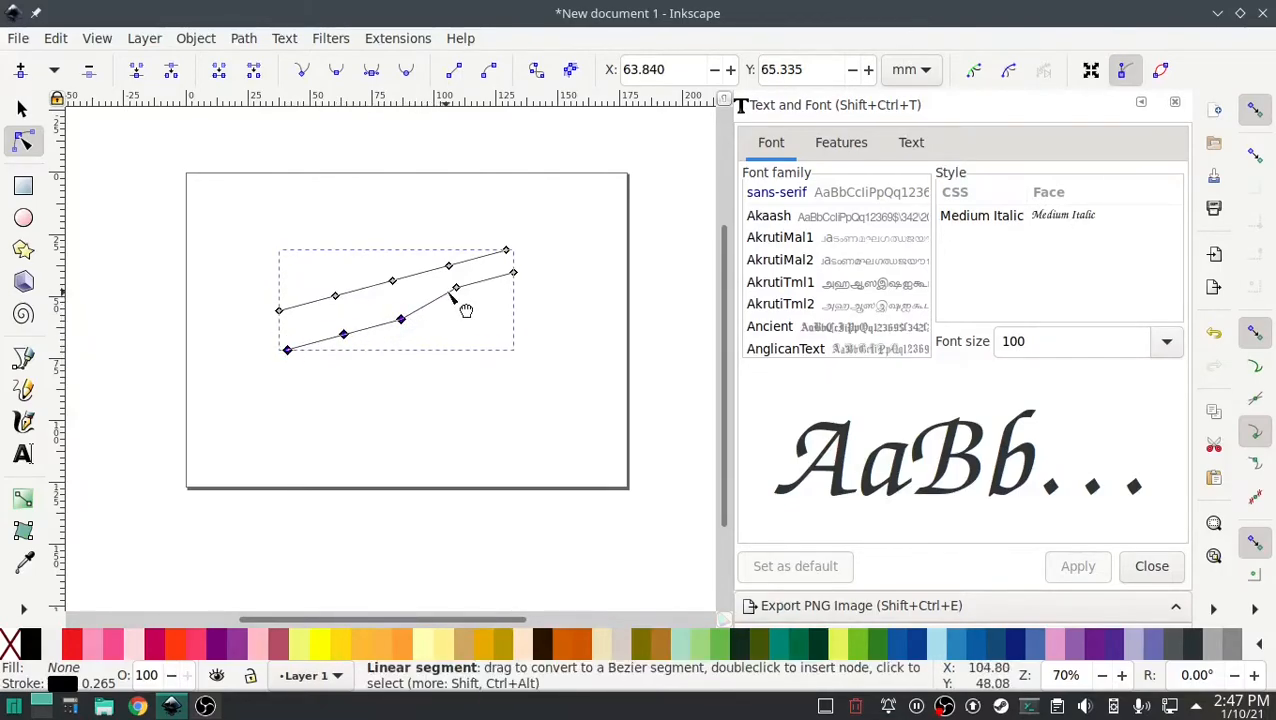
# - Drag nodes on the upper rail to reshape it into a zigzag
pyautogui.click(335, 297)
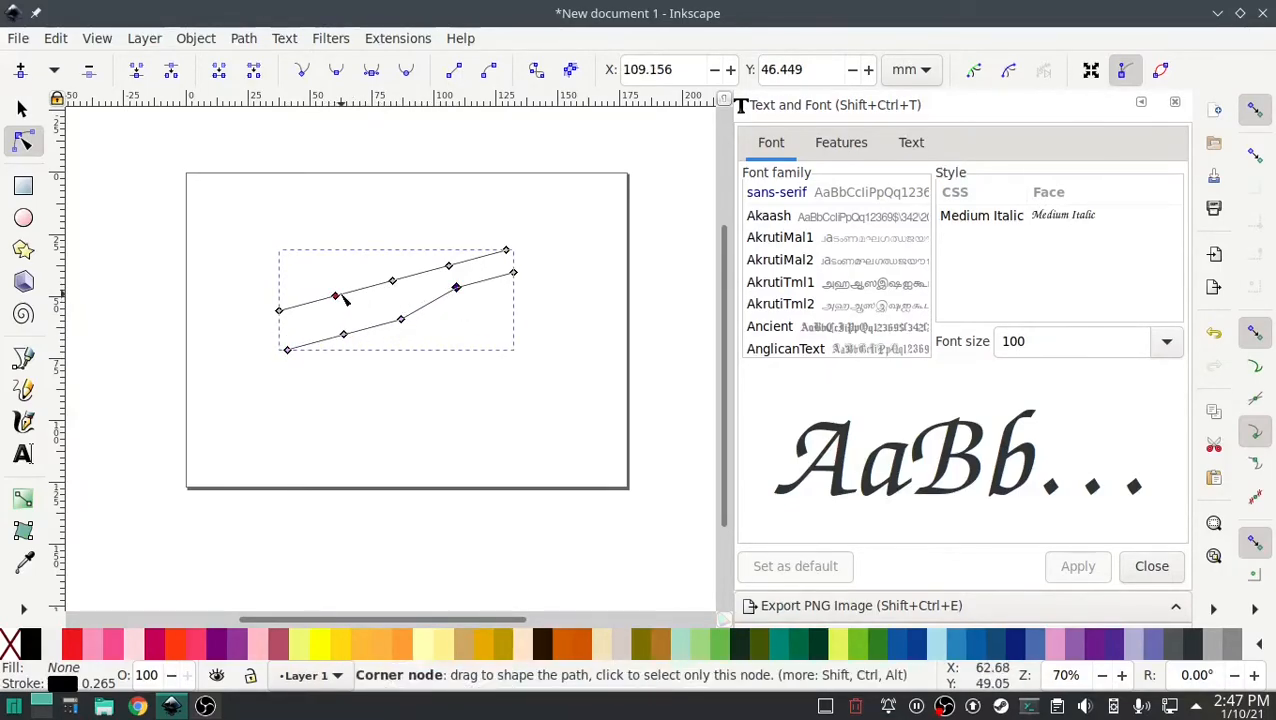
pyautogui.moveTo(335, 297); pyautogui.dragTo(397, 300)
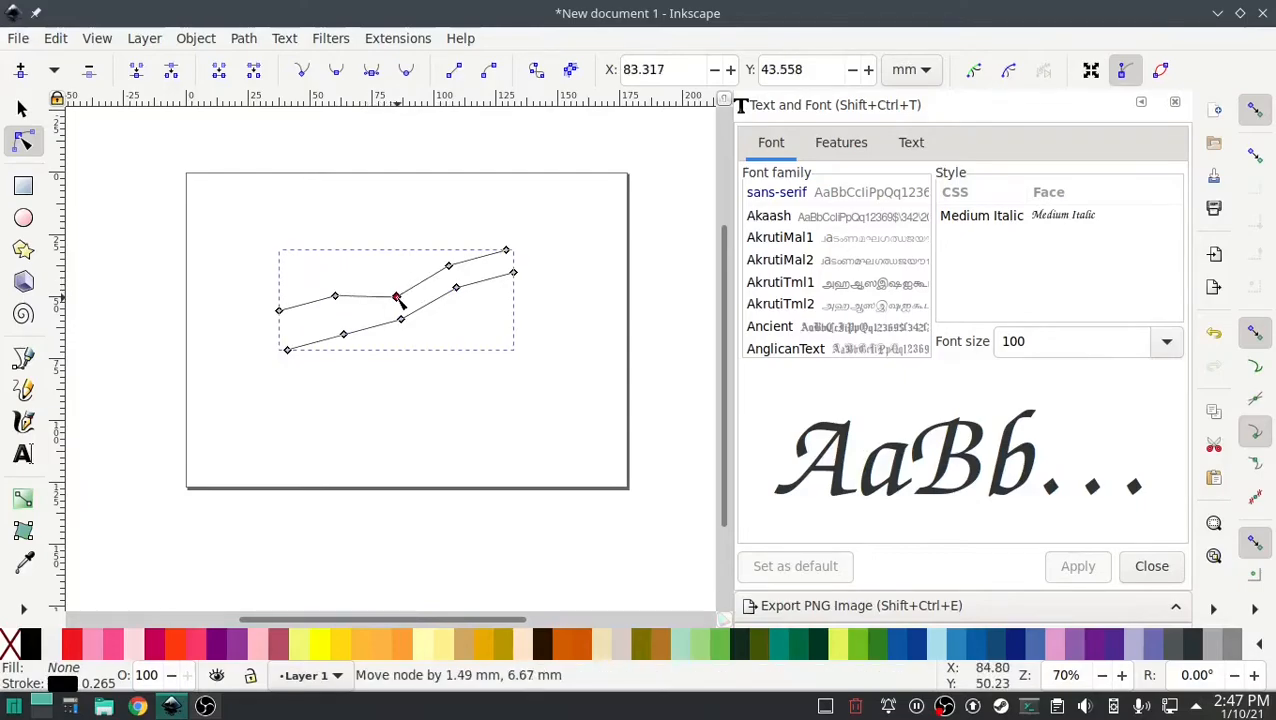
pyautogui.moveTo(397, 298); pyautogui.dragTo(335, 291)
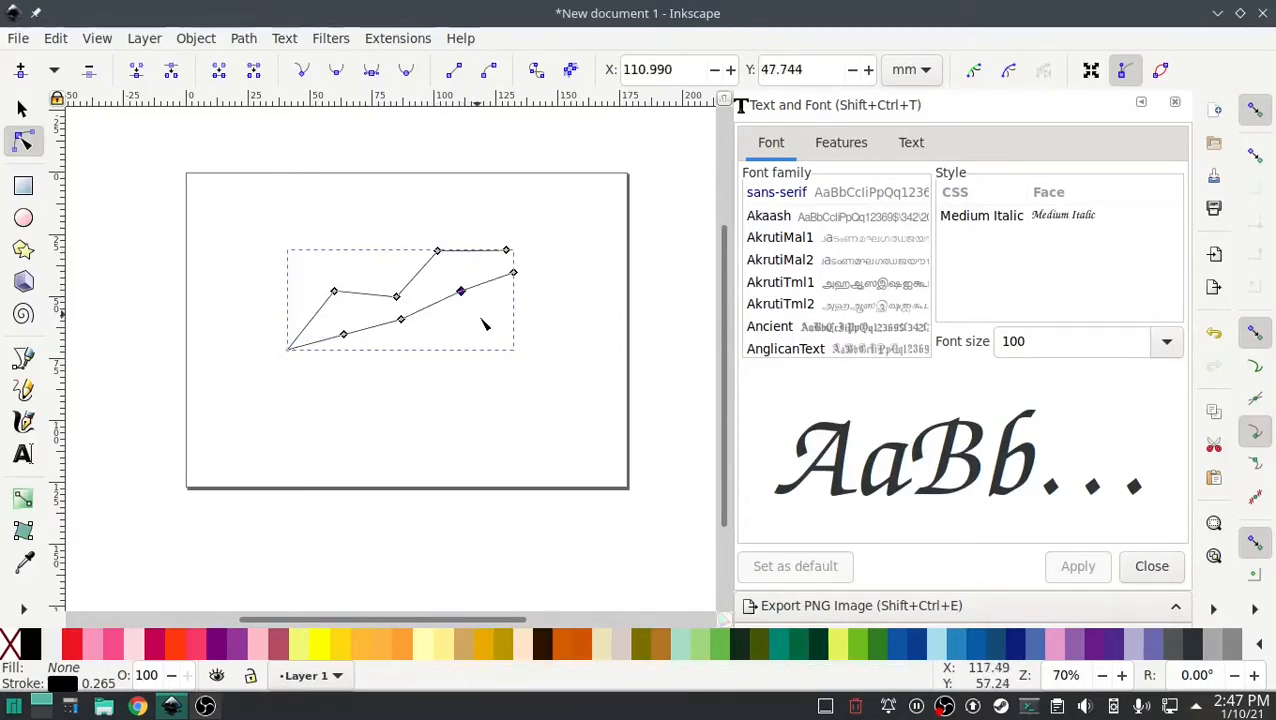
pyautogui.moveTo(488, 322)
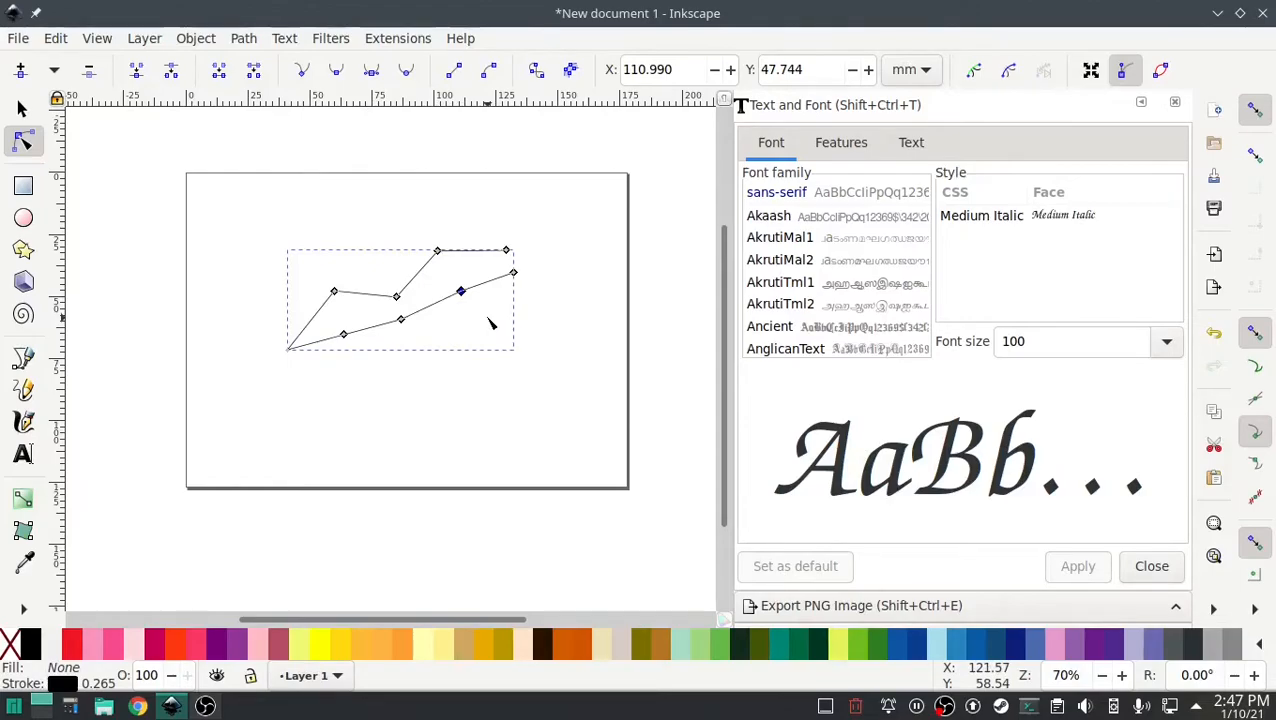
pyautogui.moveTo(500, 318)
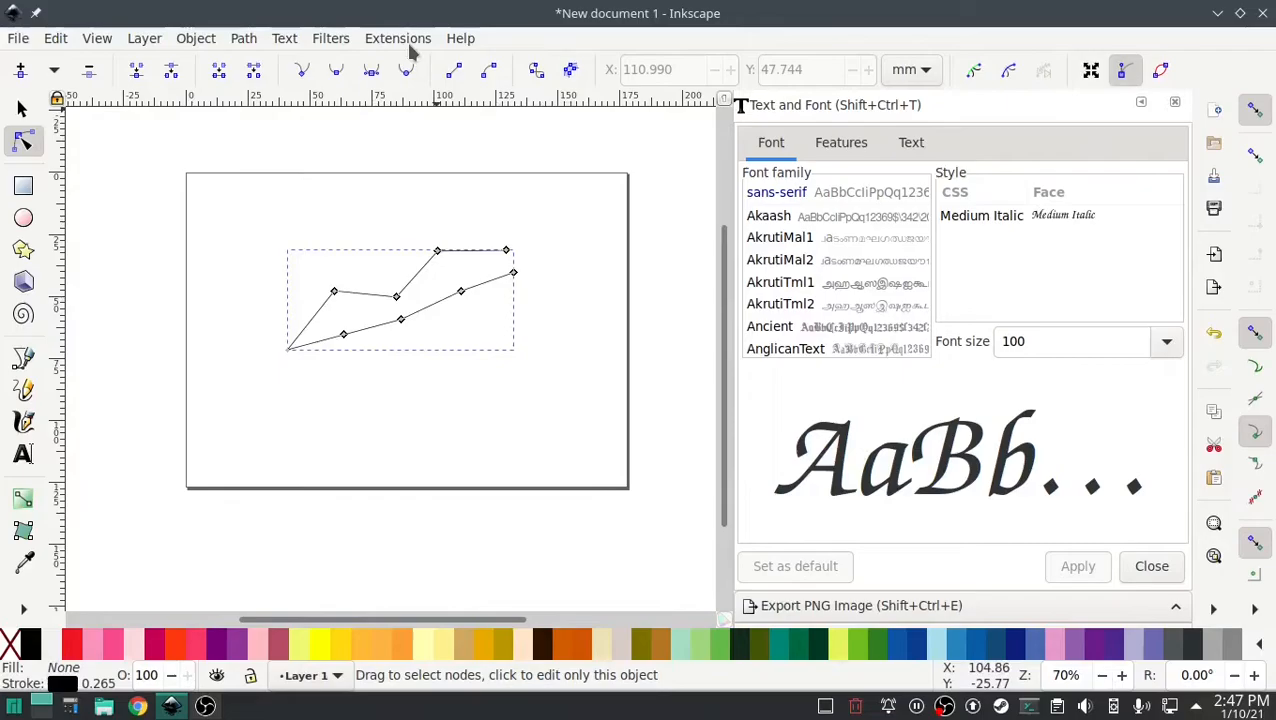
pyautogui.click(398, 38)
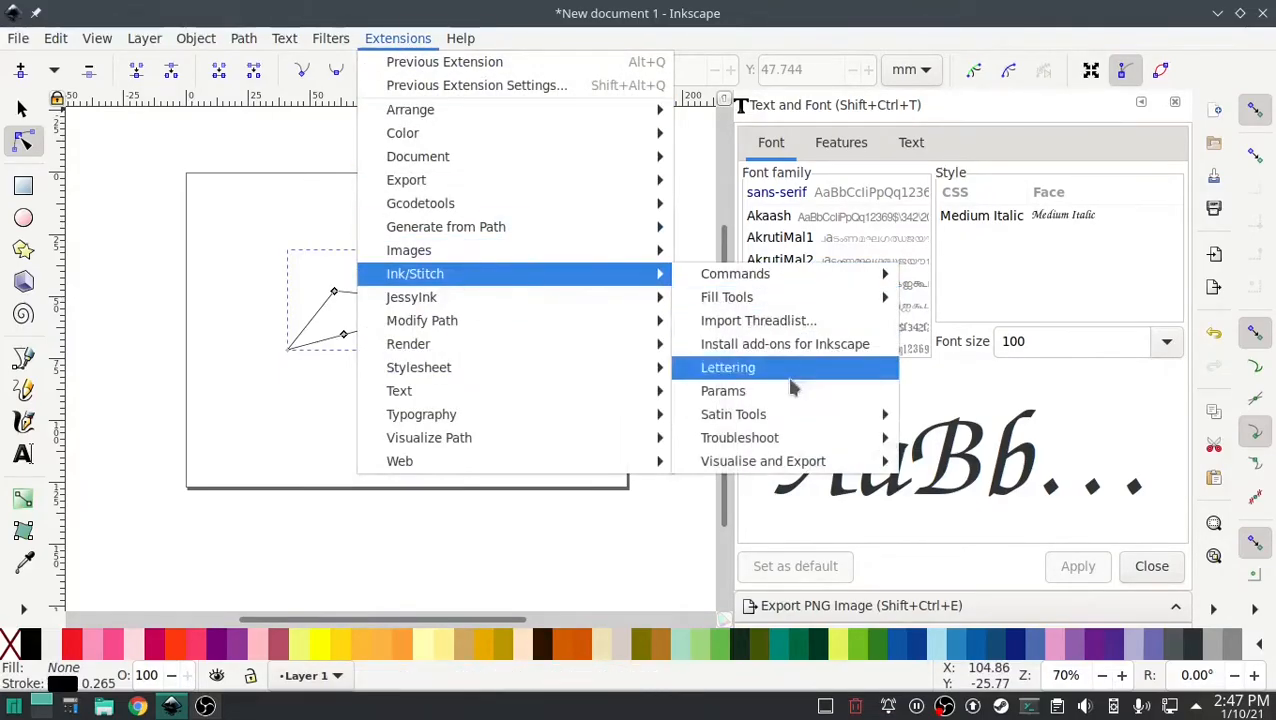
pyautogui.click(723, 390)
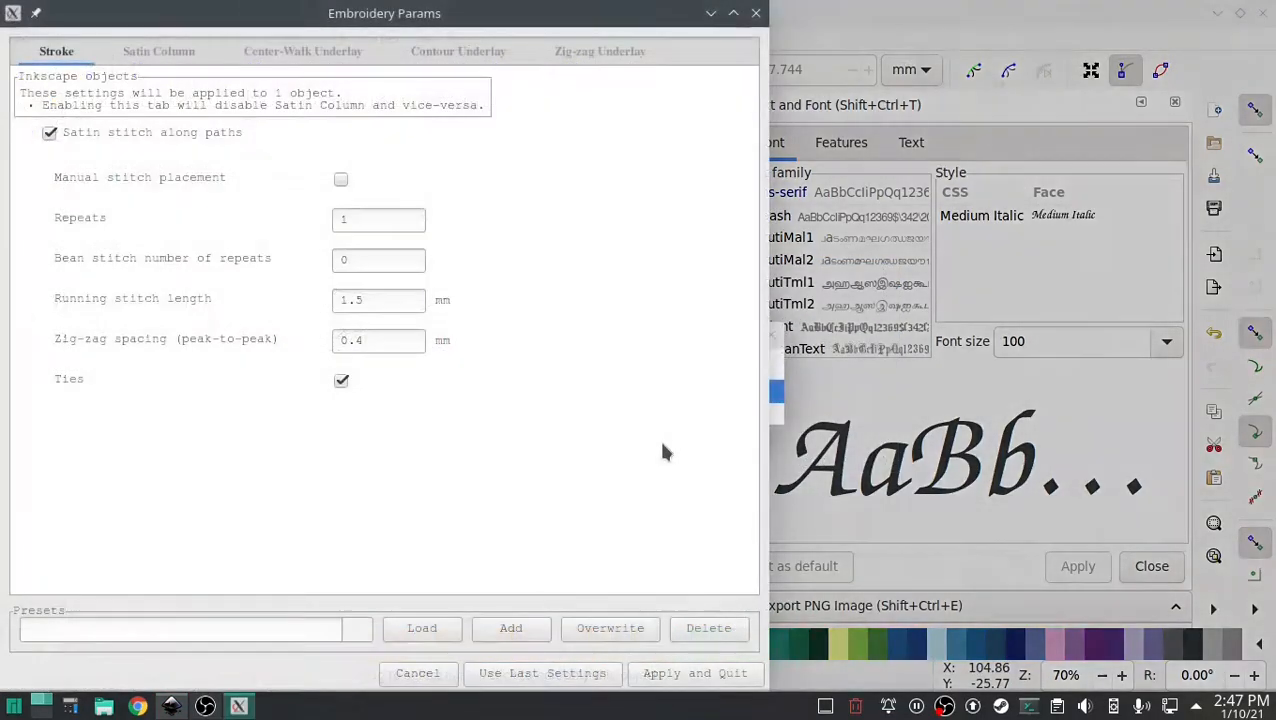
pyautogui.click(159, 51)
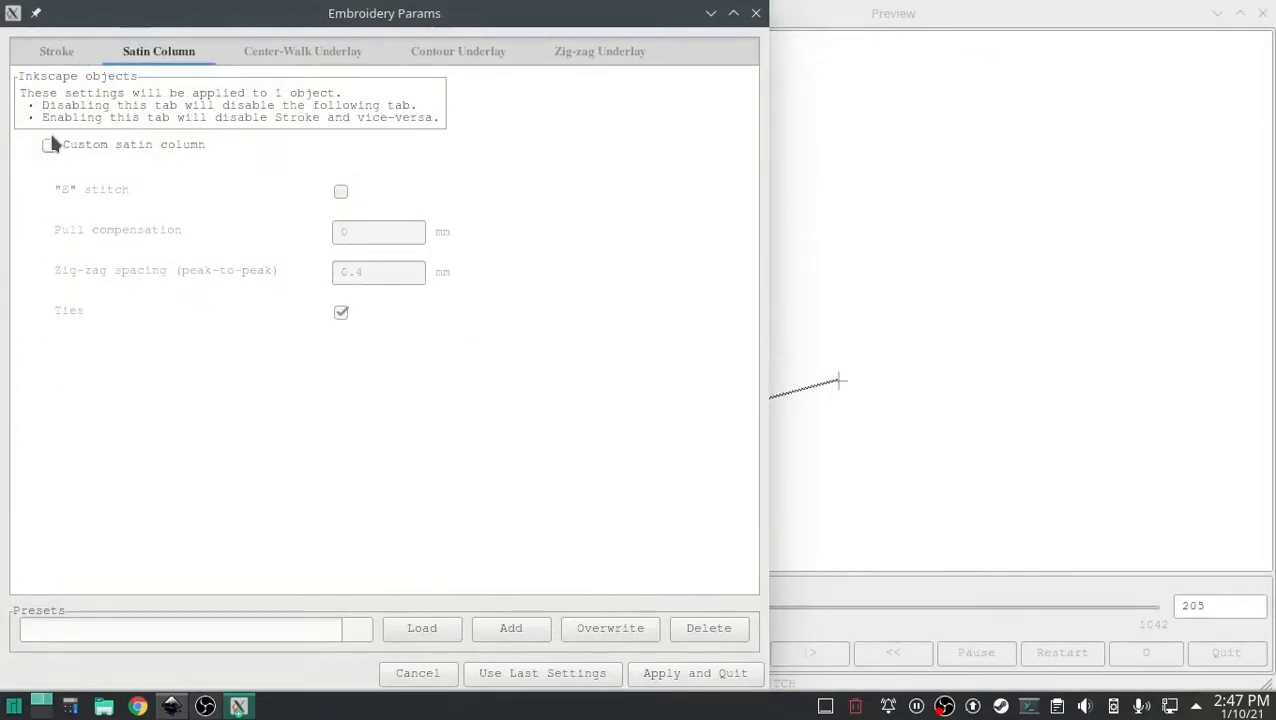
pyautogui.click(49, 144)
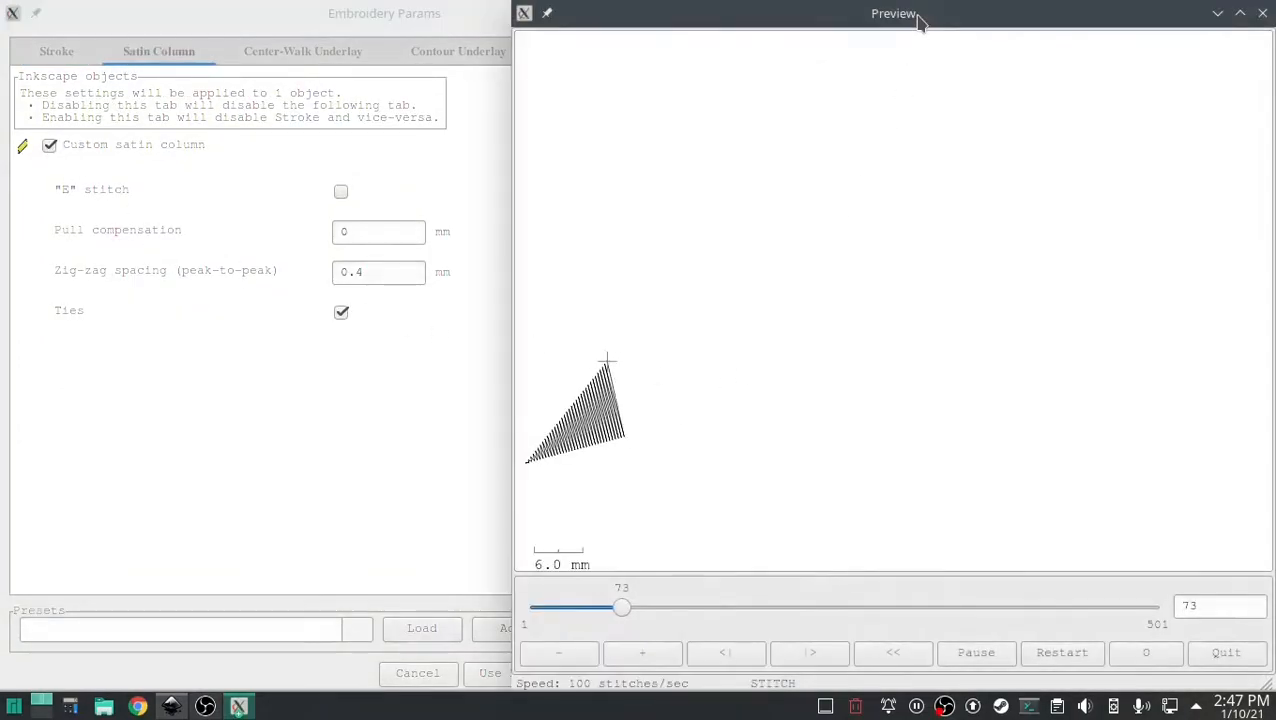
pyautogui.moveTo(622, 607); pyautogui.dragTo(838, 607)
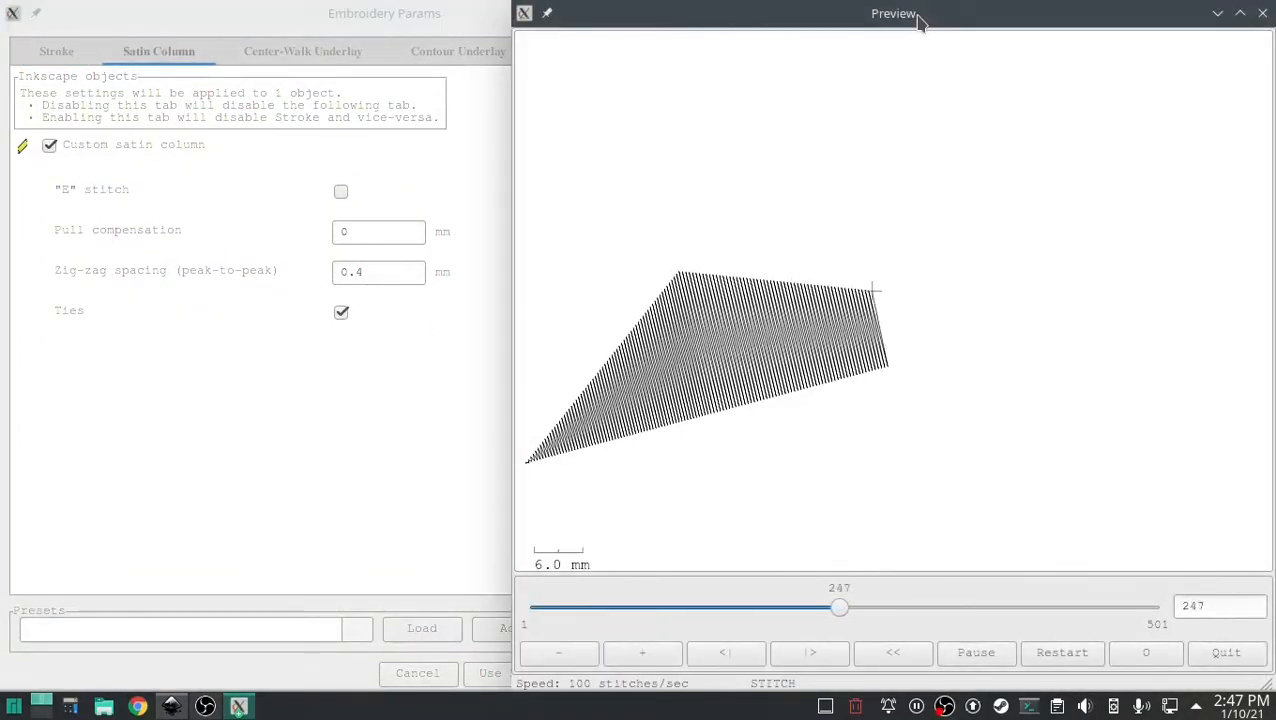
pyautogui.moveTo(840, 607); pyautogui.dragTo(1057, 607)
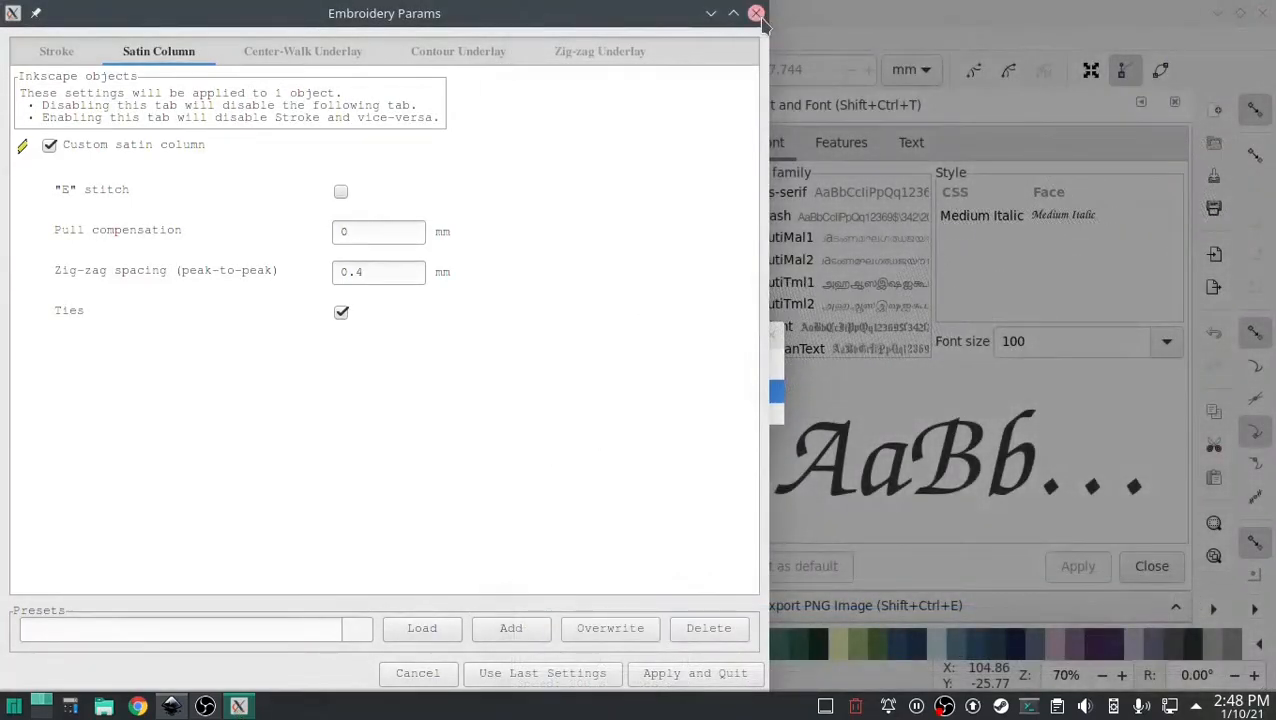
pyautogui.click(756, 13)
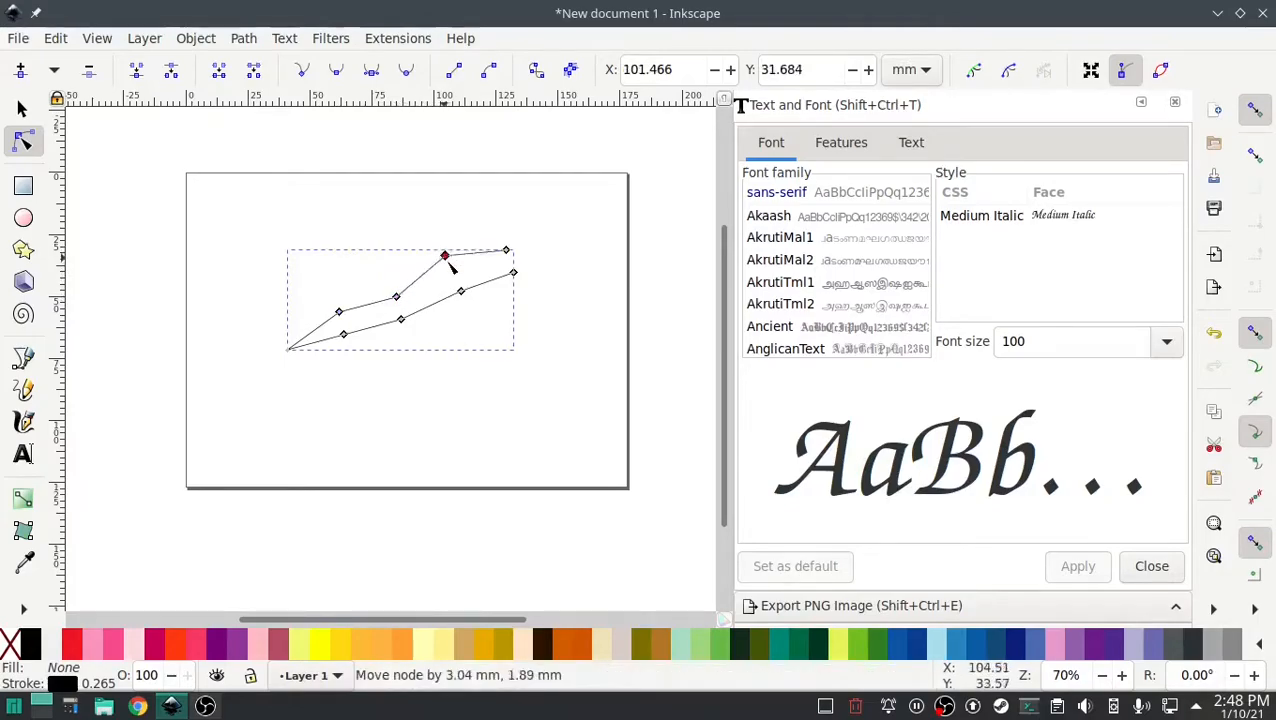
# - Drag nodes of both rails so they run straight and parallel with separated left ends
pyautogui.moveTo(445, 255); pyautogui.dragTo(453, 270)
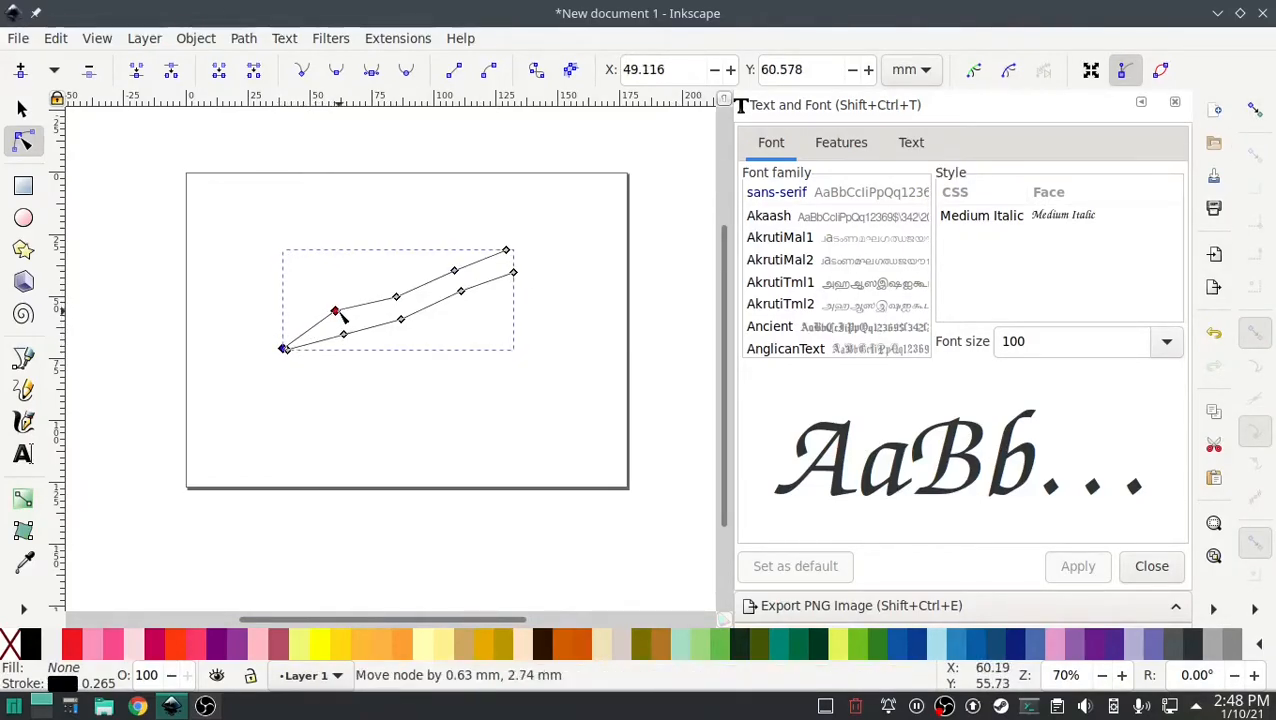
pyautogui.moveTo(335, 311); pyautogui.dragTo(287, 347)
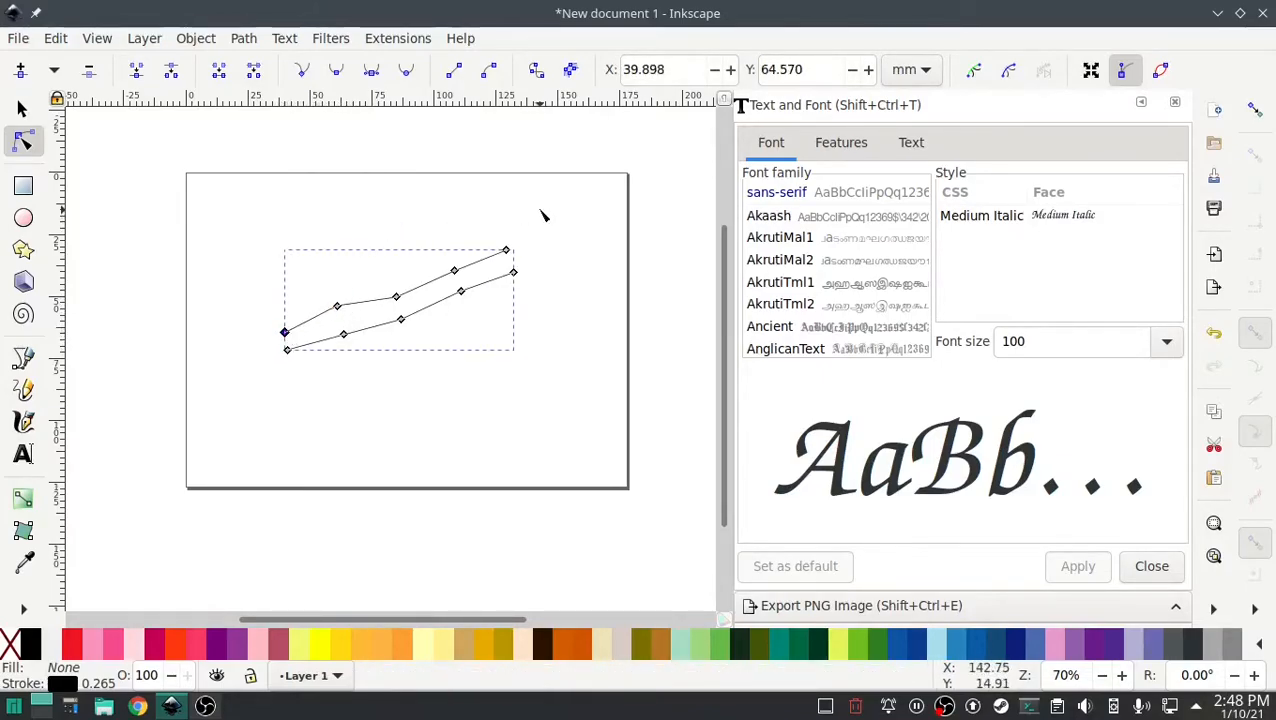
pyautogui.moveTo(338, 307); pyautogui.dragTo(318, 320)
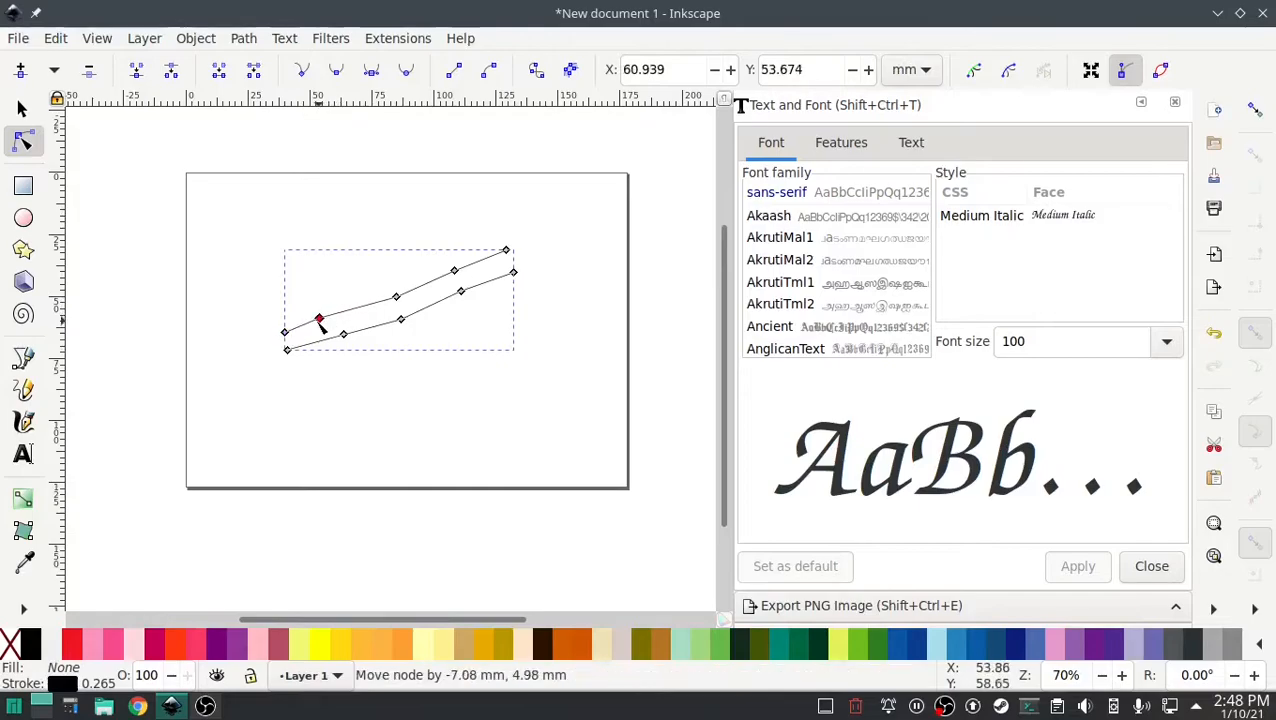
pyautogui.moveTo(320, 320); pyautogui.dragTo(372, 332)
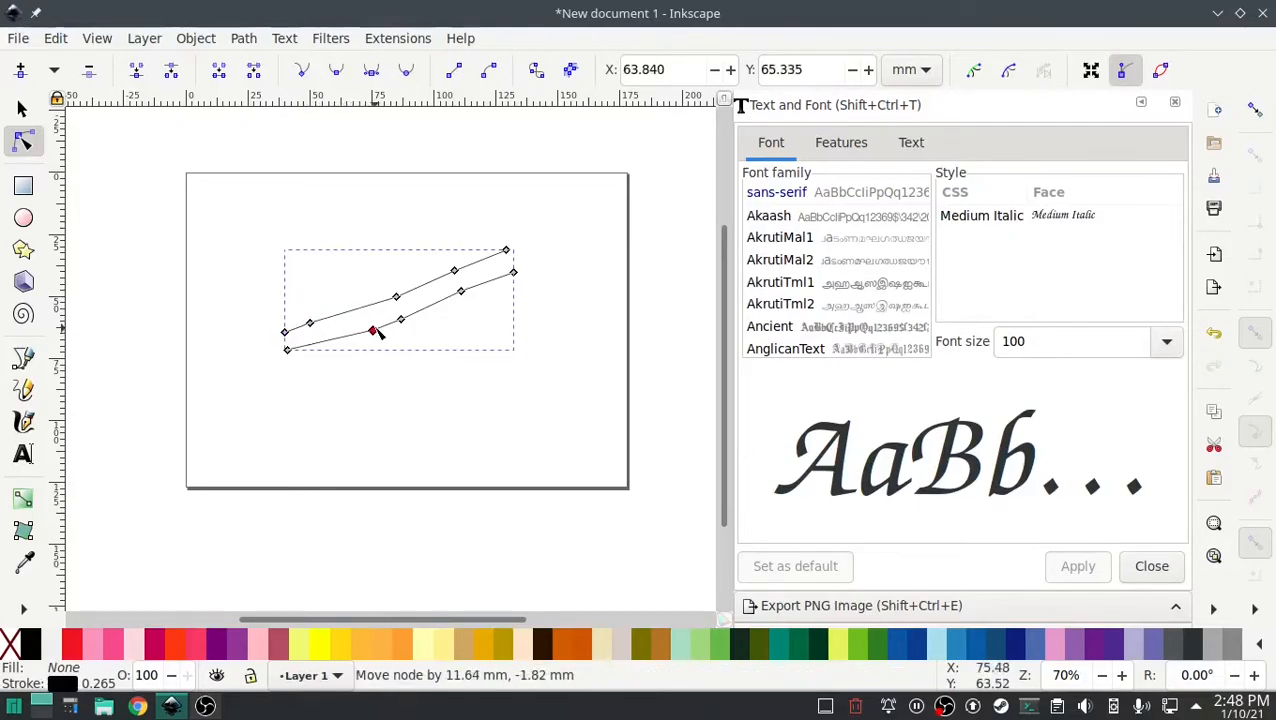
pyautogui.moveTo(373, 332); pyautogui.dragTo(397, 302)
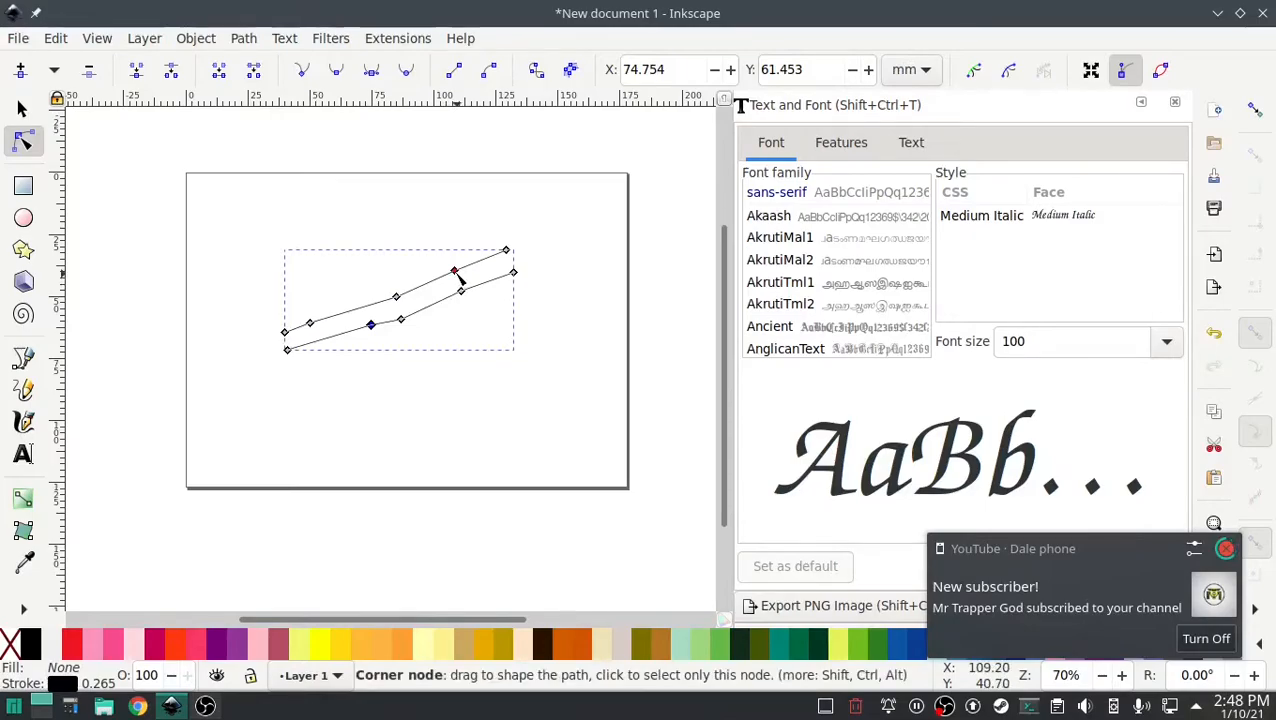
pyautogui.moveTo(455, 272); pyautogui.dragTo(427, 312)
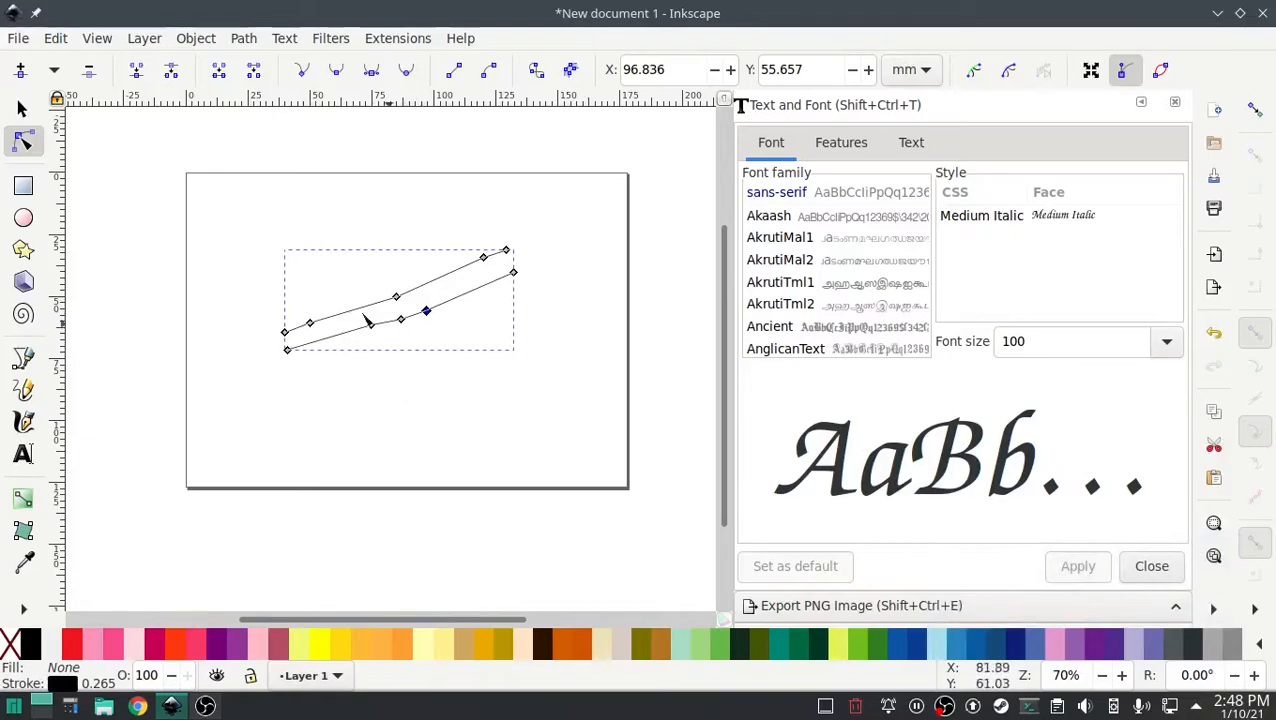
pyautogui.moveTo(310, 340)
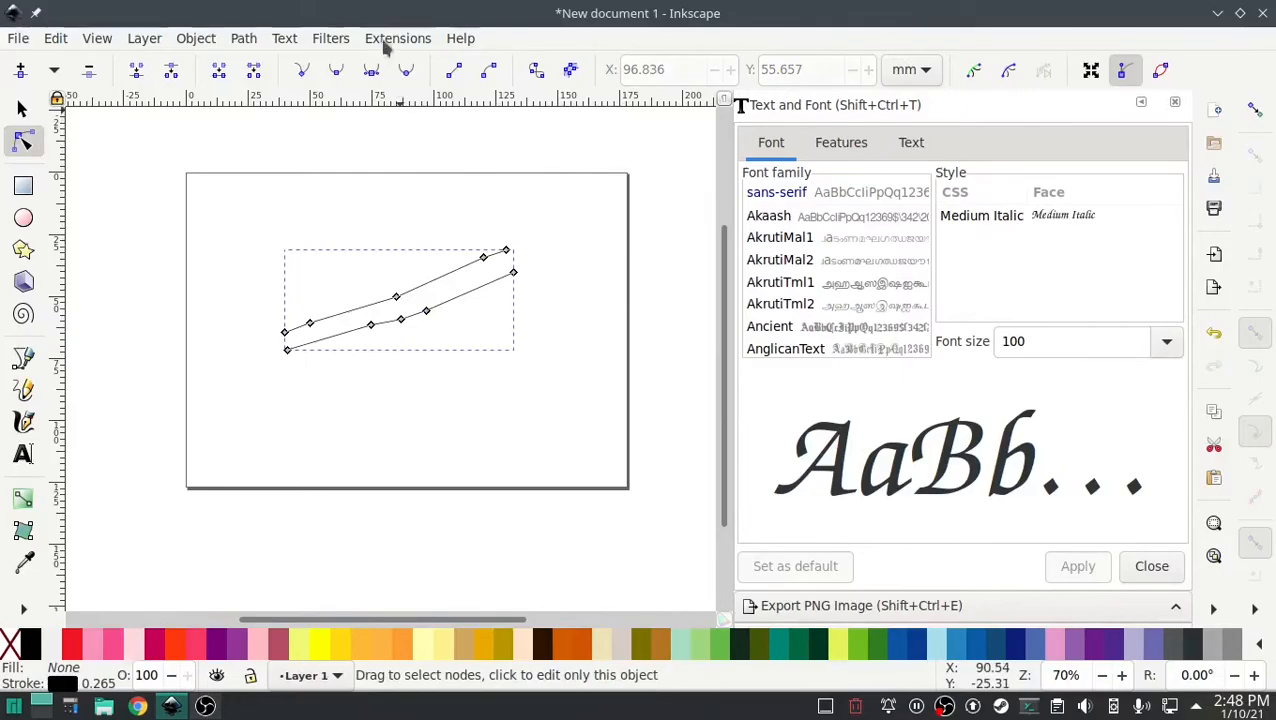
pyautogui.click(397, 38)
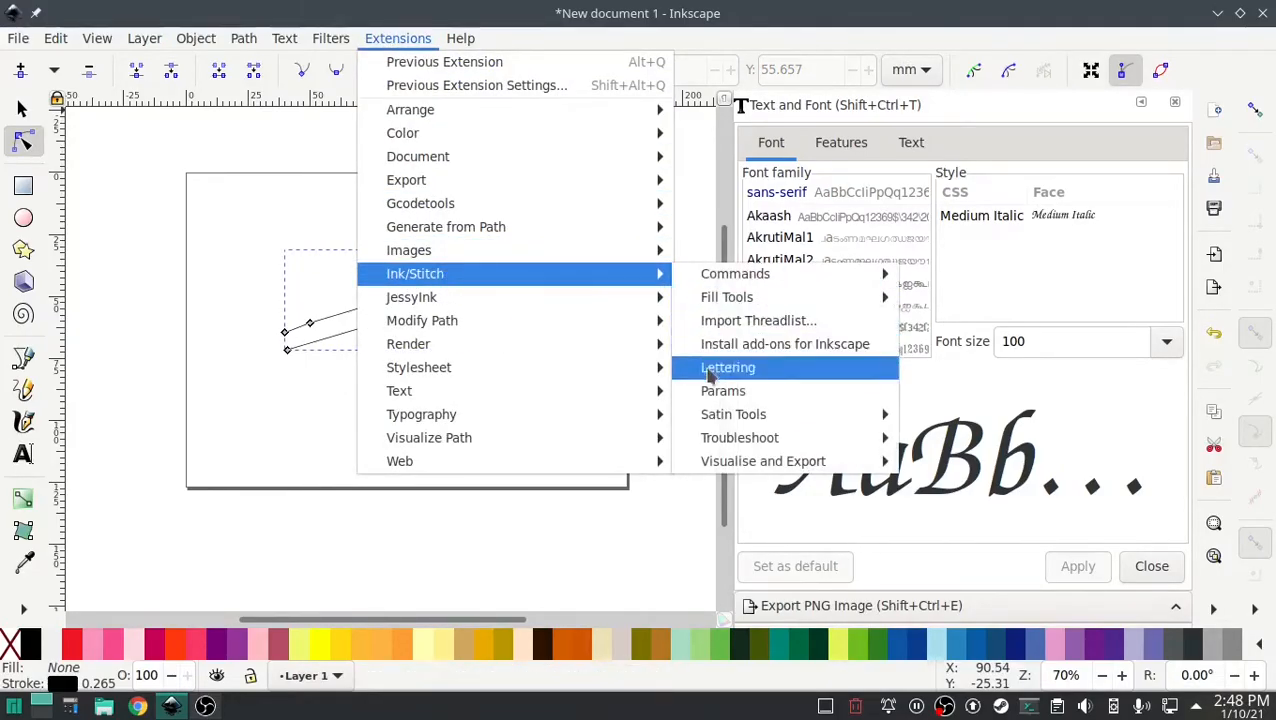
pyautogui.click(722, 391)
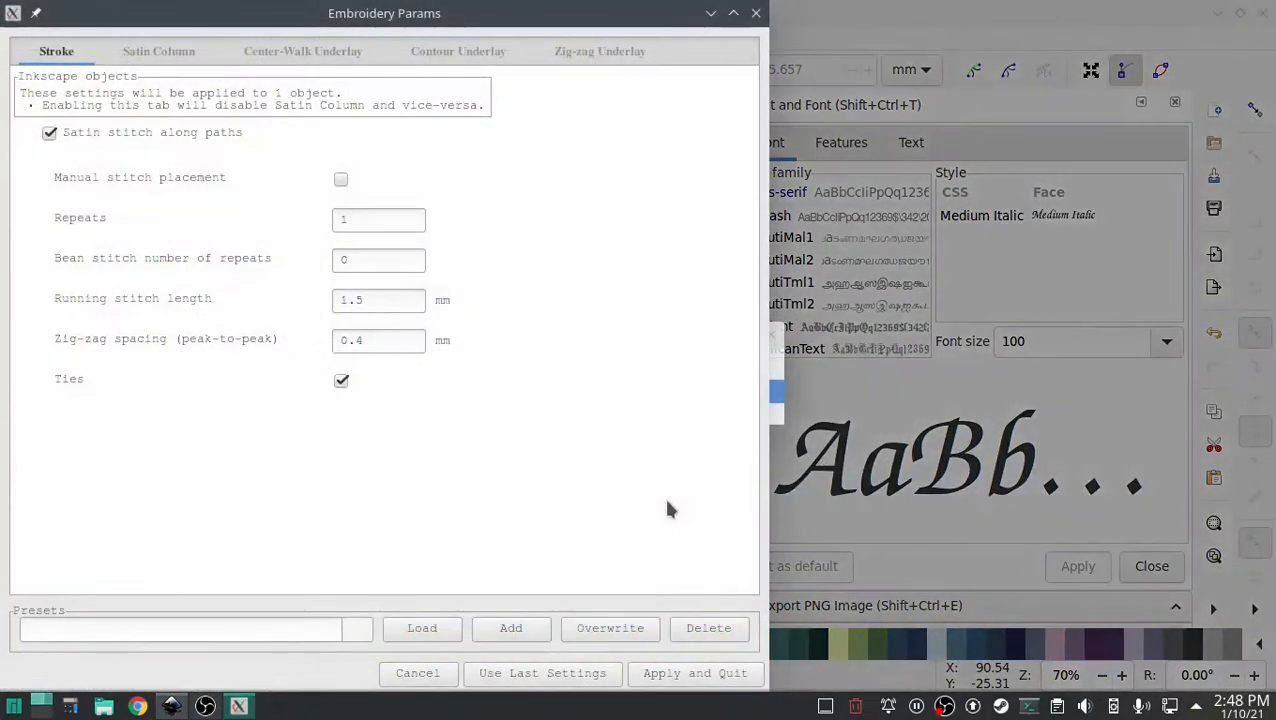
pyautogui.click(159, 51)
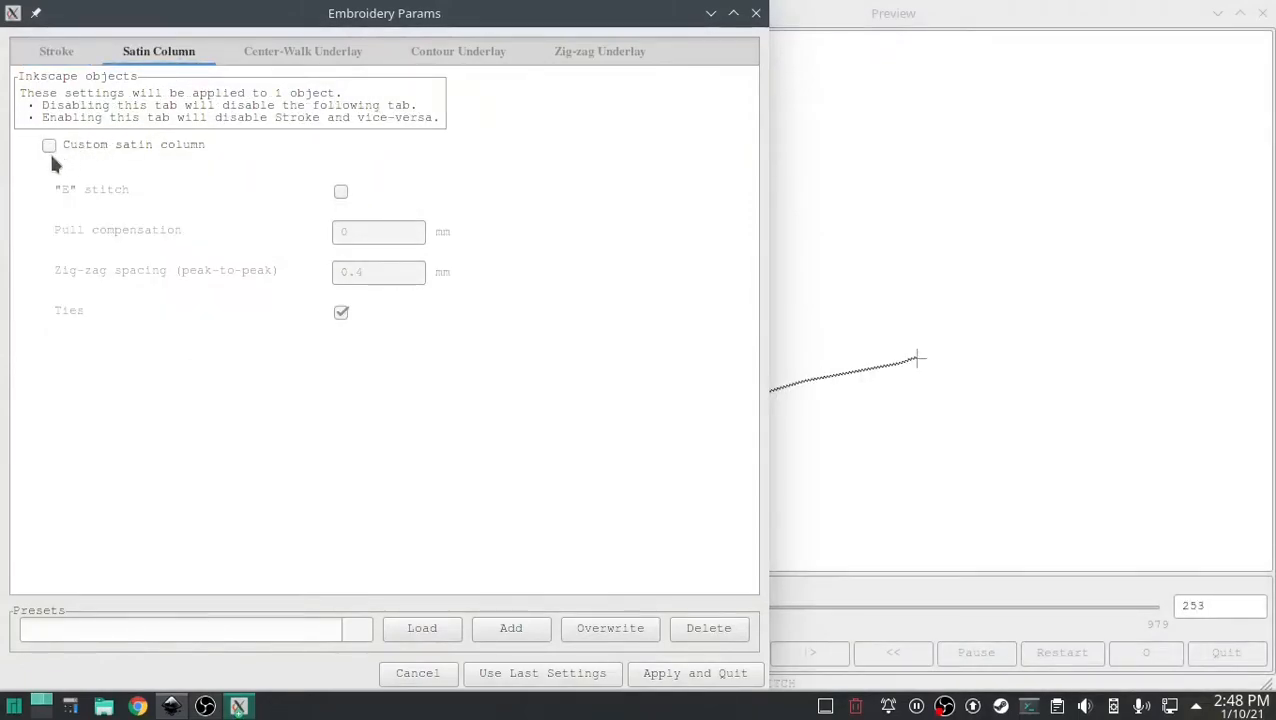
pyautogui.click(49, 144)
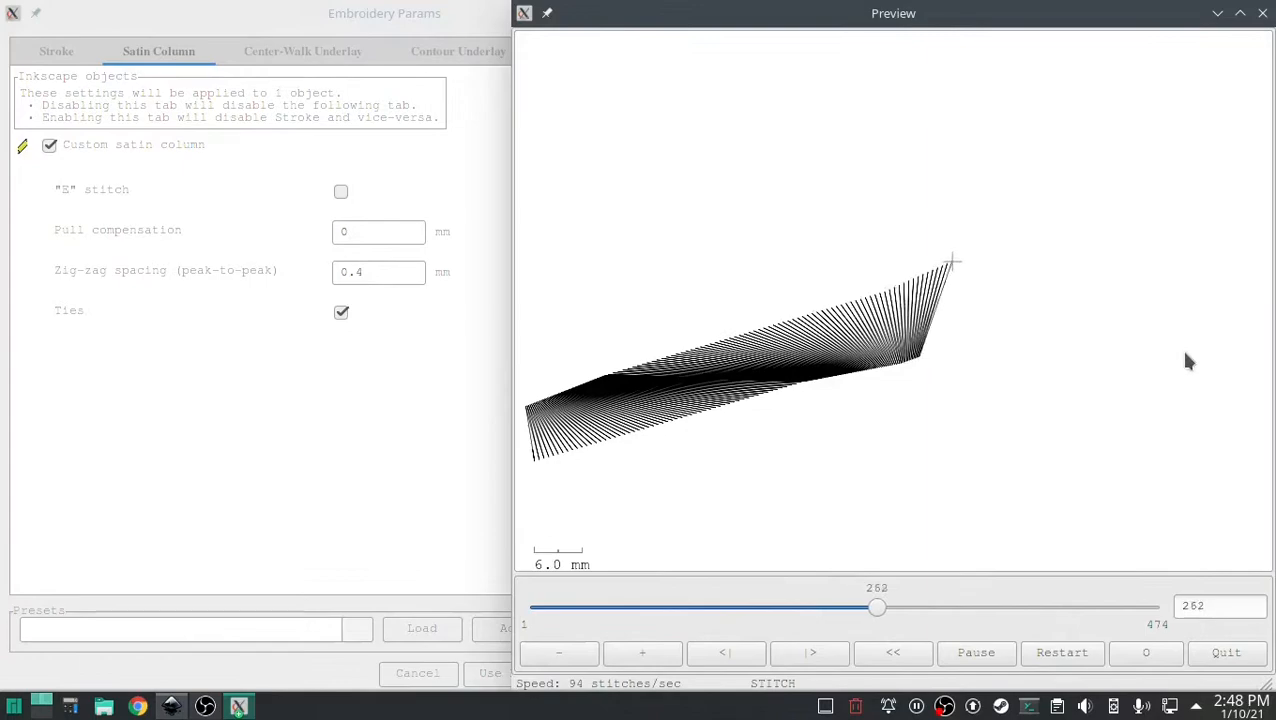
pyautogui.moveTo(877, 607); pyautogui.dragTo(1107, 607)
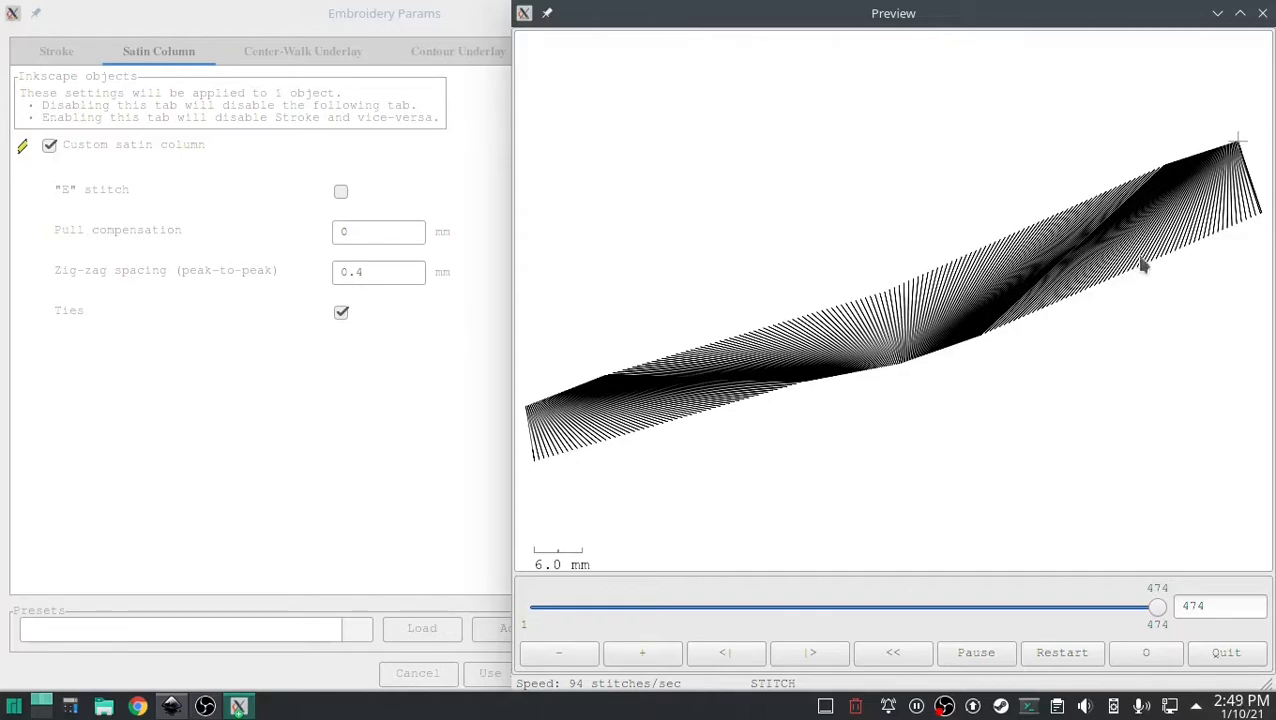
pyautogui.moveTo(1118, 245)
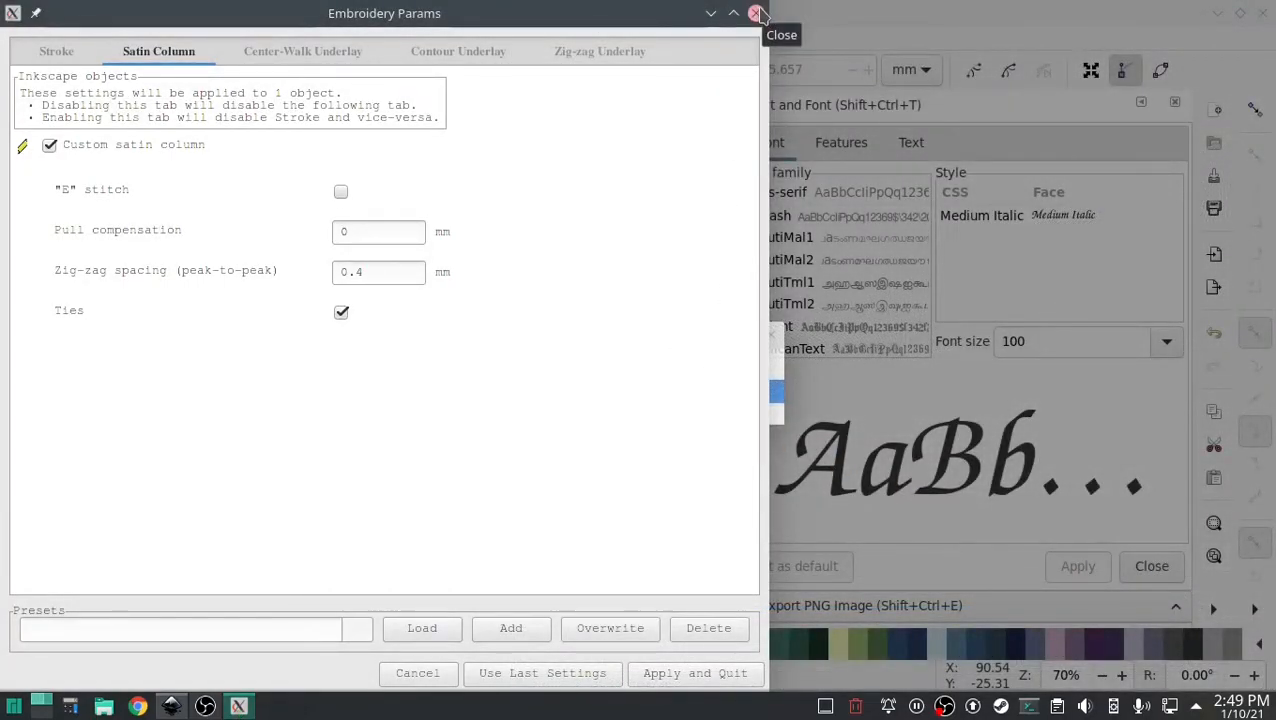
pyautogui.click(759, 13)
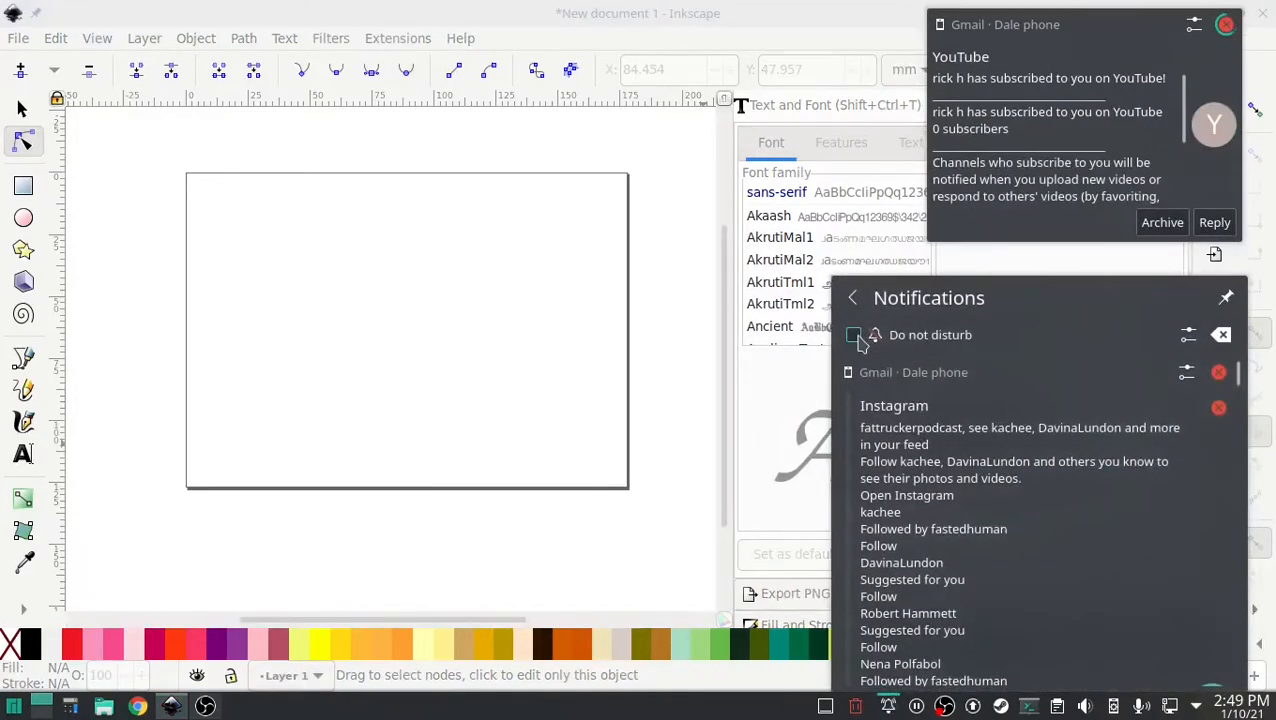
# - Silence notifications and start opening Ink/Stitch settings for the rung-crossed rails
pyautogui.click(854, 335)
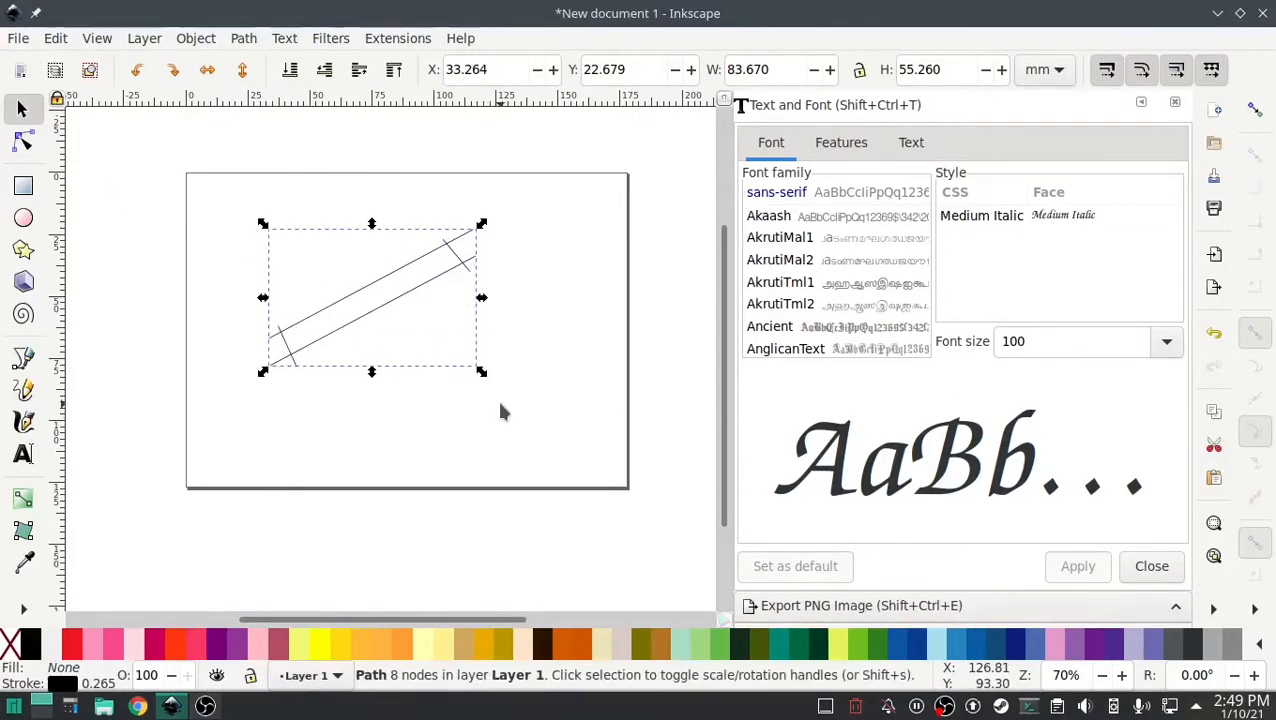
pyautogui.moveTo(503, 133)
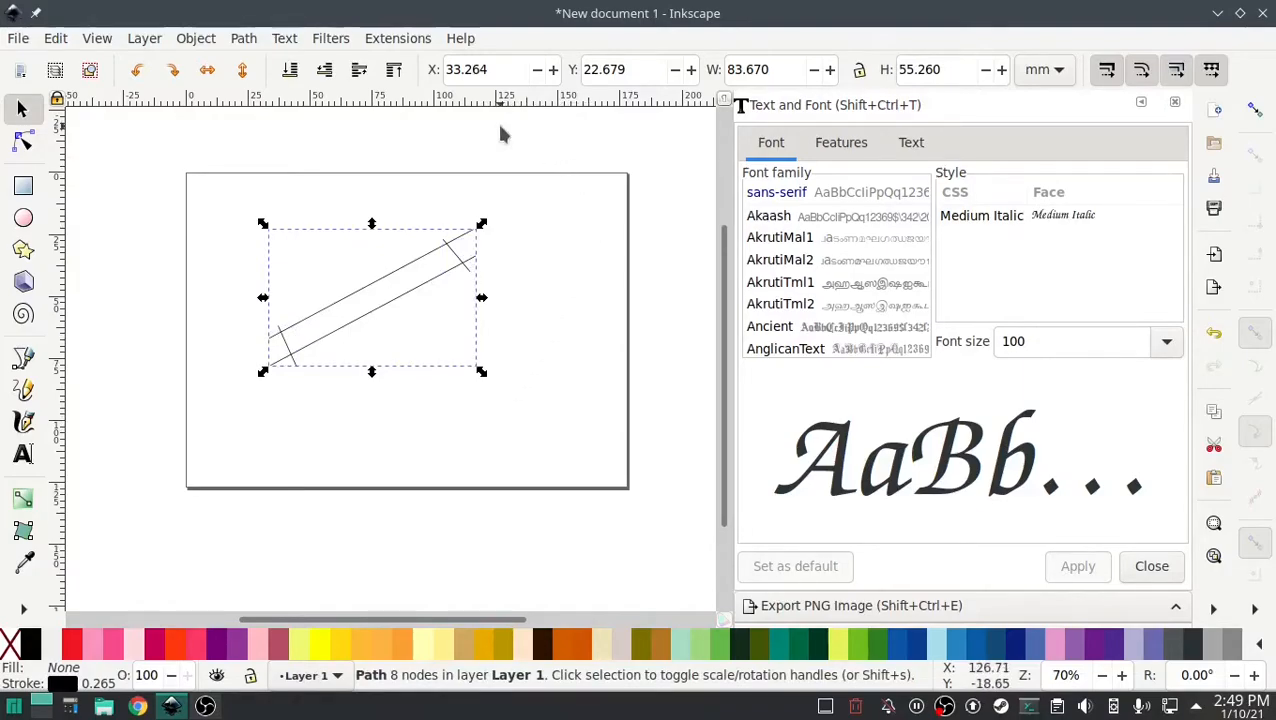
pyautogui.click(397, 38)
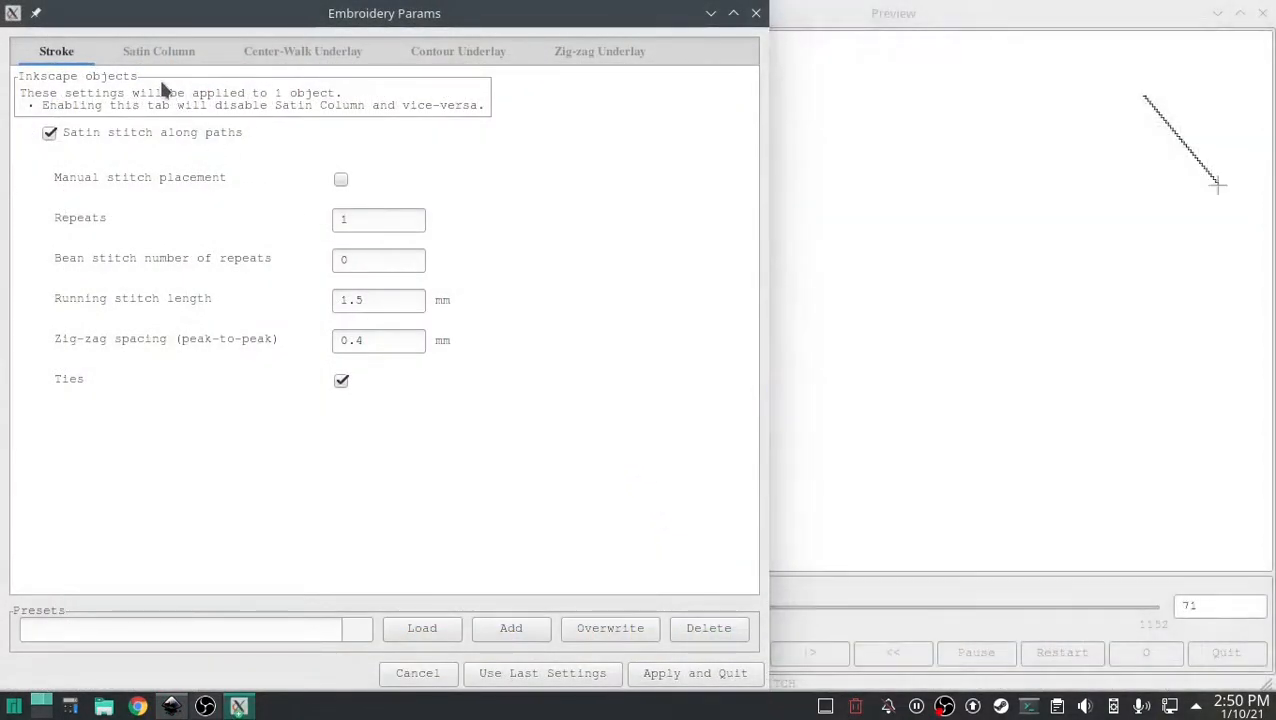
# - View the Satin Column tab and move the stitch preview showing an even slanted band
pyautogui.click(158, 51)
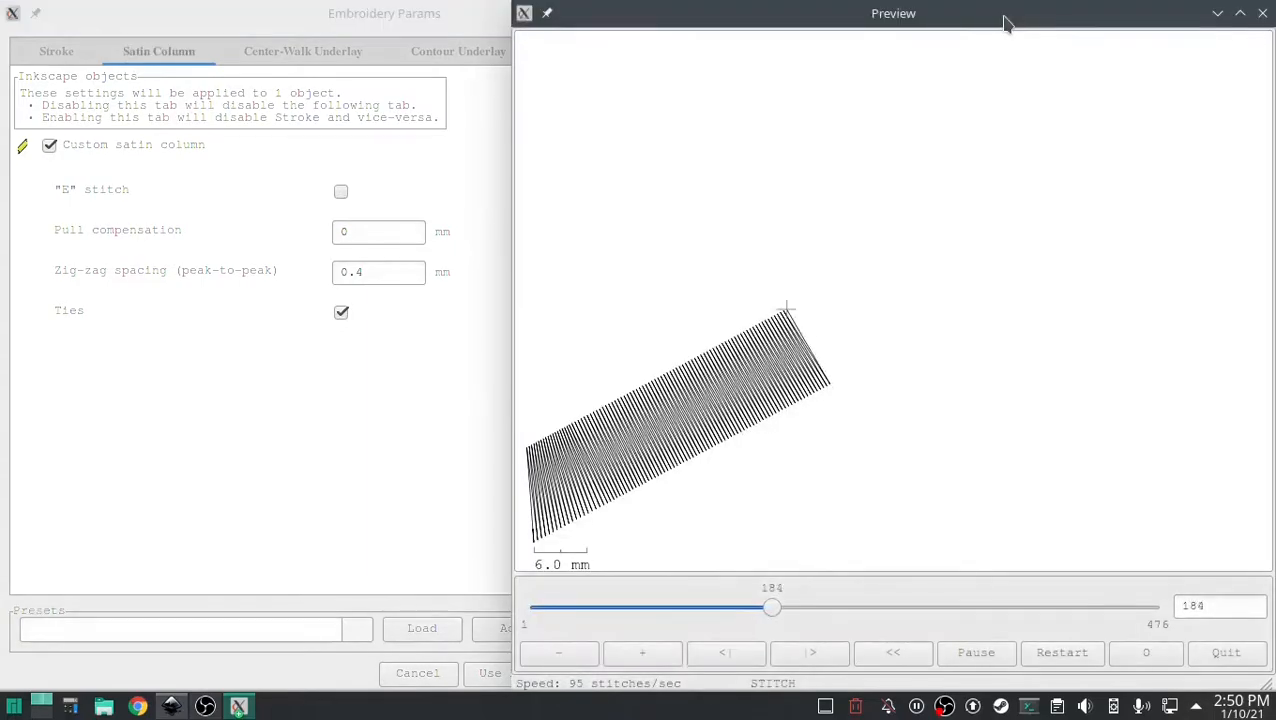
pyautogui.moveTo(772, 607); pyautogui.dragTo(1002, 607)
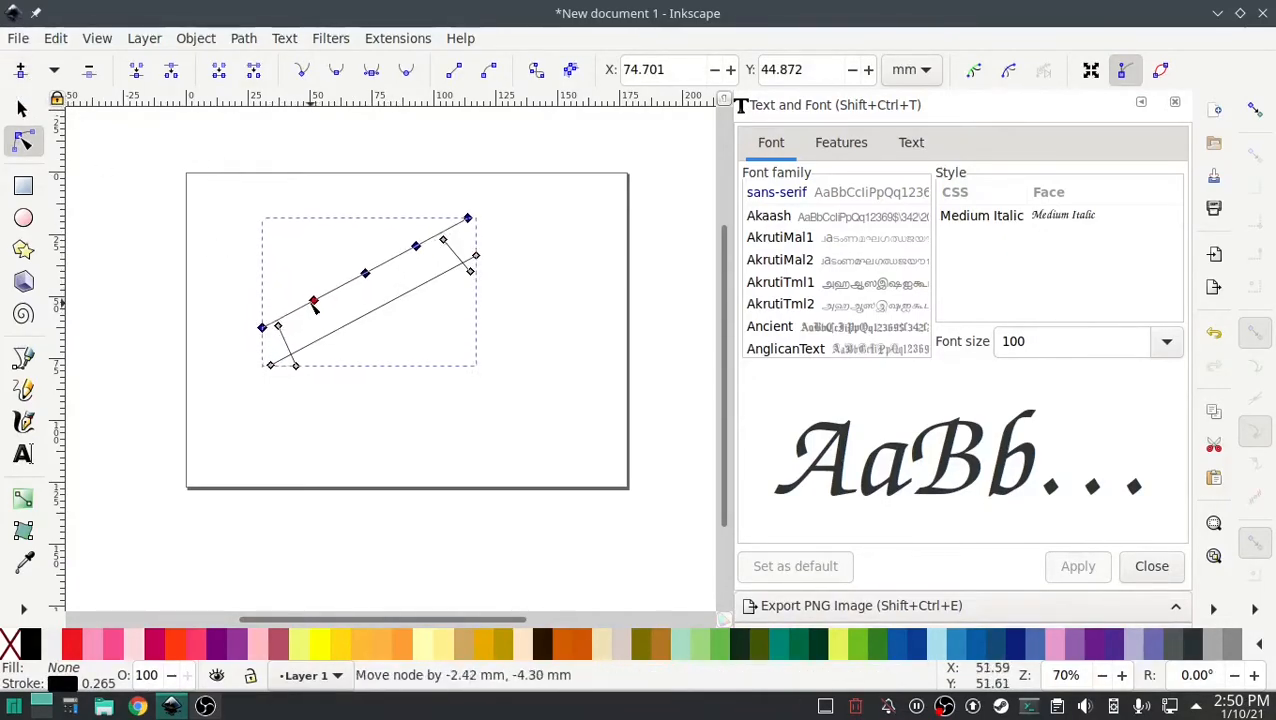
# - Bend the upper rail's nodes into new angled corners
pyautogui.moveTo(313, 301); pyautogui.dragTo(320, 313)
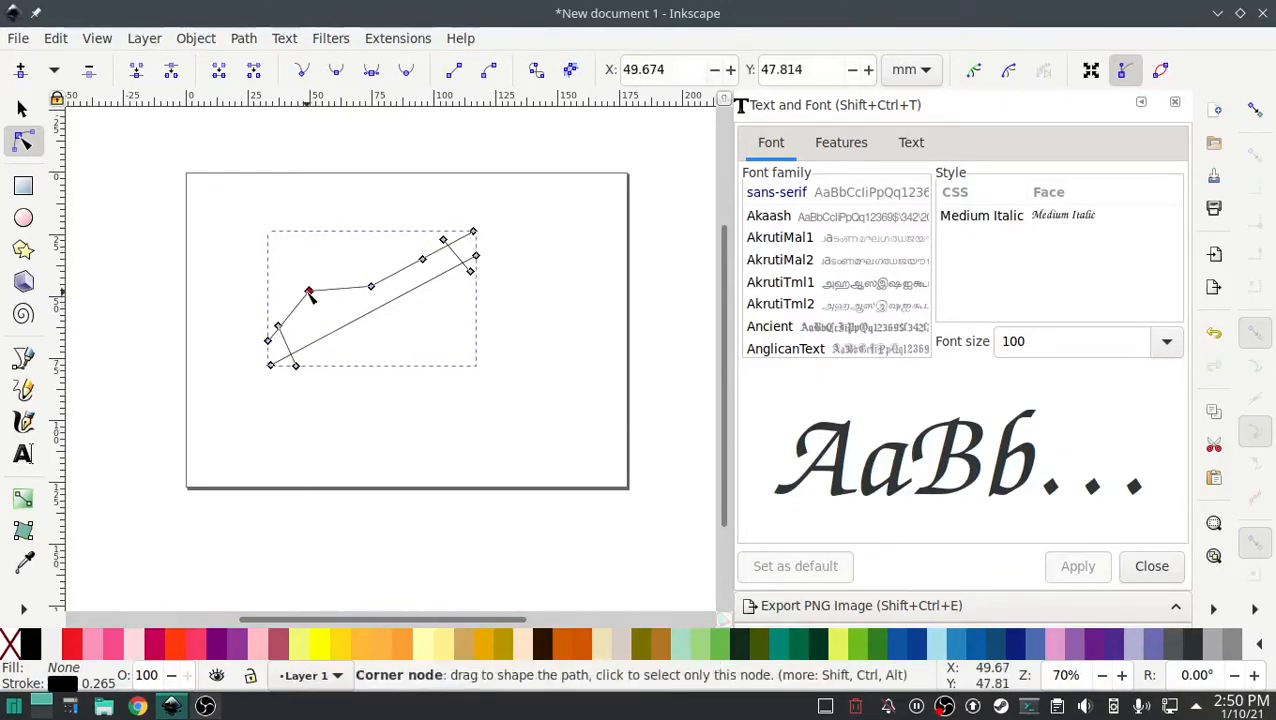
pyautogui.moveTo(310, 293); pyautogui.dragTo(398, 250)
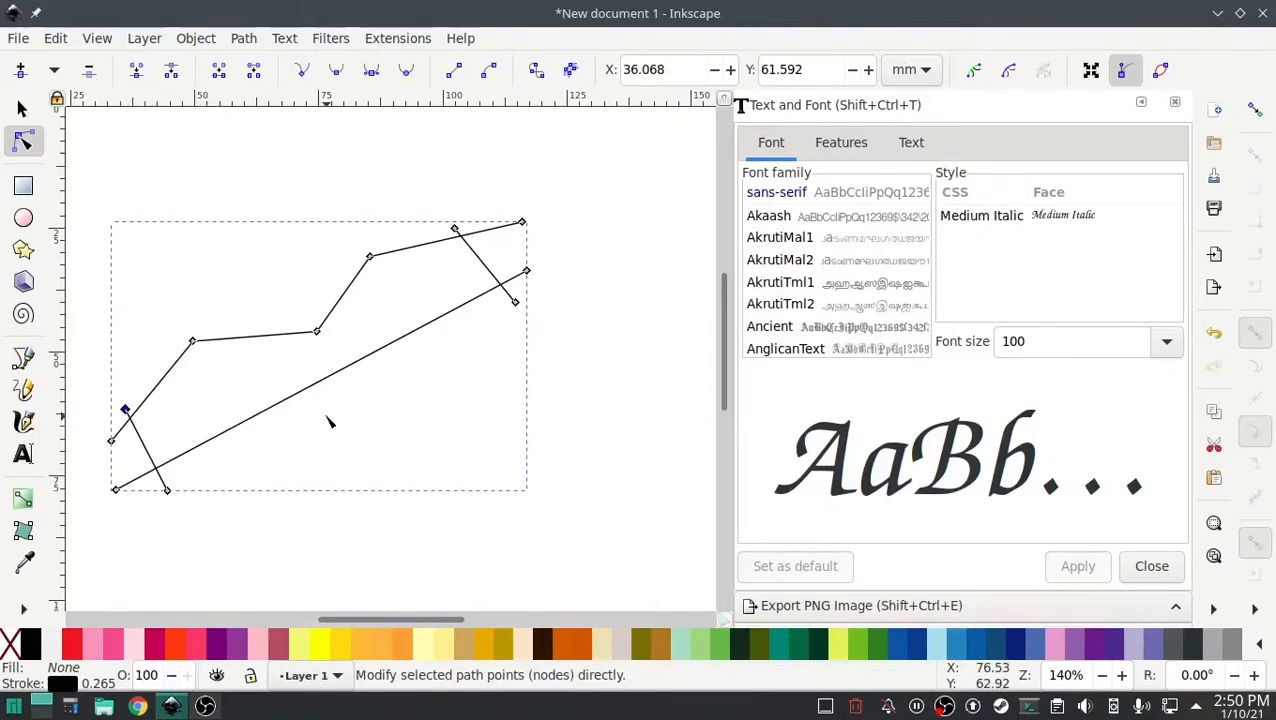
pyautogui.moveTo(363, 213)
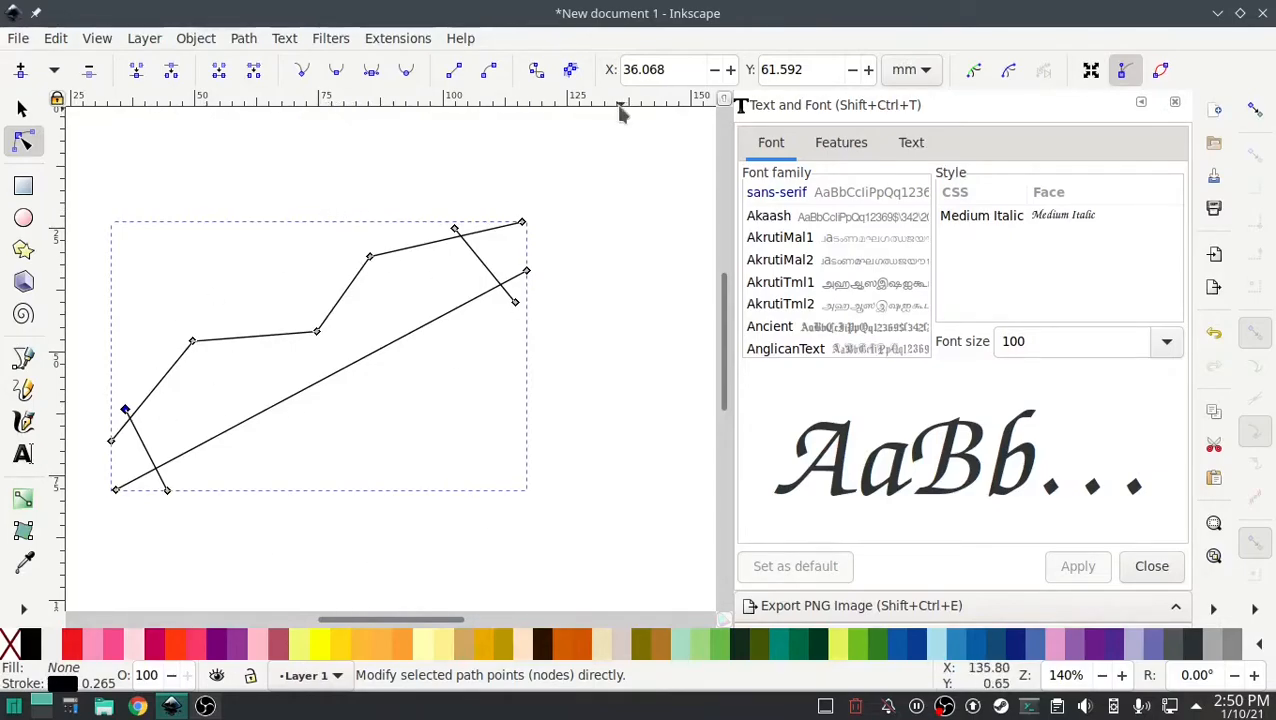
# - Reopen Ink/Stitch Params for the bent path and leave it unchanged
pyautogui.click(398, 38)
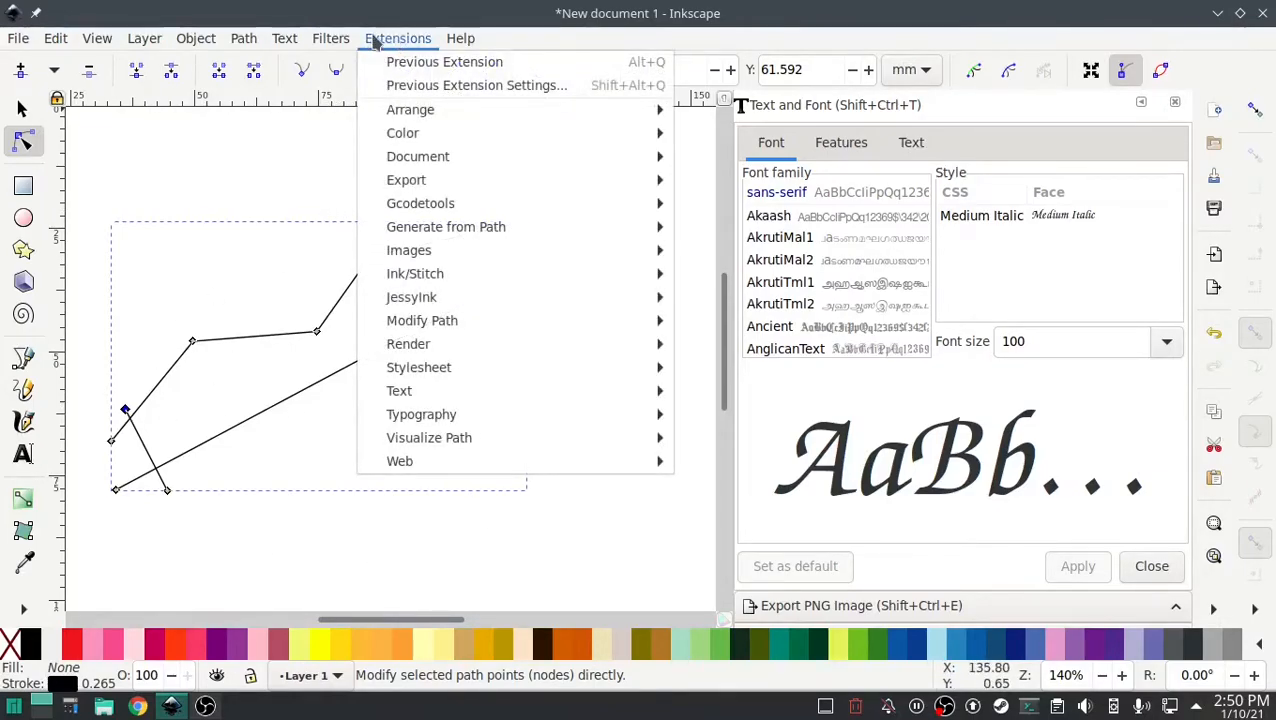
pyautogui.moveTo(415, 273)
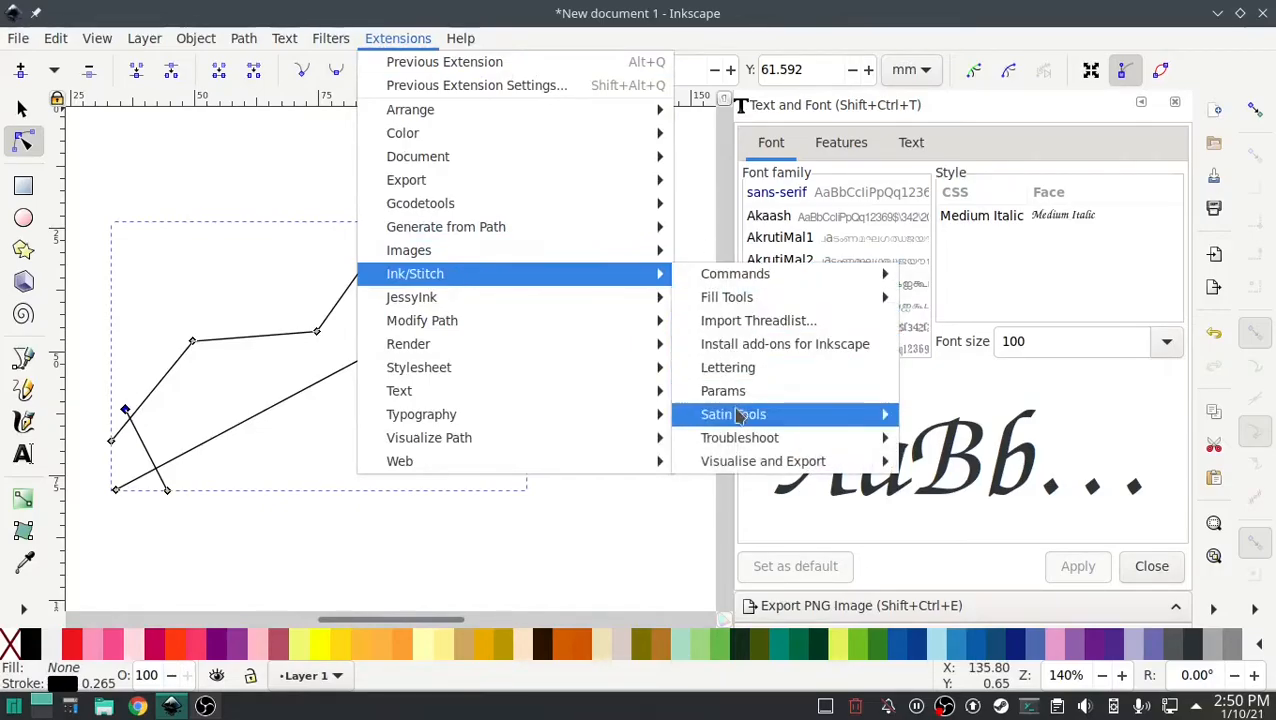
pyautogui.click(723, 391)
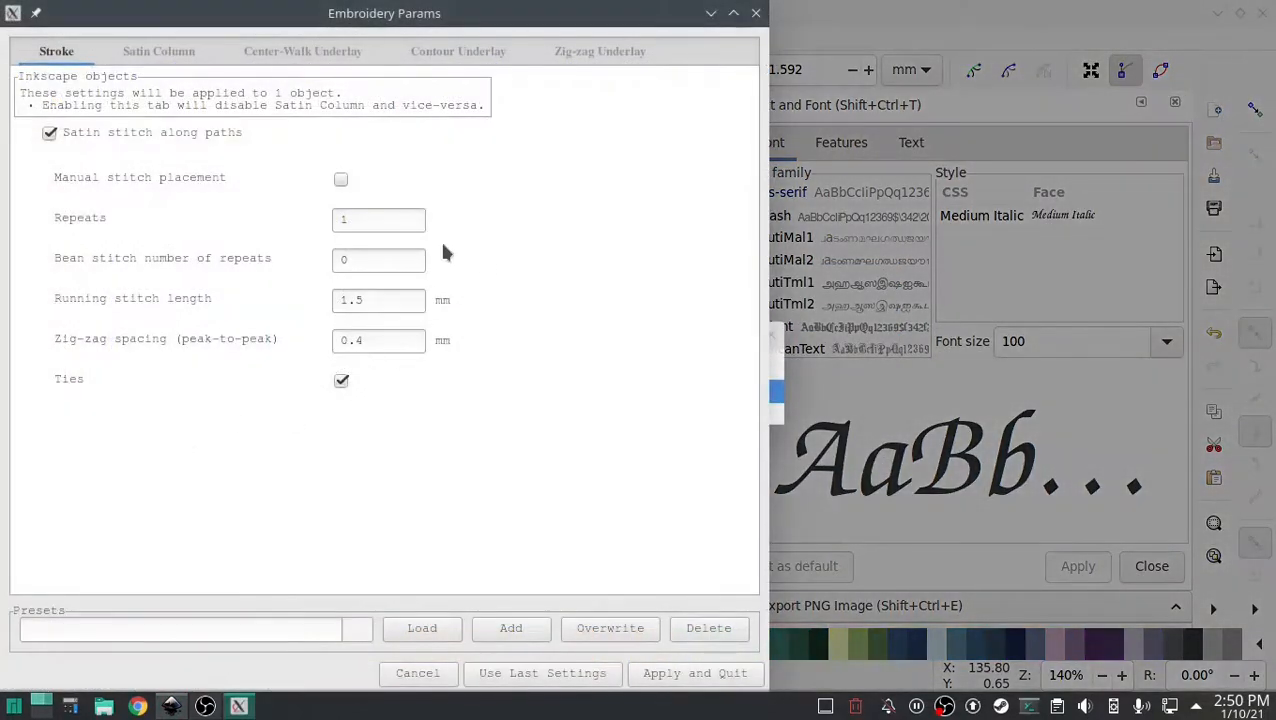
pyautogui.click(158, 51)
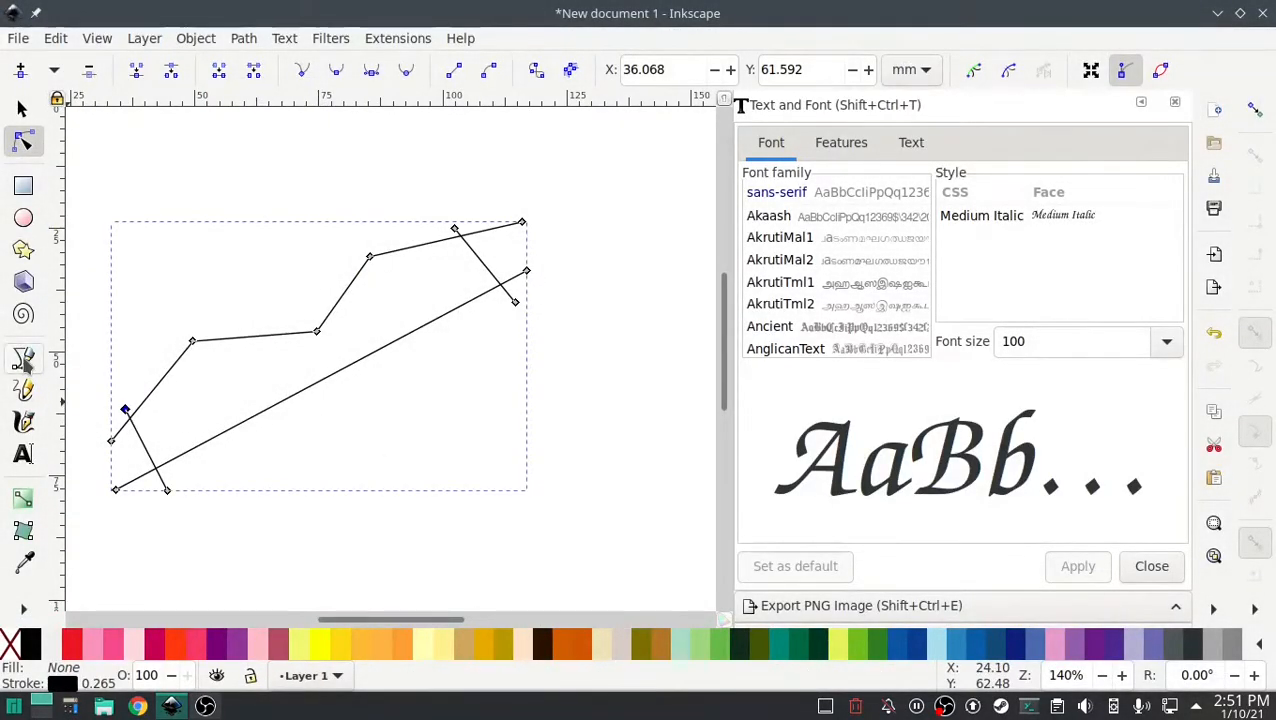
# - Switch to the Bezier pen to draw extra rung lines across the rails
pyautogui.click(24, 360)
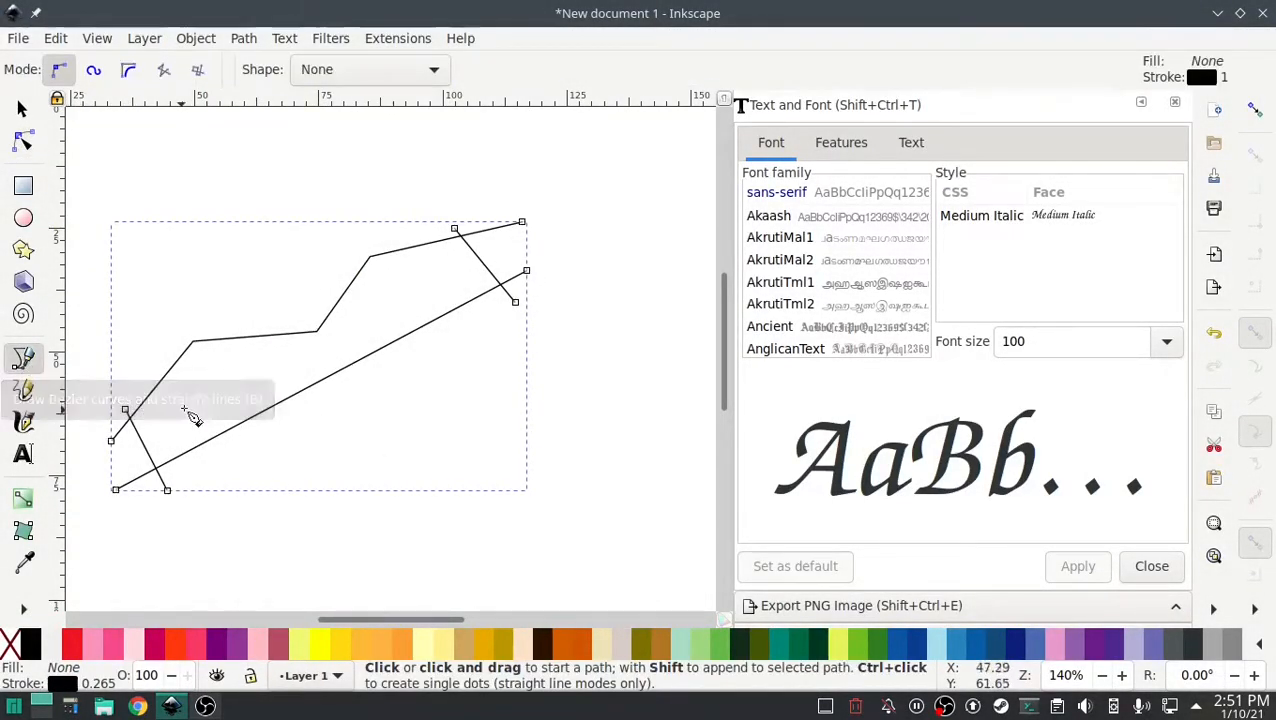
pyautogui.moveTo(185, 352)
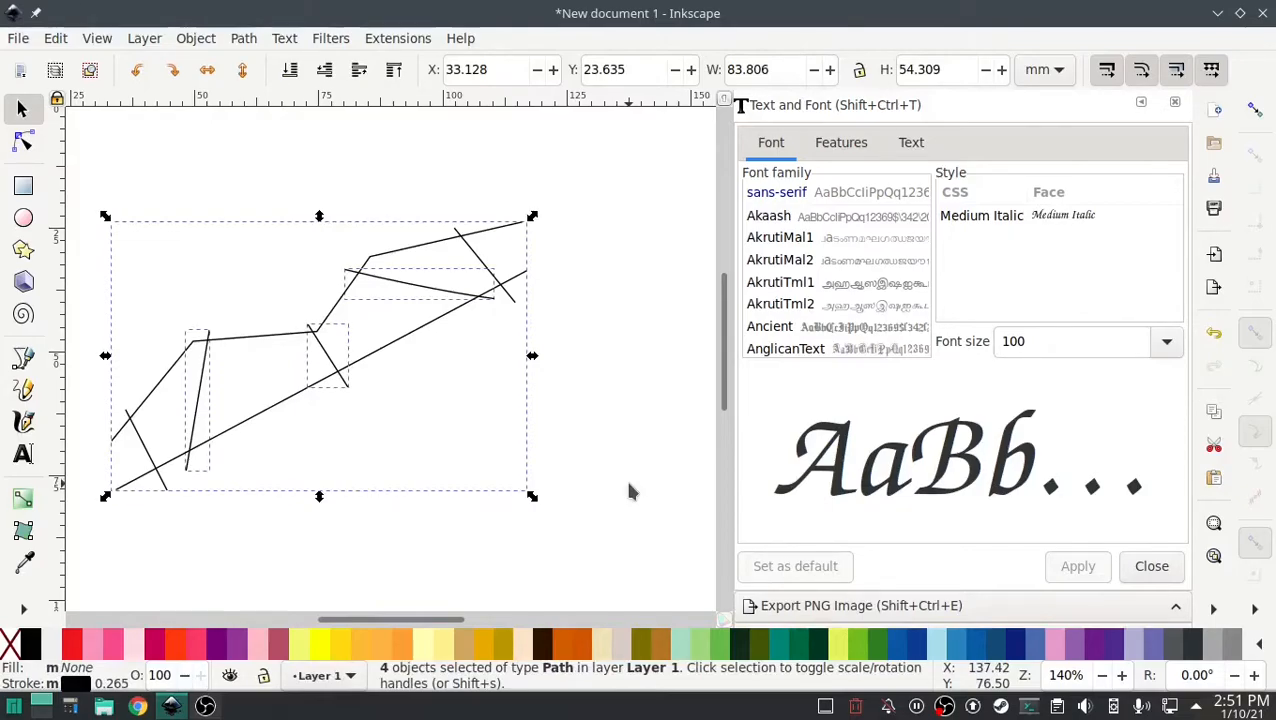
pyautogui.moveTo(140, 455)
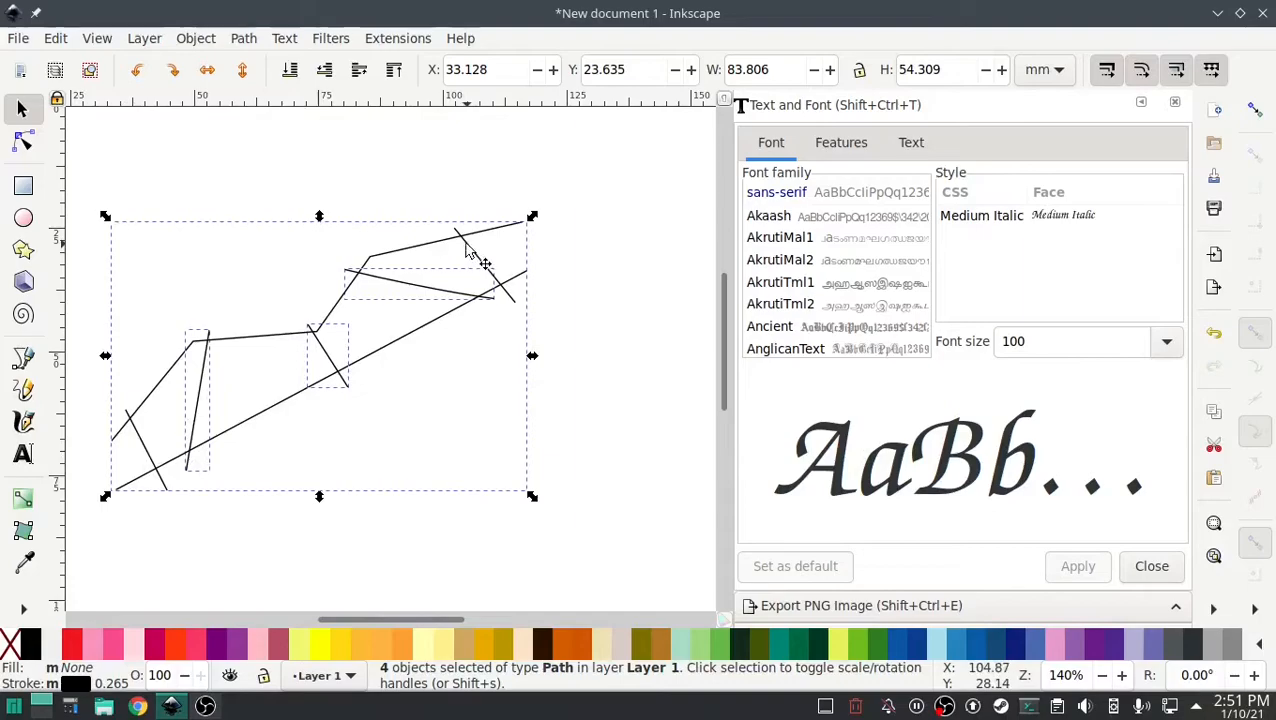
pyautogui.moveTo(350, 430)
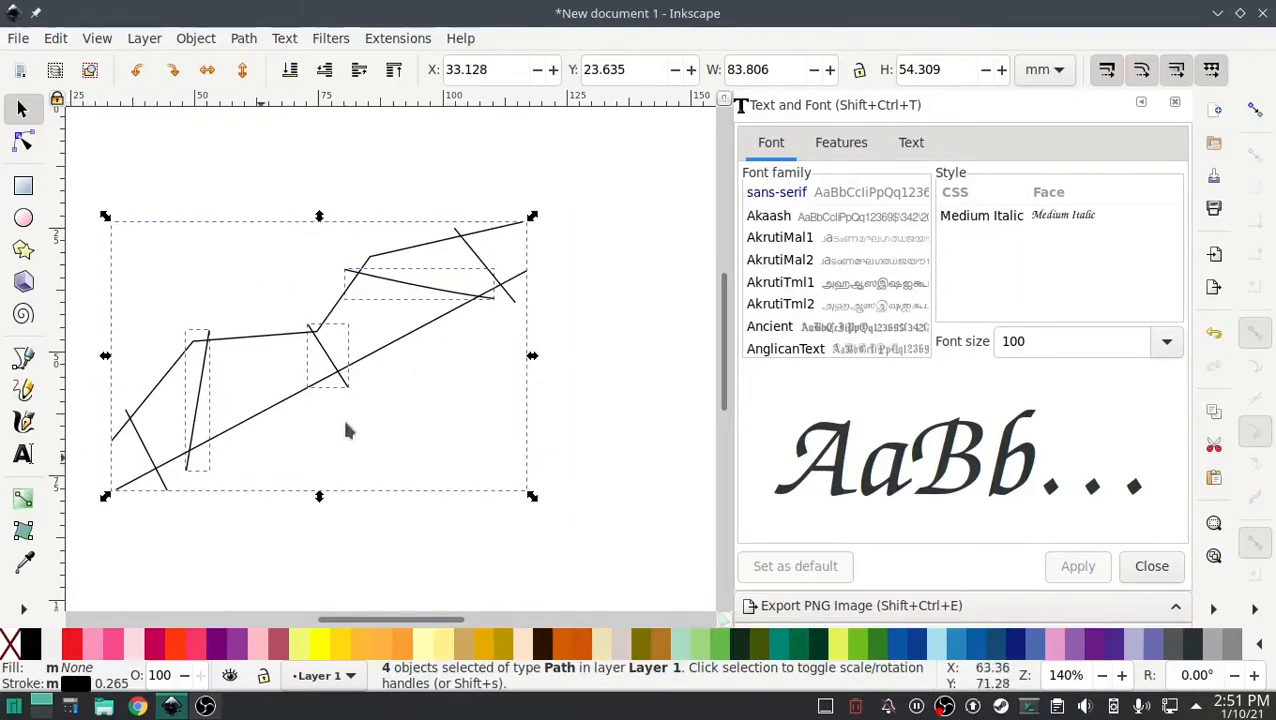
pyautogui.moveTo(355, 360)
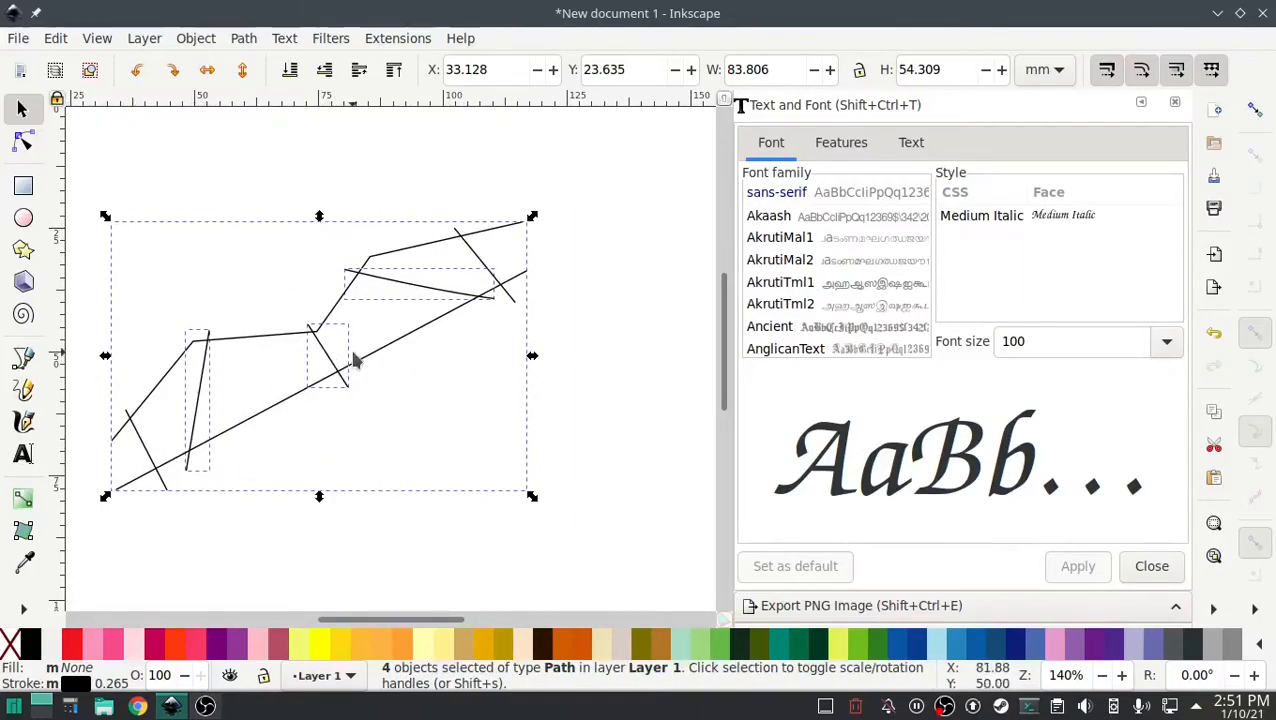
pyautogui.moveTo(675, 408)
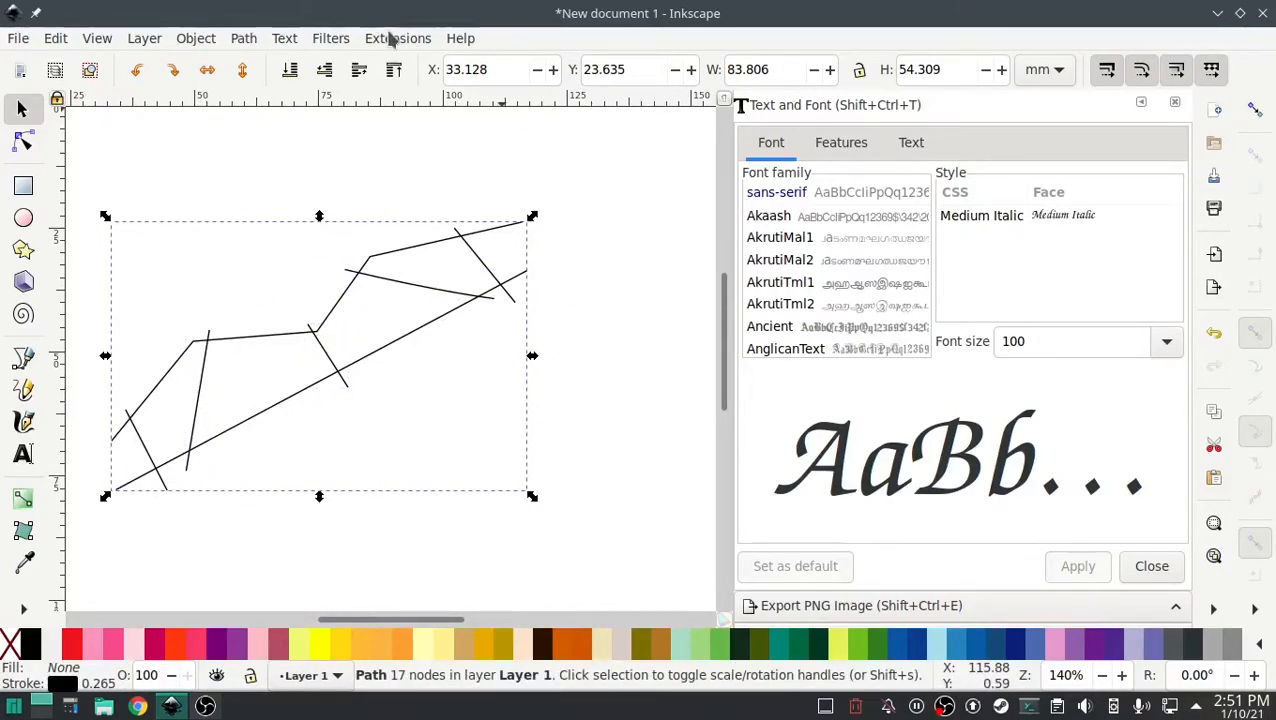
# - Preview the combined multi-rung path as a satin column in Ink/Stitch, then close it
pyautogui.click(398, 38)
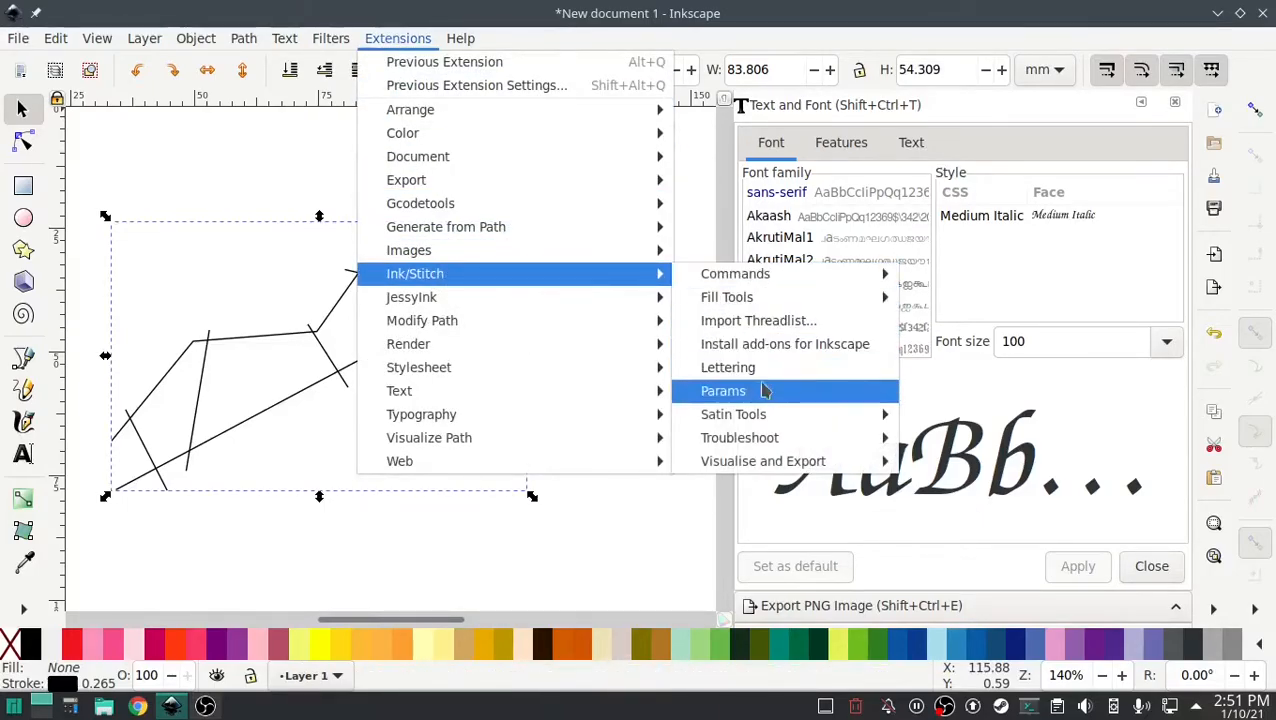
pyautogui.click(723, 390)
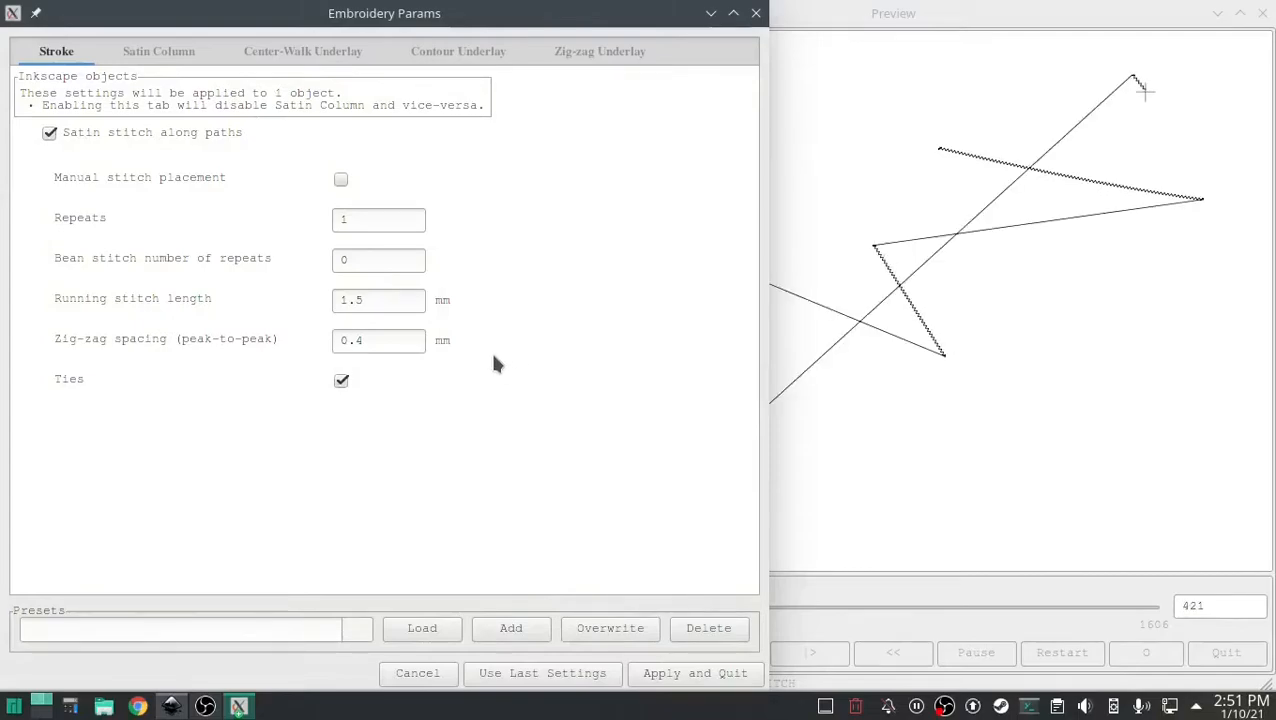
pyautogui.click(158, 51)
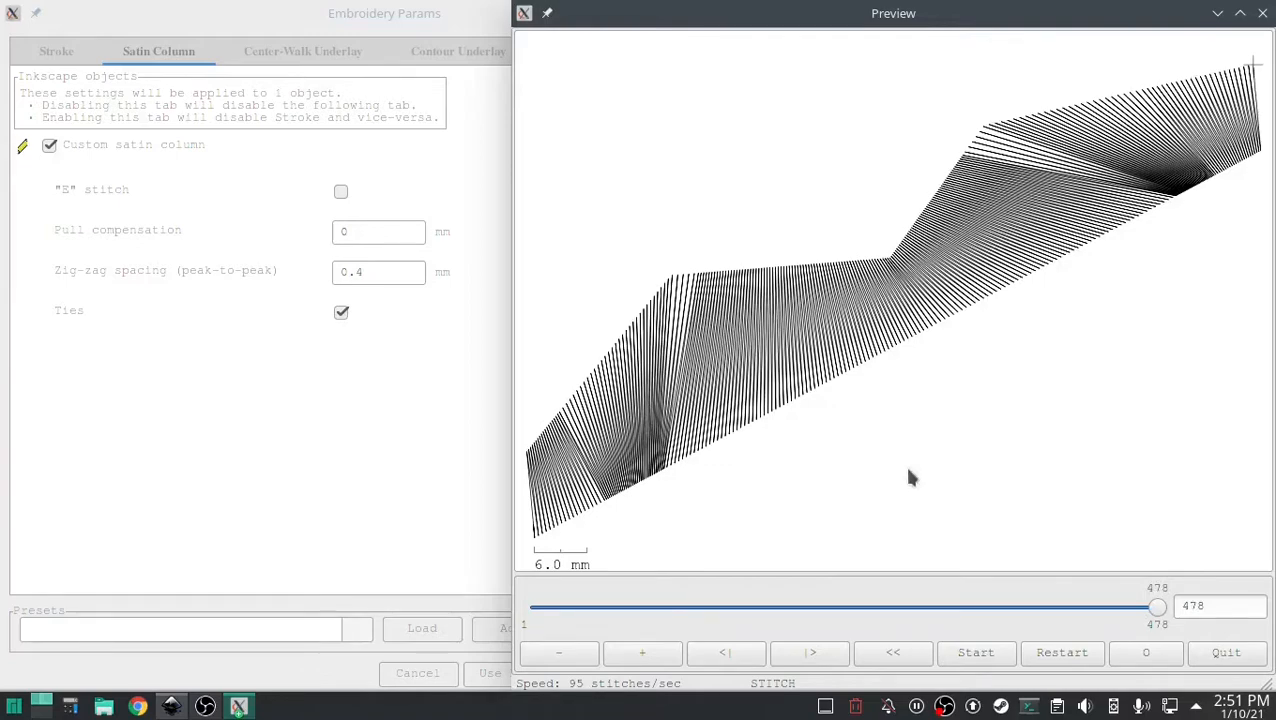
pyautogui.moveTo(1040, 415)
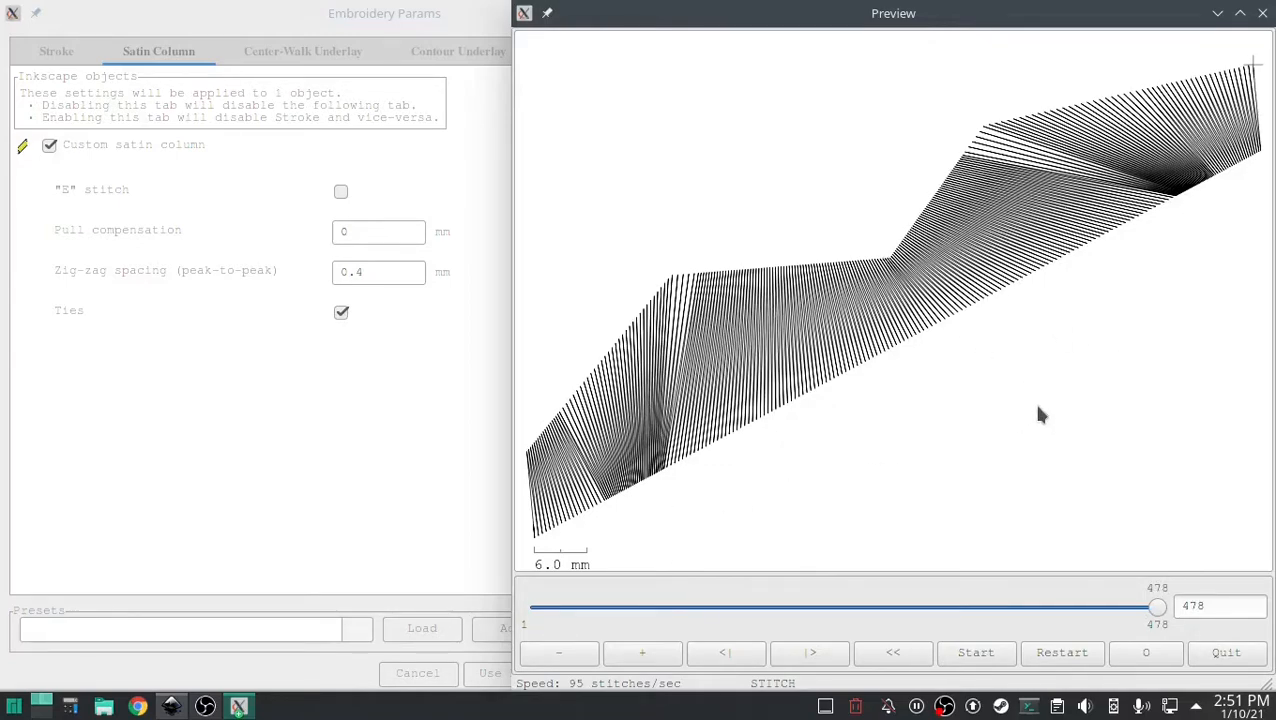
pyautogui.moveTo(1068, 445)
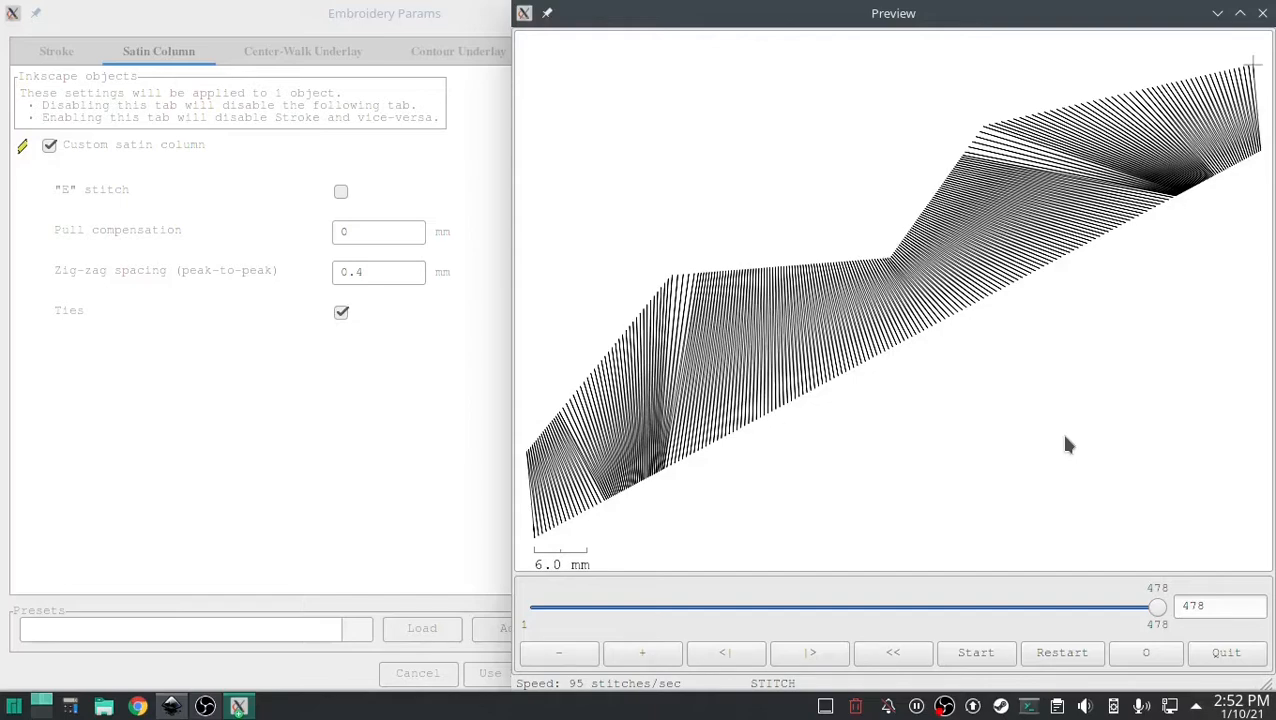
pyautogui.moveTo(1072, 430)
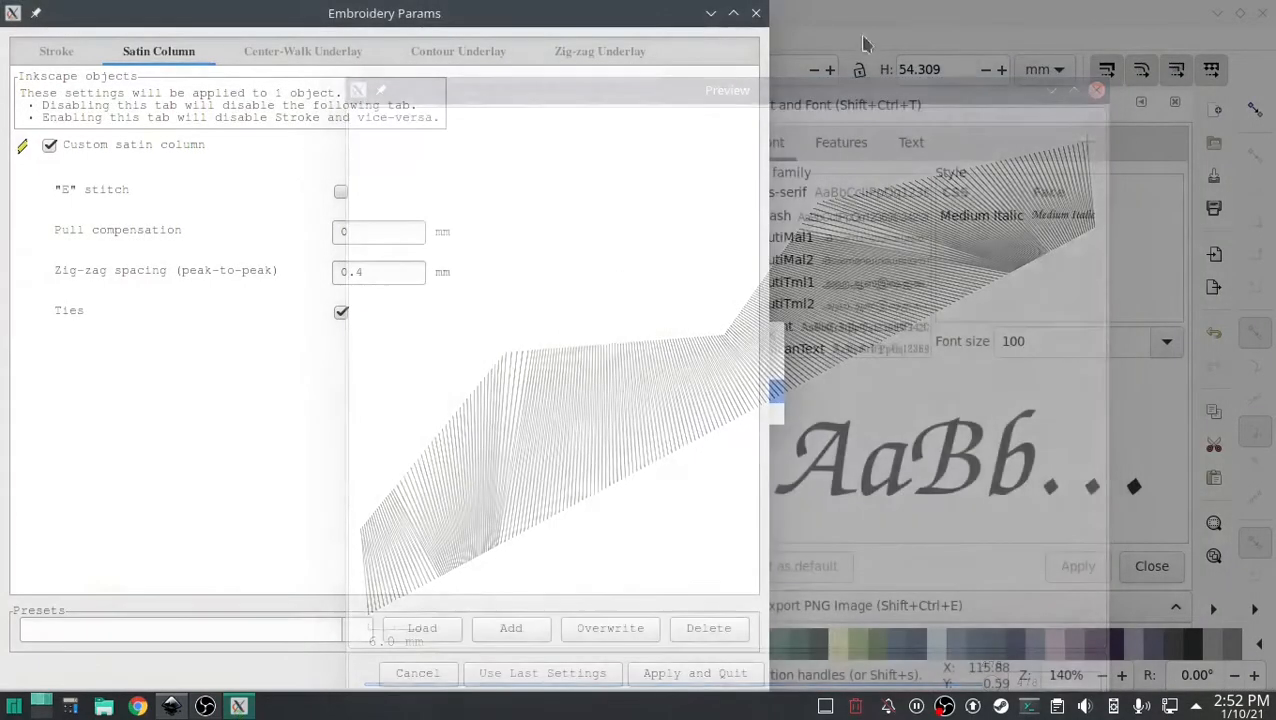
pyautogui.click(417, 672)
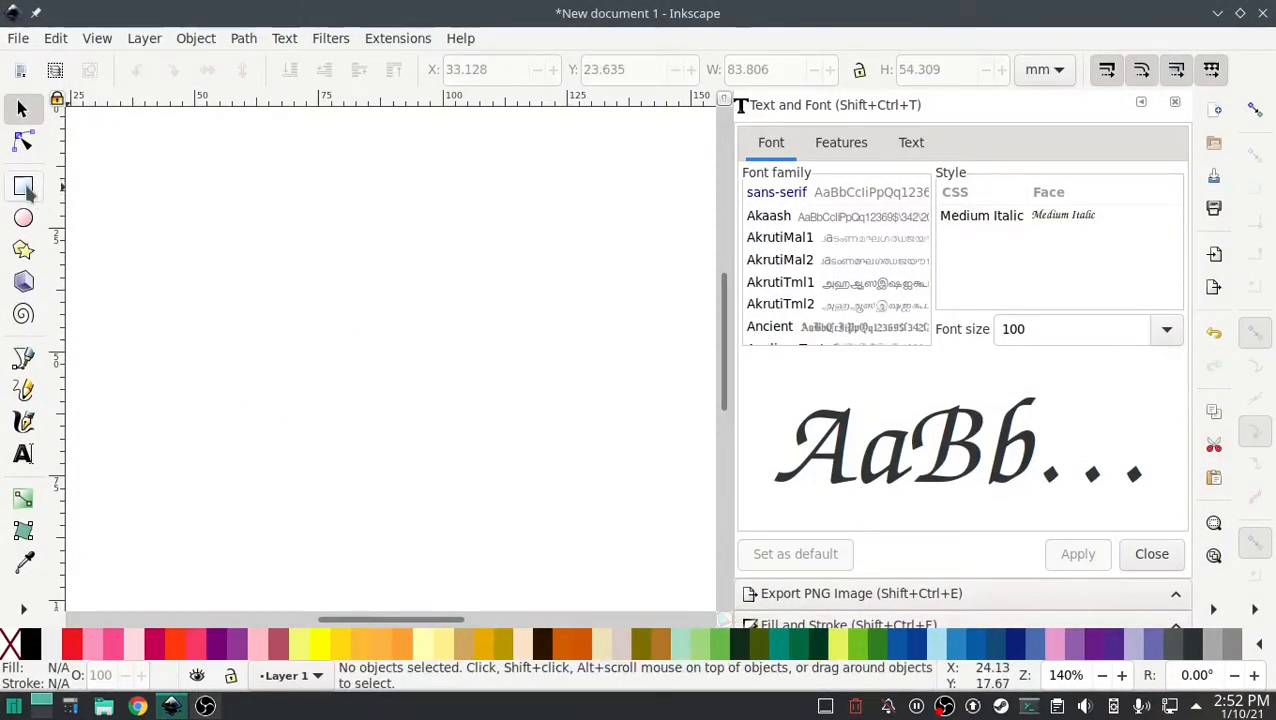
# - Draw a rectangle and convert its outline into a satin column with Convert Line to Satin
pyautogui.moveTo(250, 181); pyautogui.dragTo(389, 369)
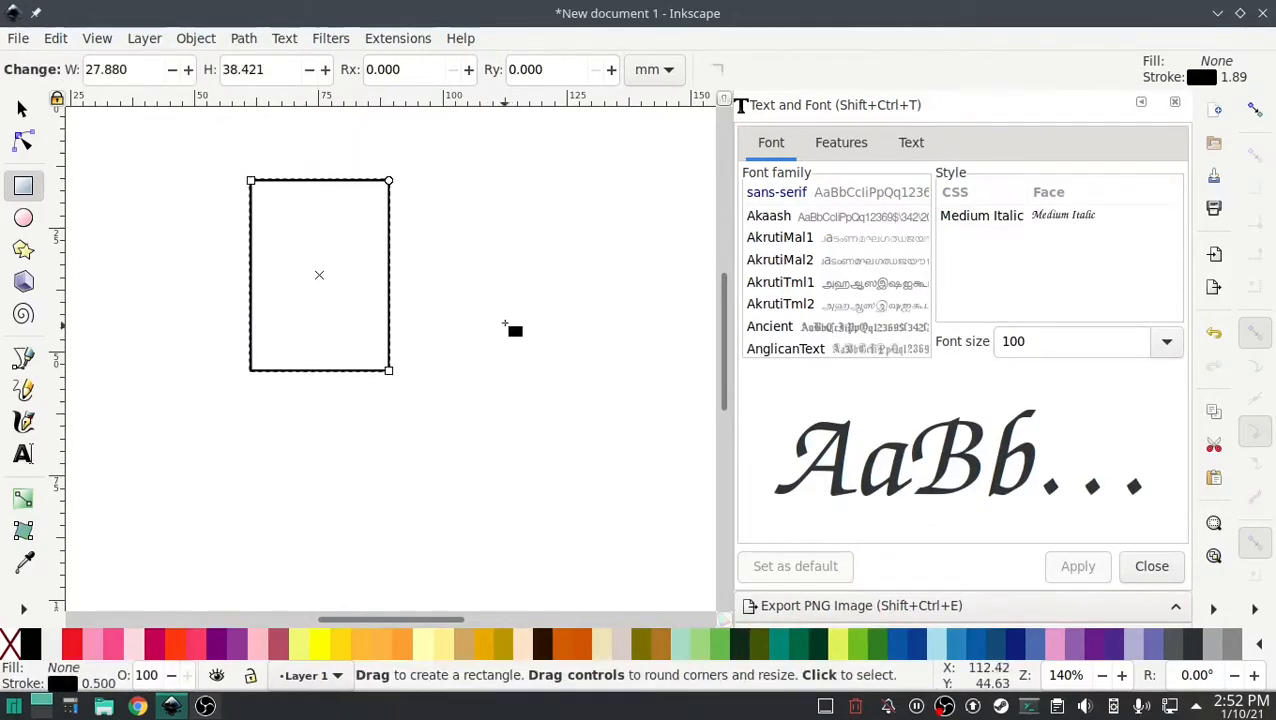
pyautogui.moveTo(410, 40)
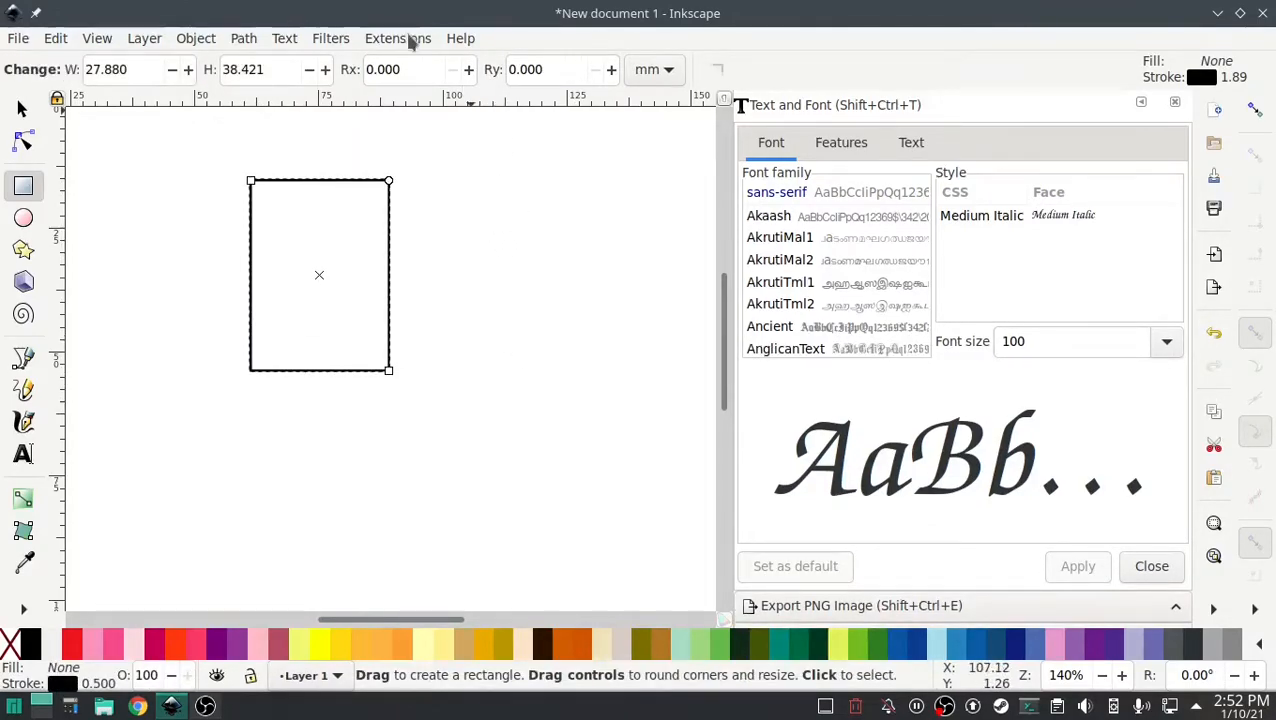
pyautogui.click(398, 38)
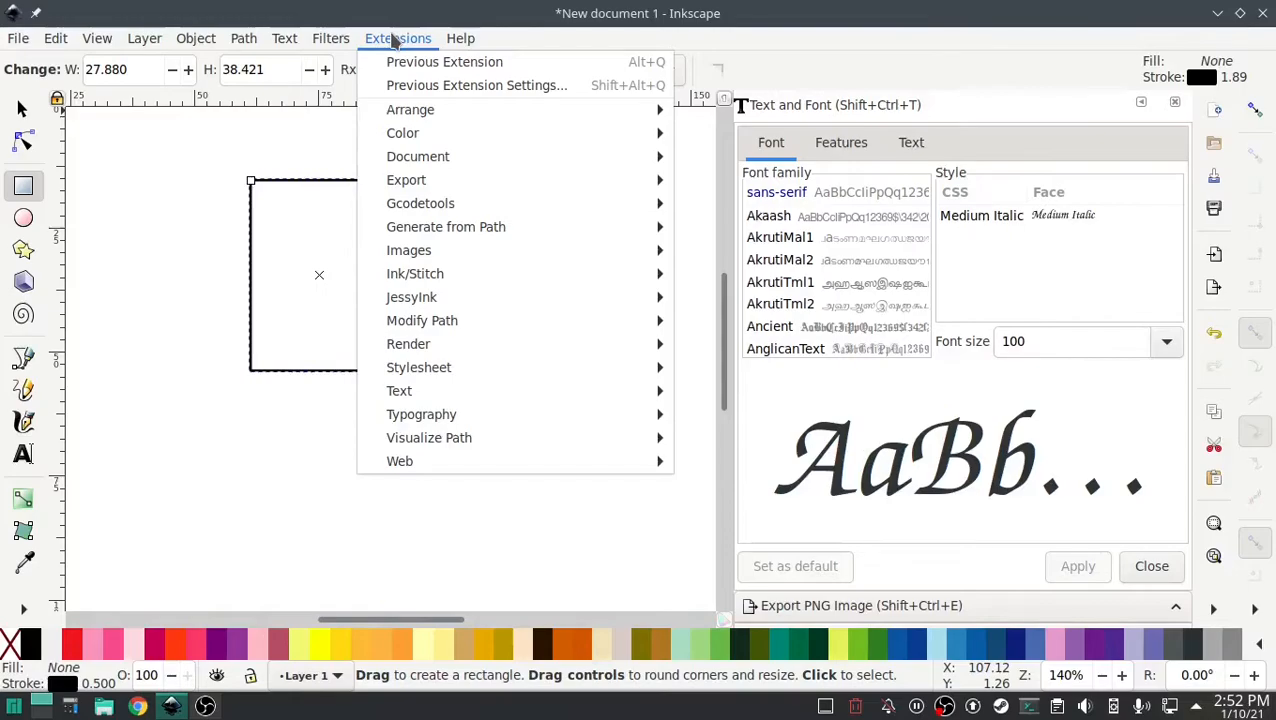
pyautogui.moveTo(414, 273)
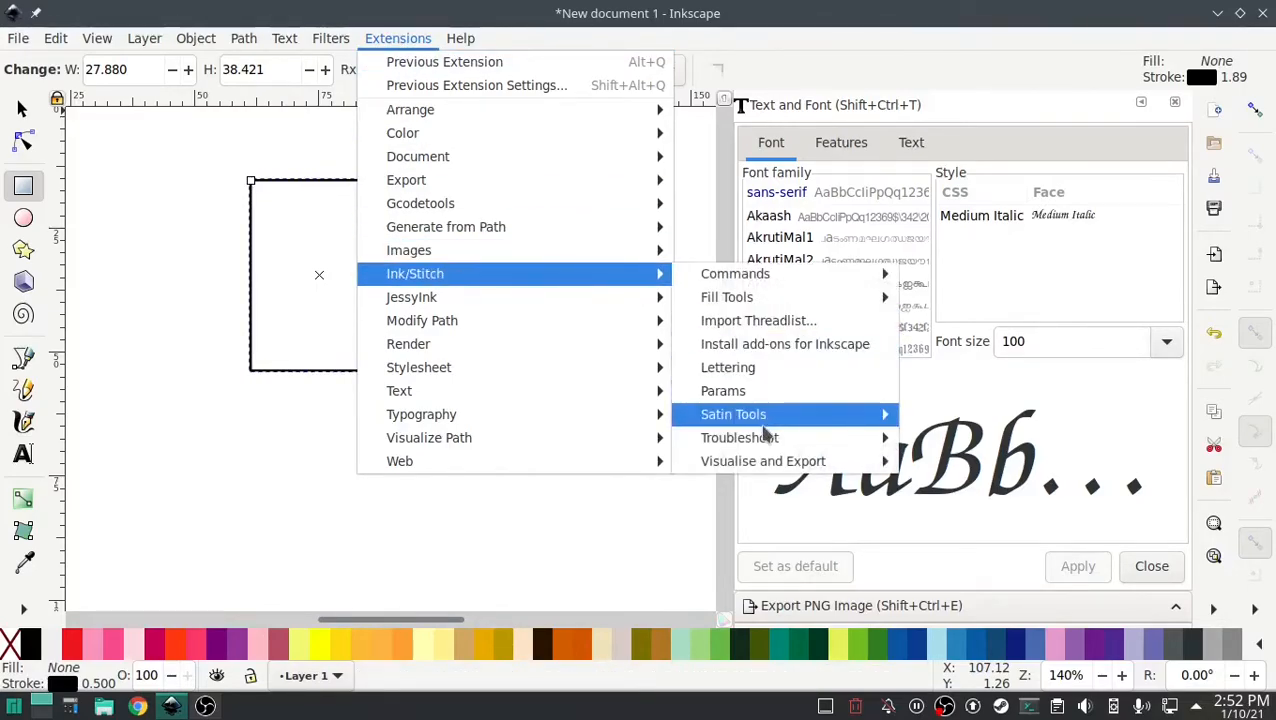
pyautogui.click(547, 528)
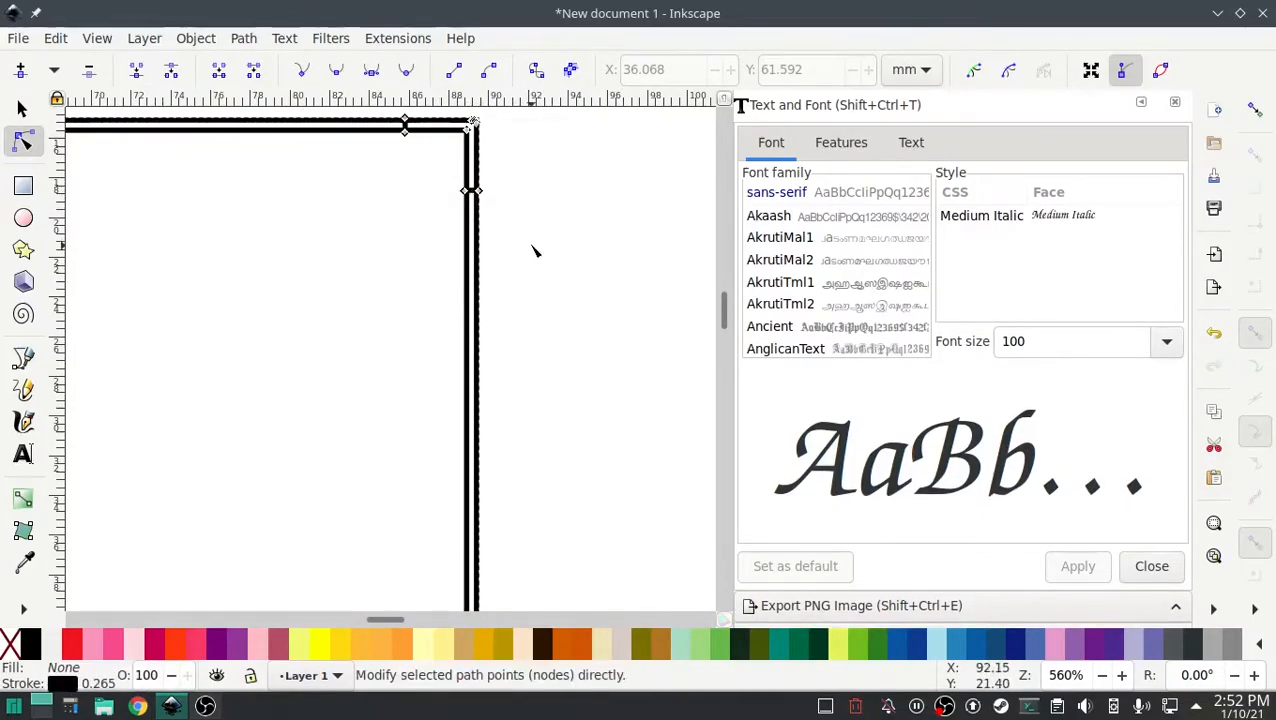
pyautogui.moveTo(245, 435)
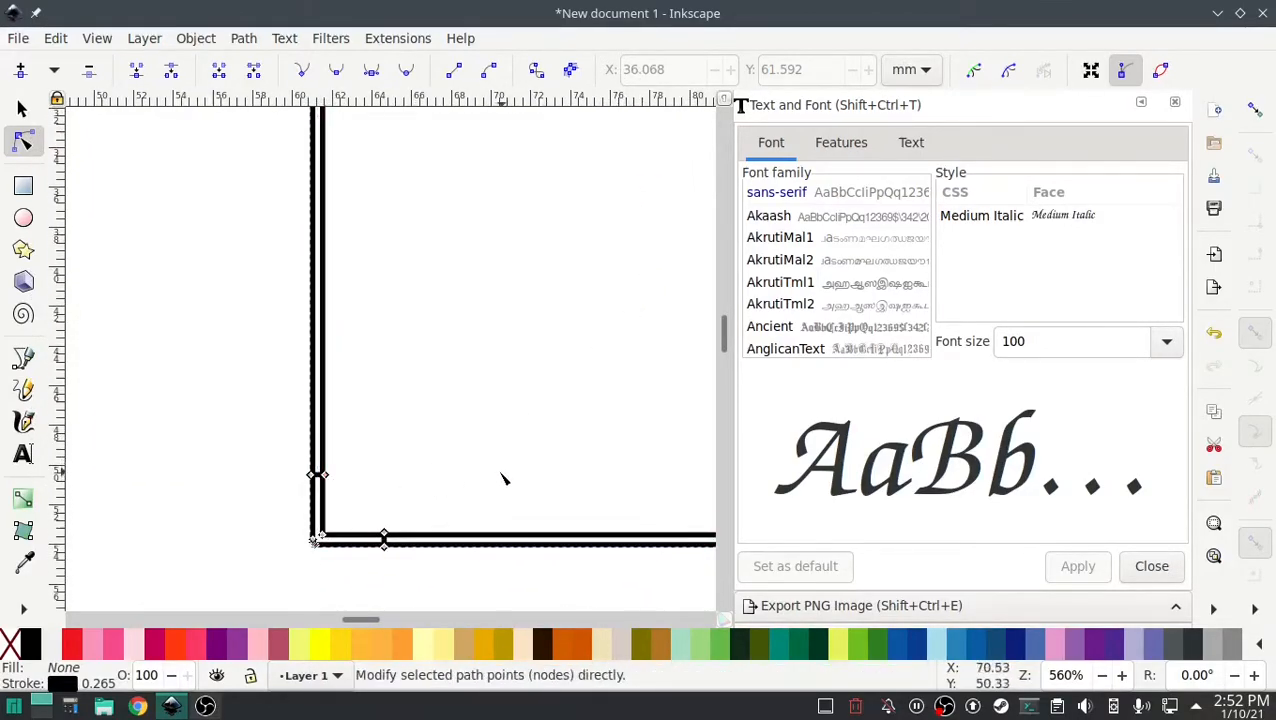
pyautogui.moveTo(204, 378)
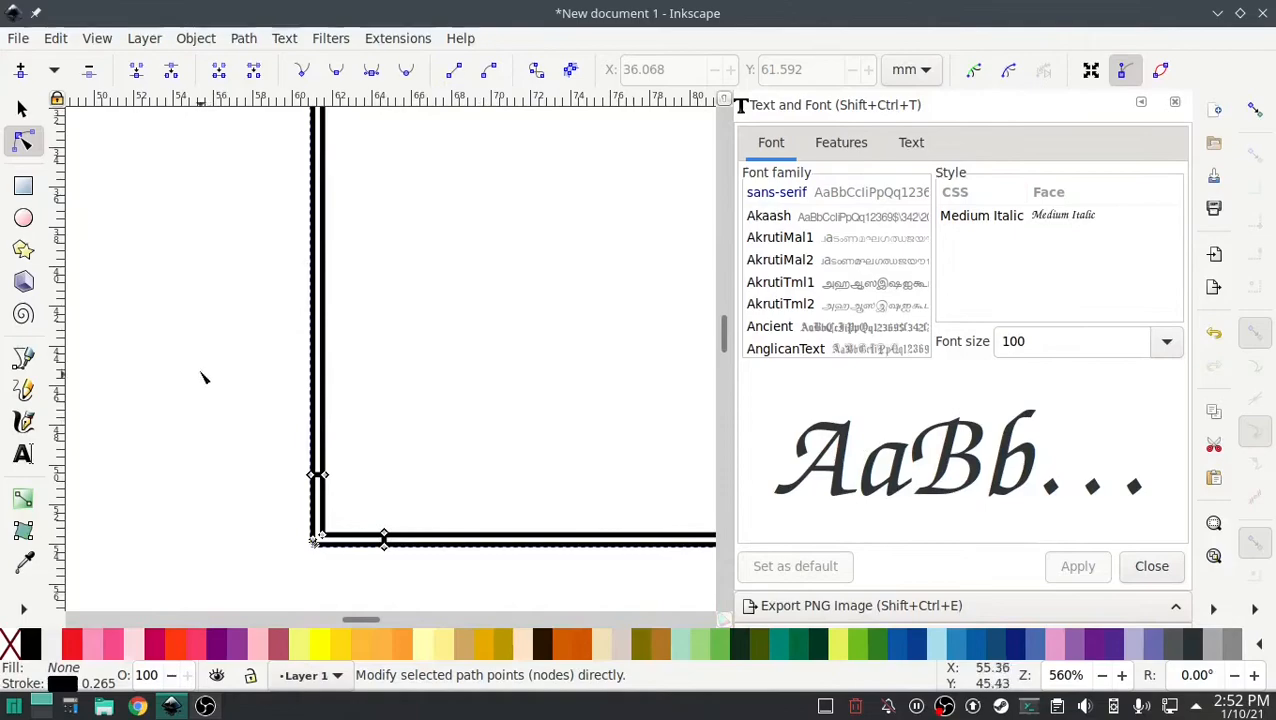
pyautogui.moveTo(613, 290)
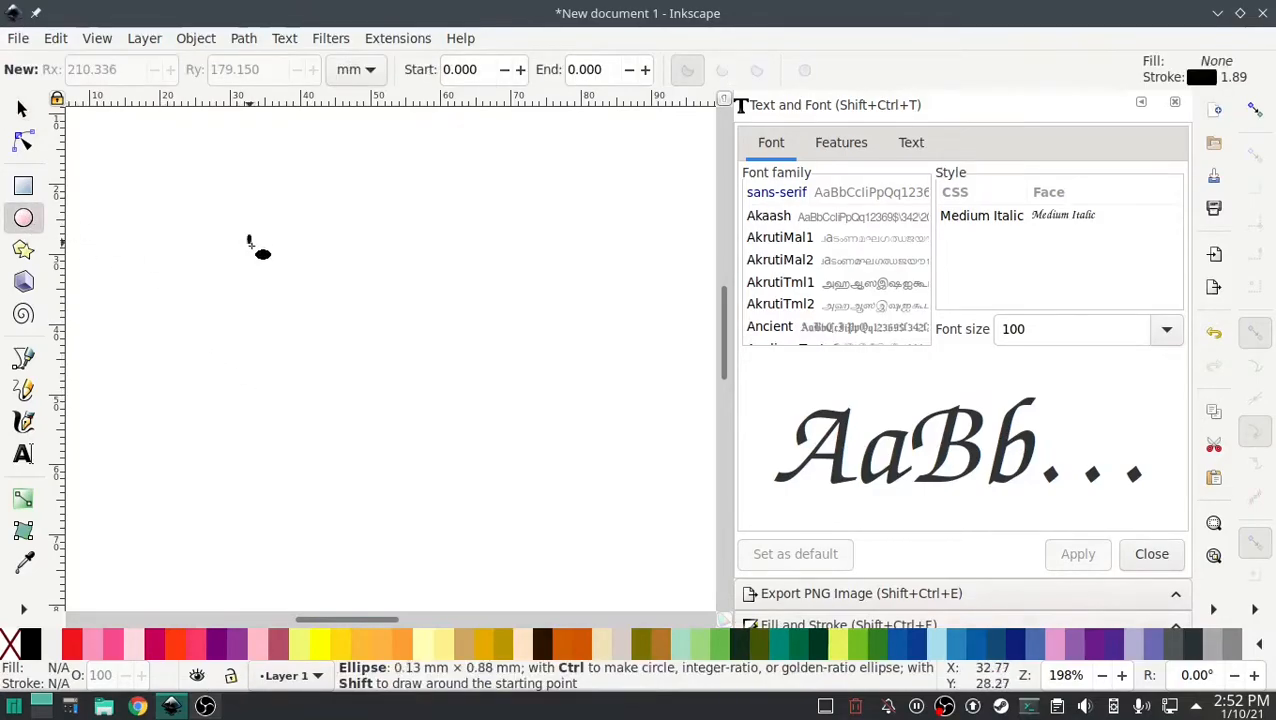
# - Draw a circle and give it a 3.000 mm stroke width
pyautogui.moveTo(249, 237); pyautogui.dragTo(557, 512)
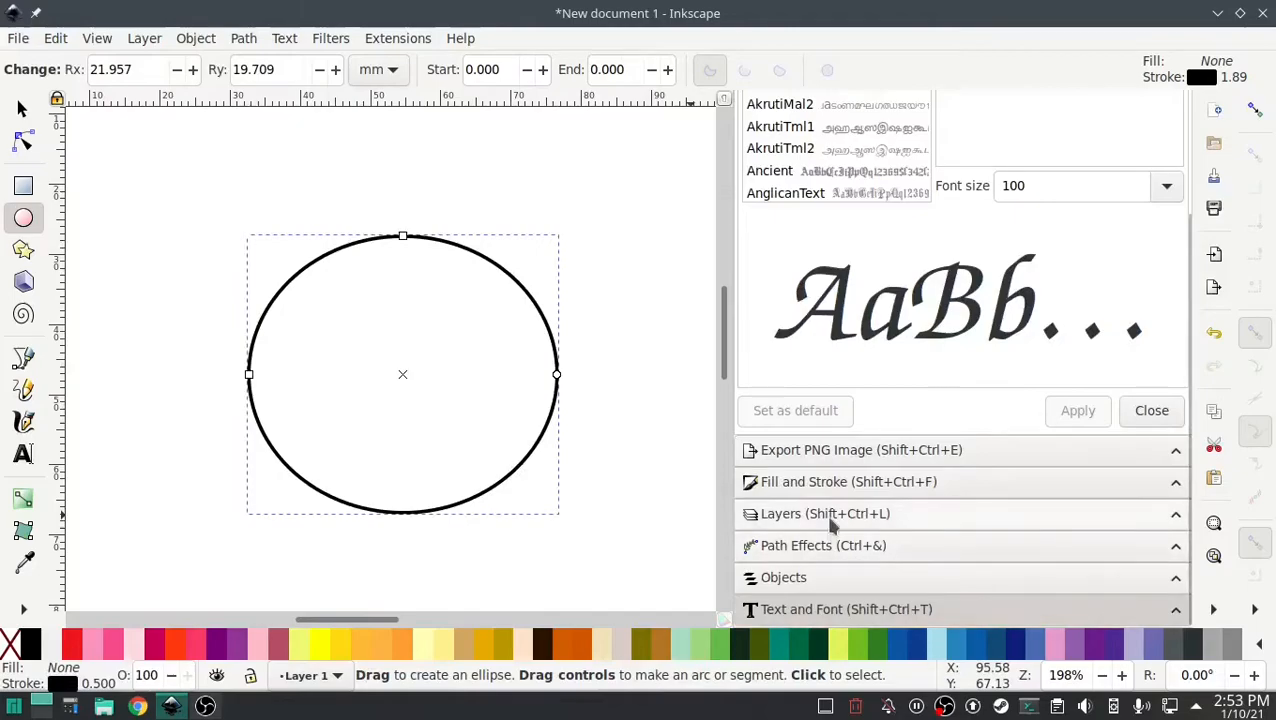
pyautogui.click(848, 481)
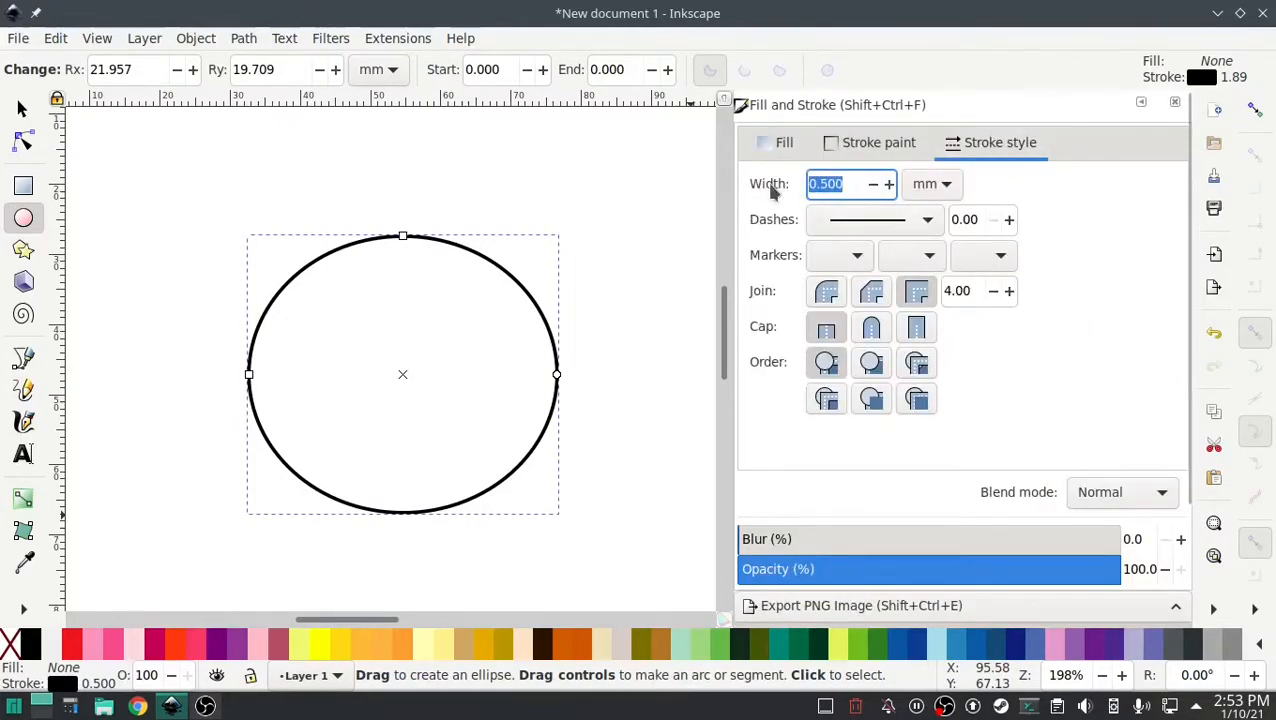
pyautogui.write('3.000')
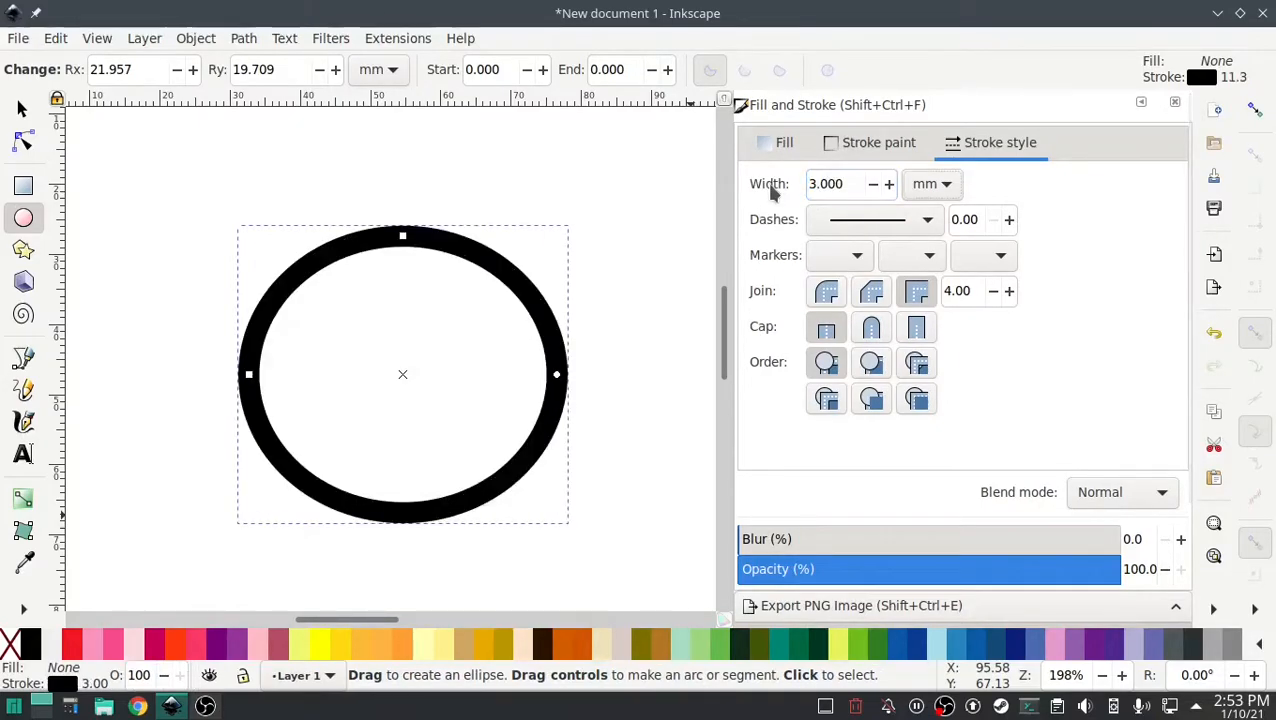
pyautogui.moveTo(528, 138)
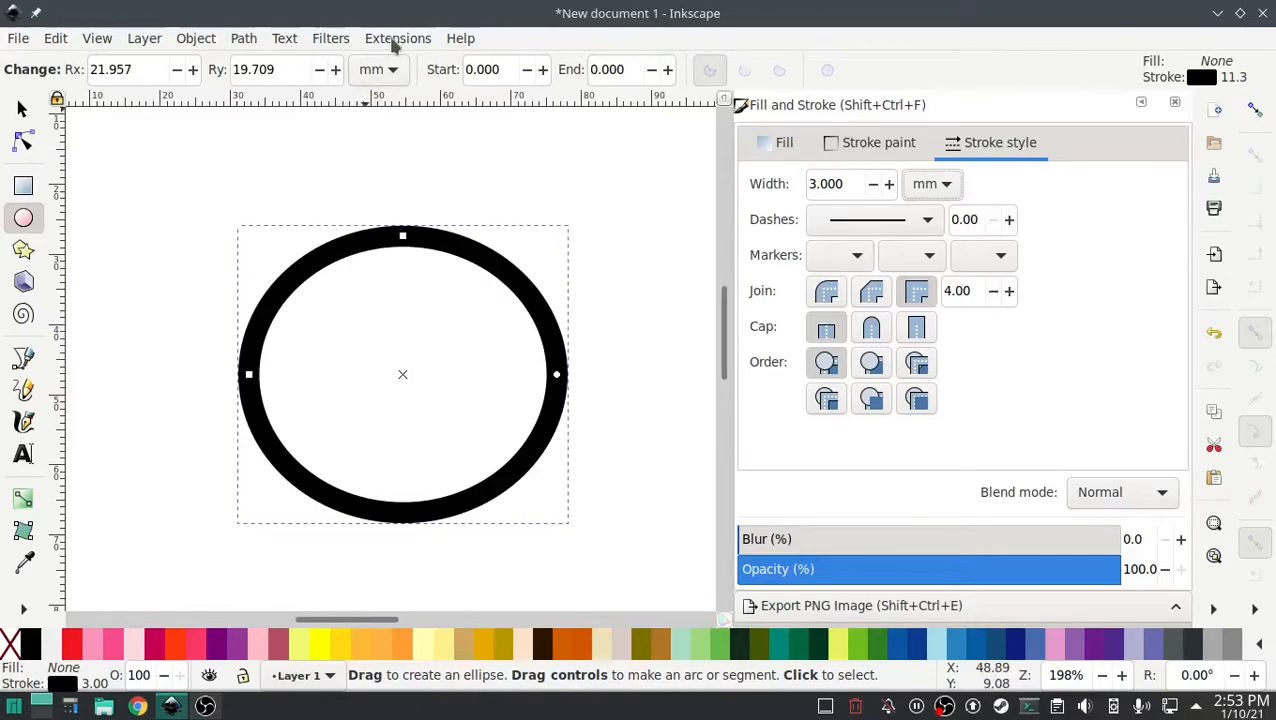
# - Convert the thick circle into a ring-shaped satin column with rungs
pyautogui.click(397, 38)
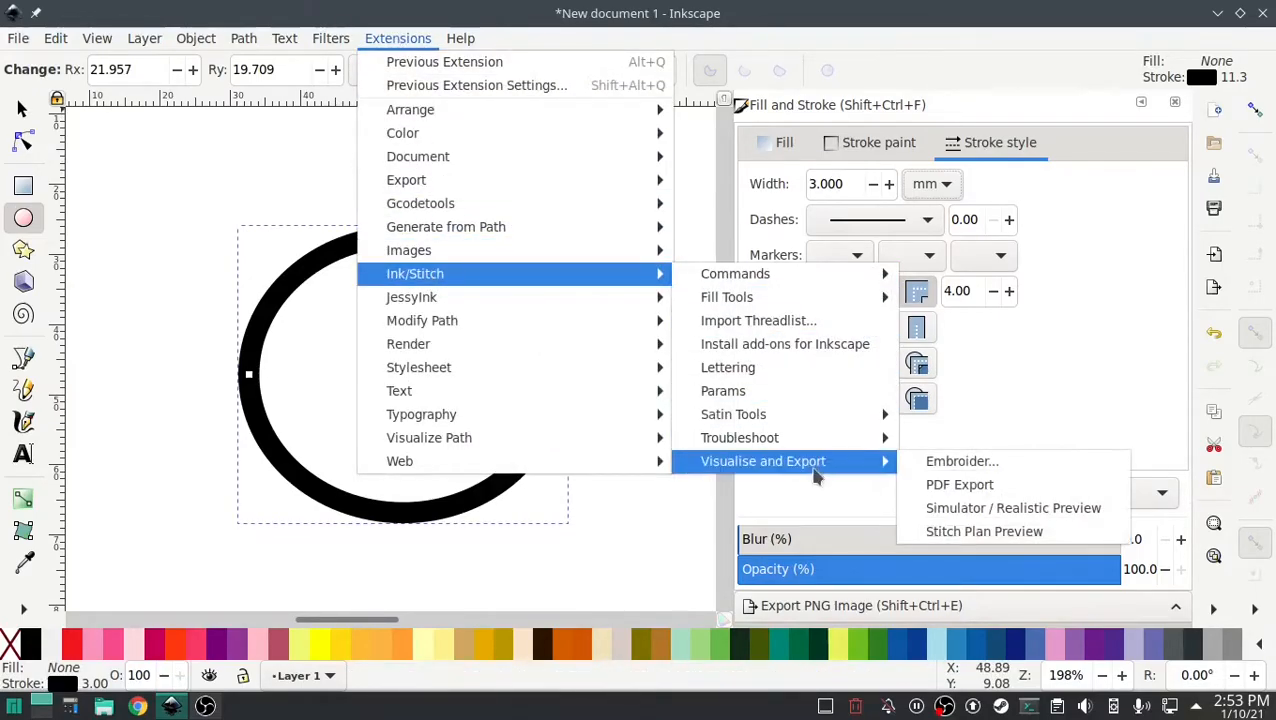
pyautogui.moveTo(733, 414)
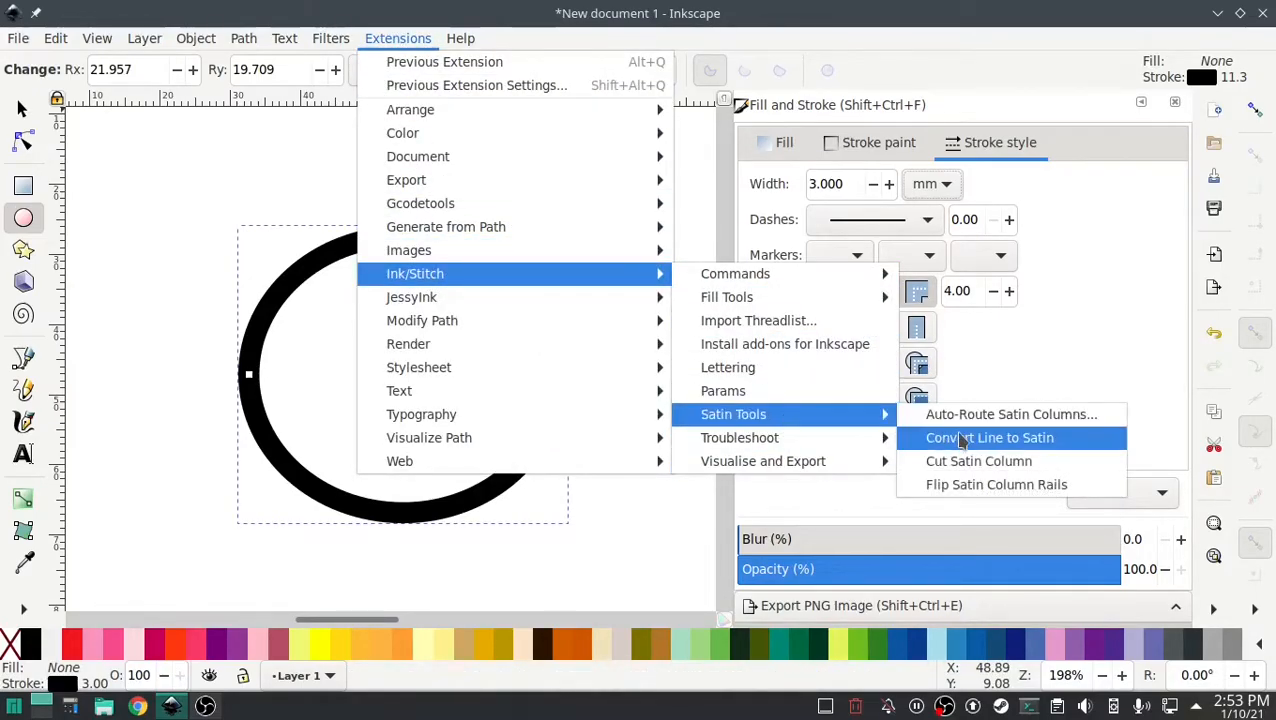
pyautogui.click(989, 437)
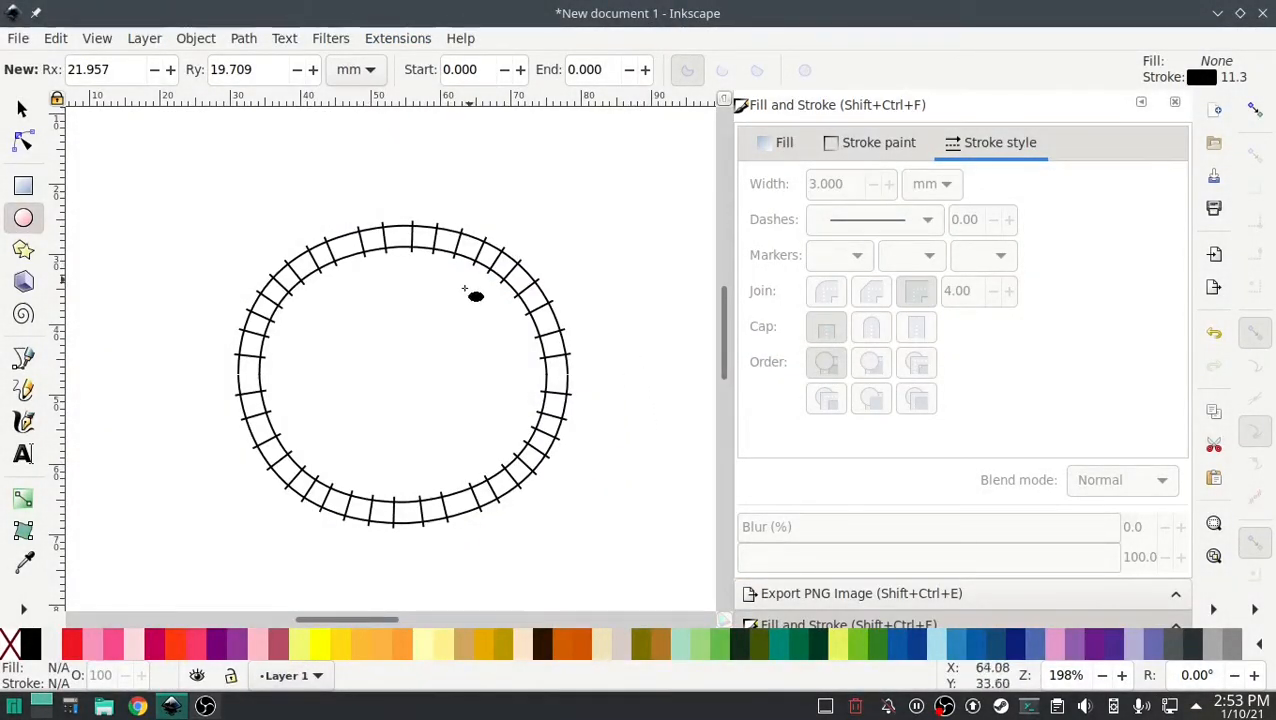
pyautogui.moveTo(420, 538)
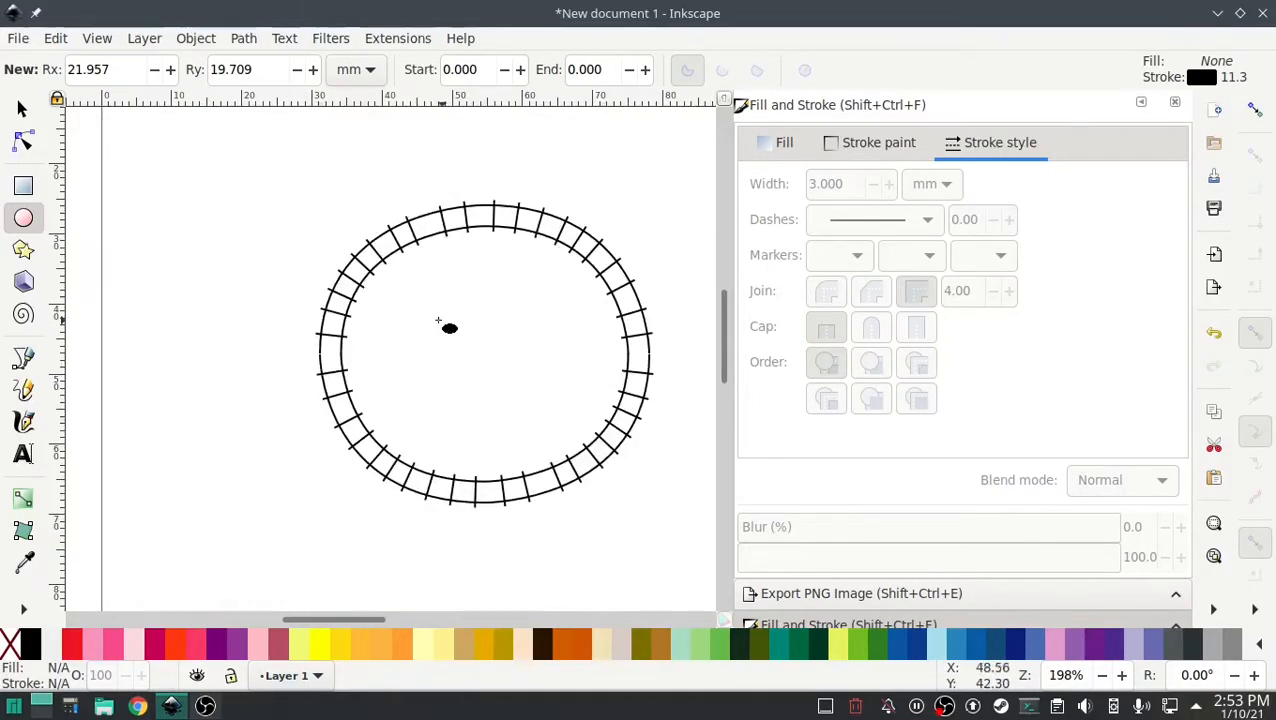
pyautogui.moveTo(430, 432)
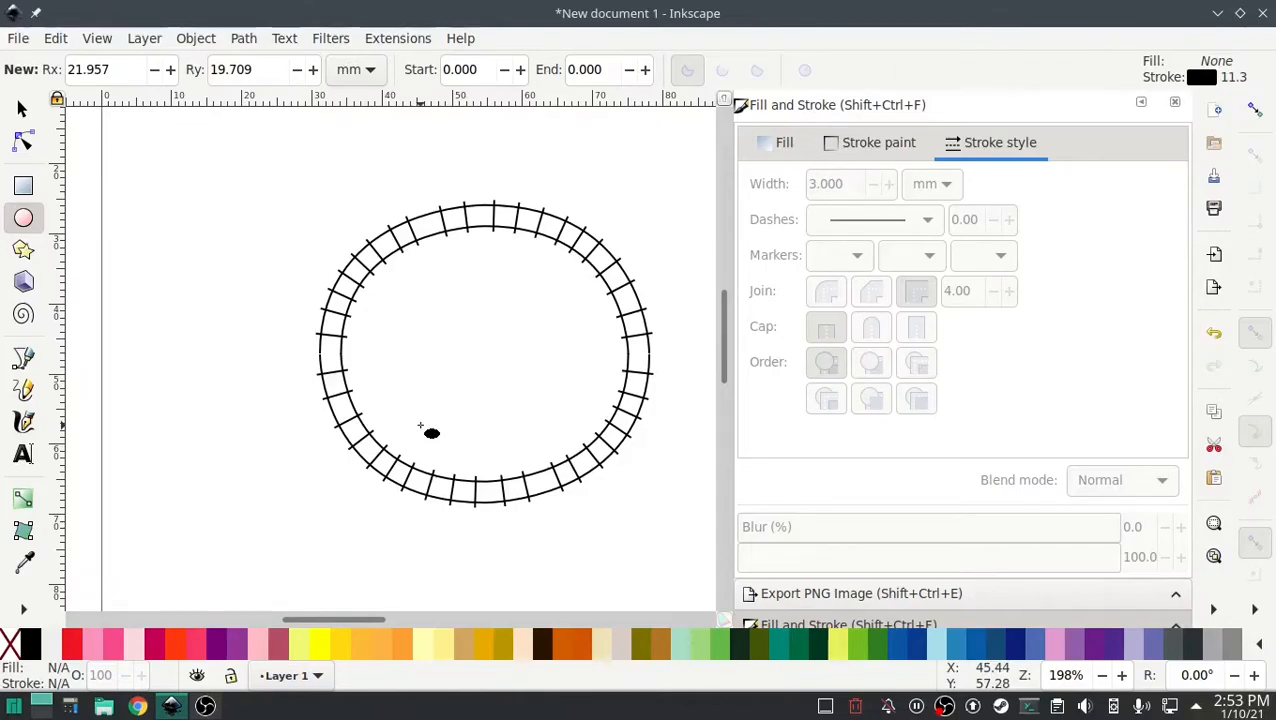
pyautogui.moveTo(333, 203)
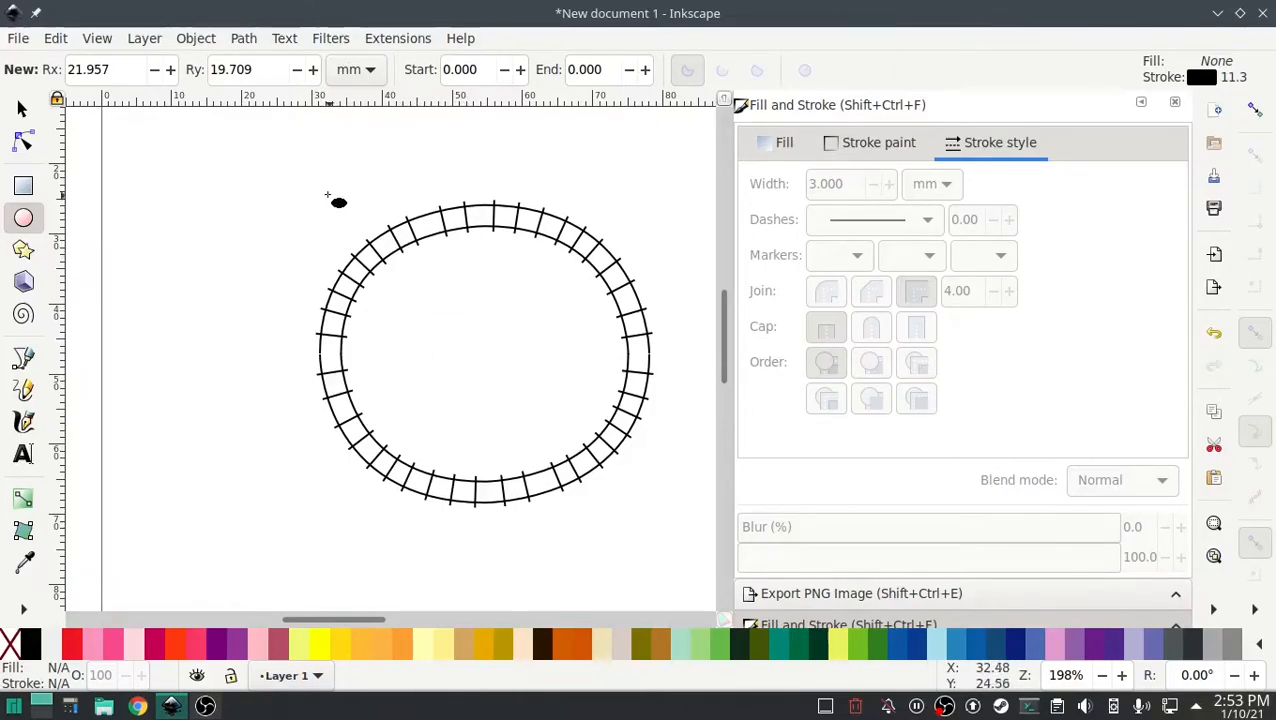
pyautogui.moveTo(320, 185)
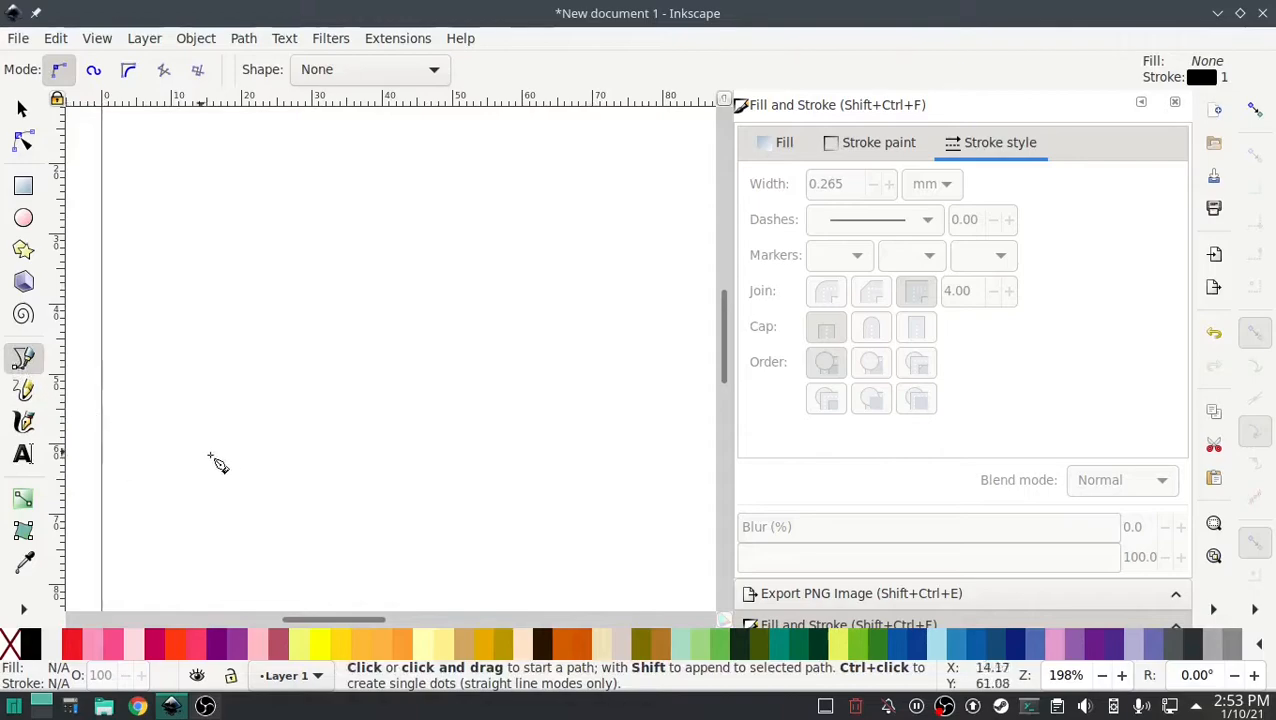
pyautogui.moveTo(837, 162)
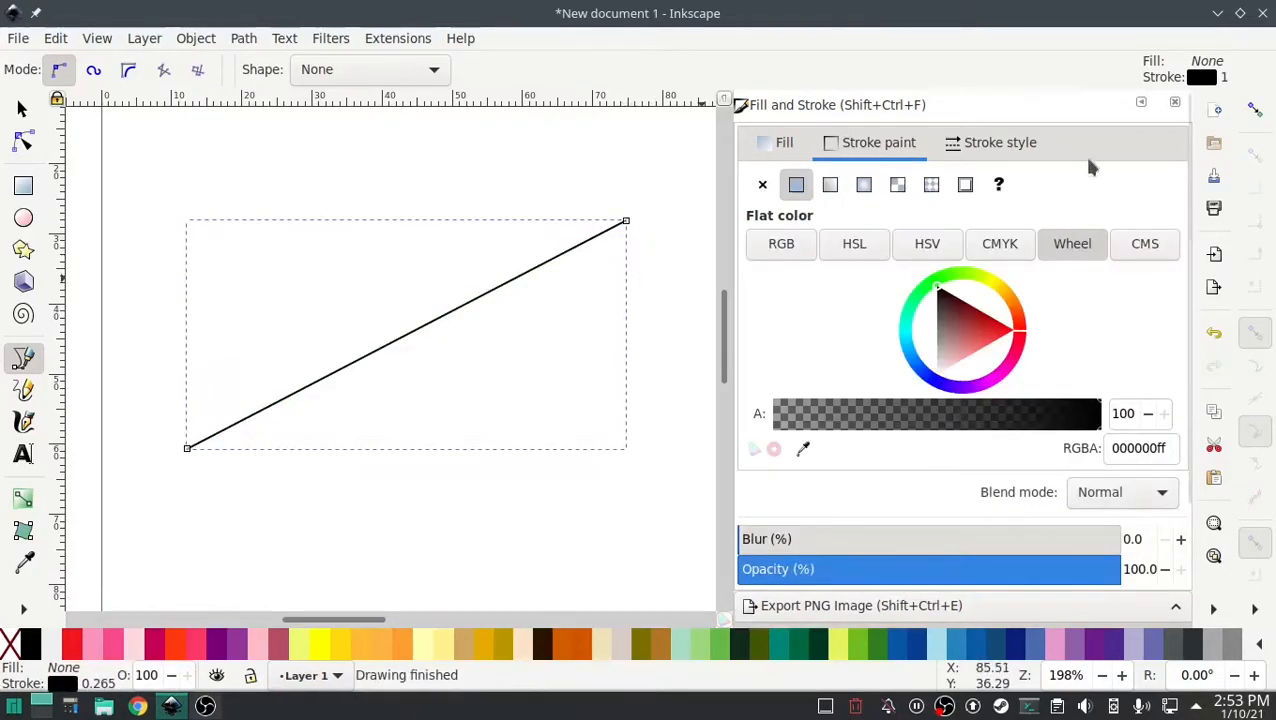
# - Give the diagonal line a 3.000 mm stroke and convert it into a two-rail satin column
pyautogui.click(999, 142)
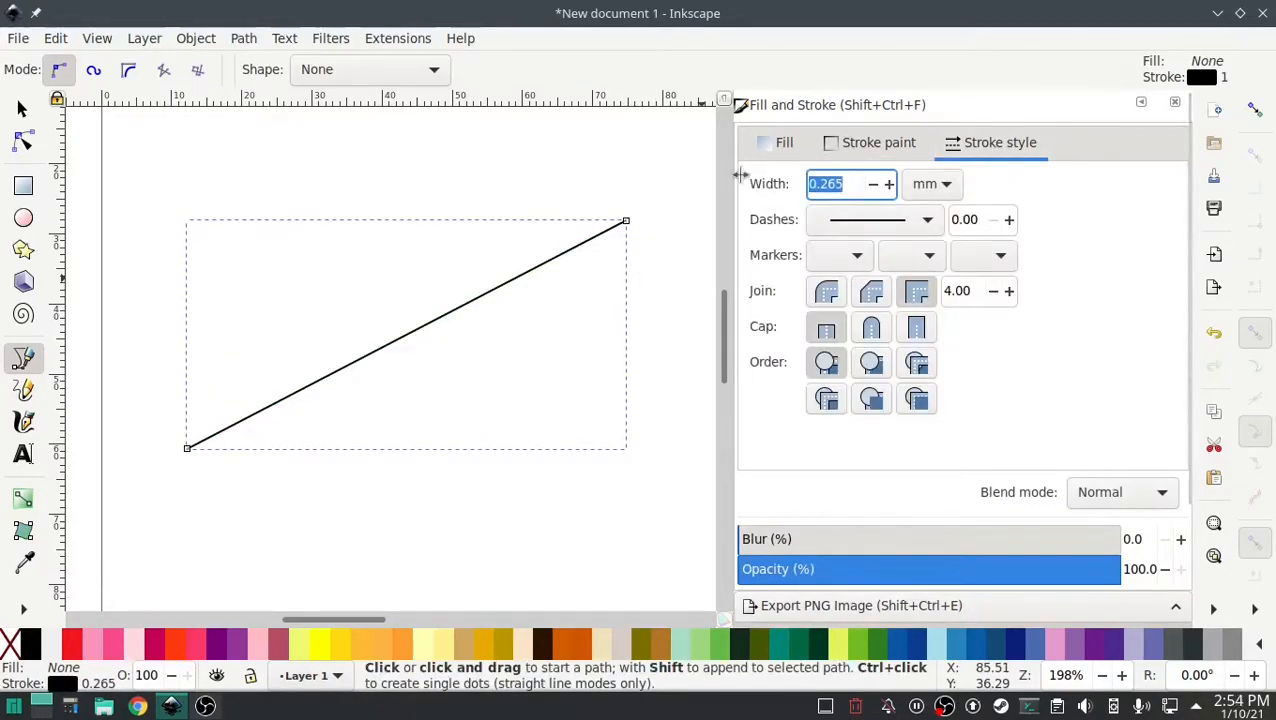
pyautogui.write('3.000')
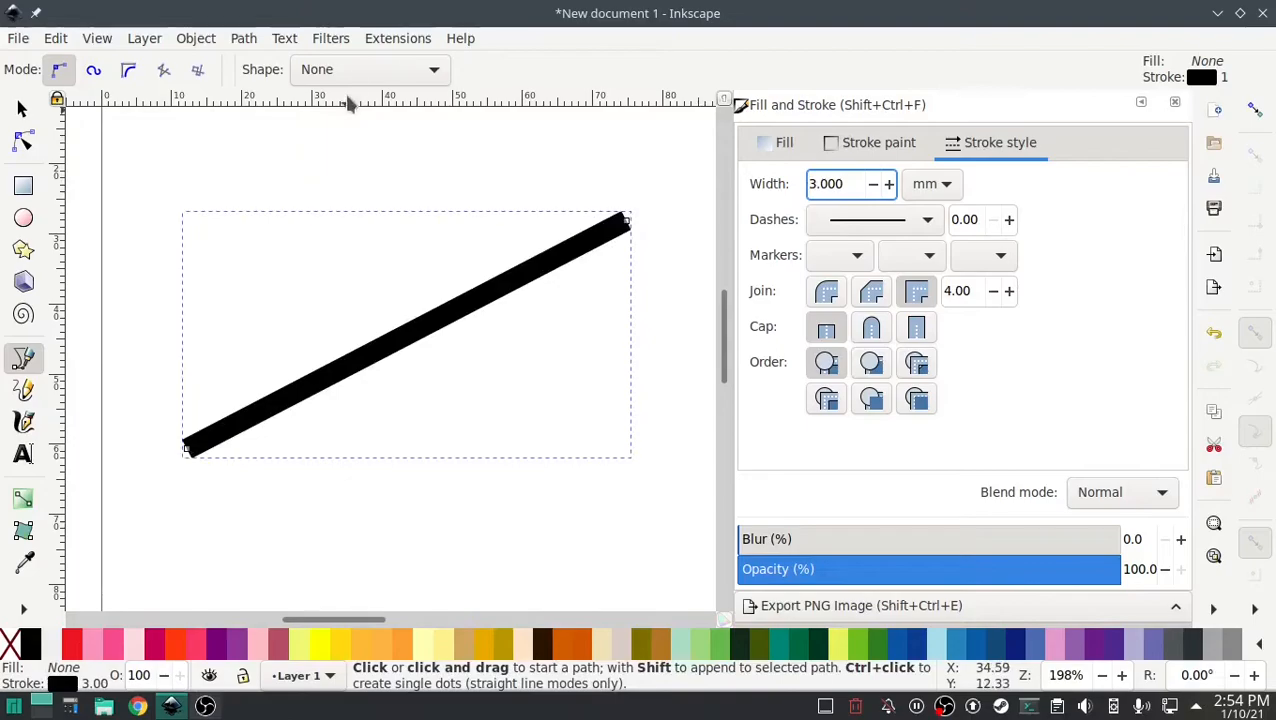
pyautogui.click(398, 38)
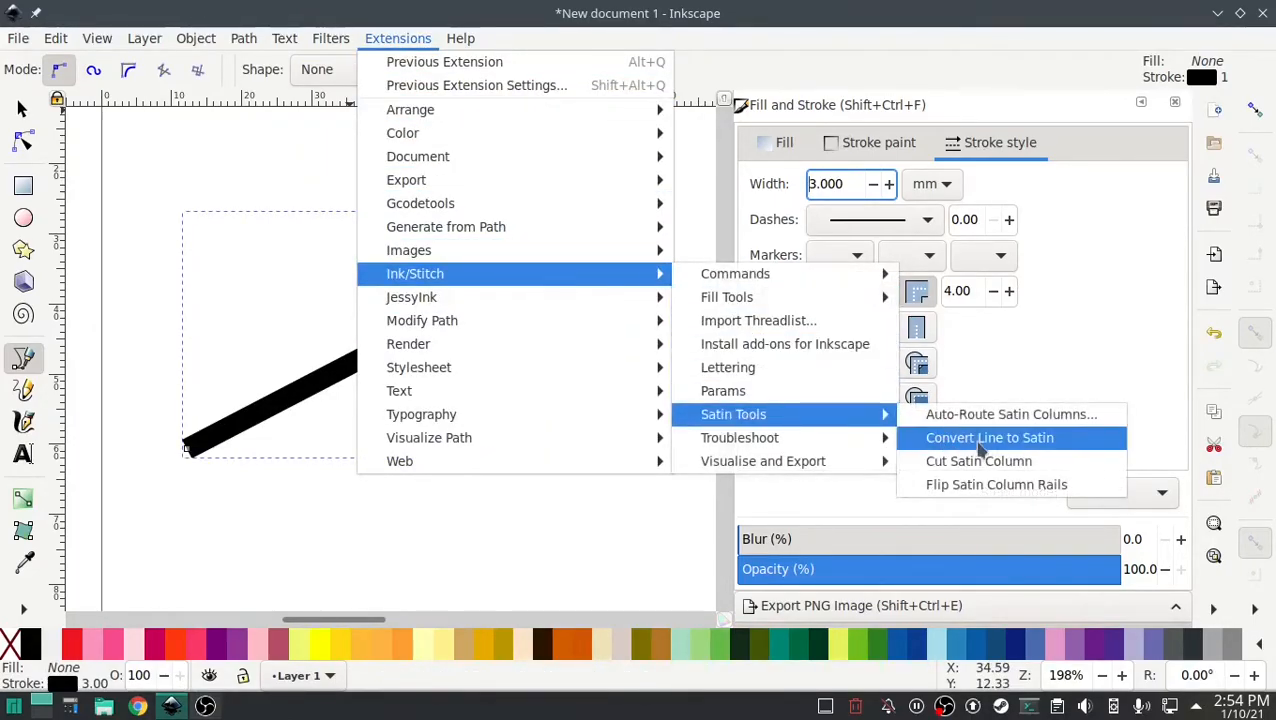
pyautogui.click(989, 437)
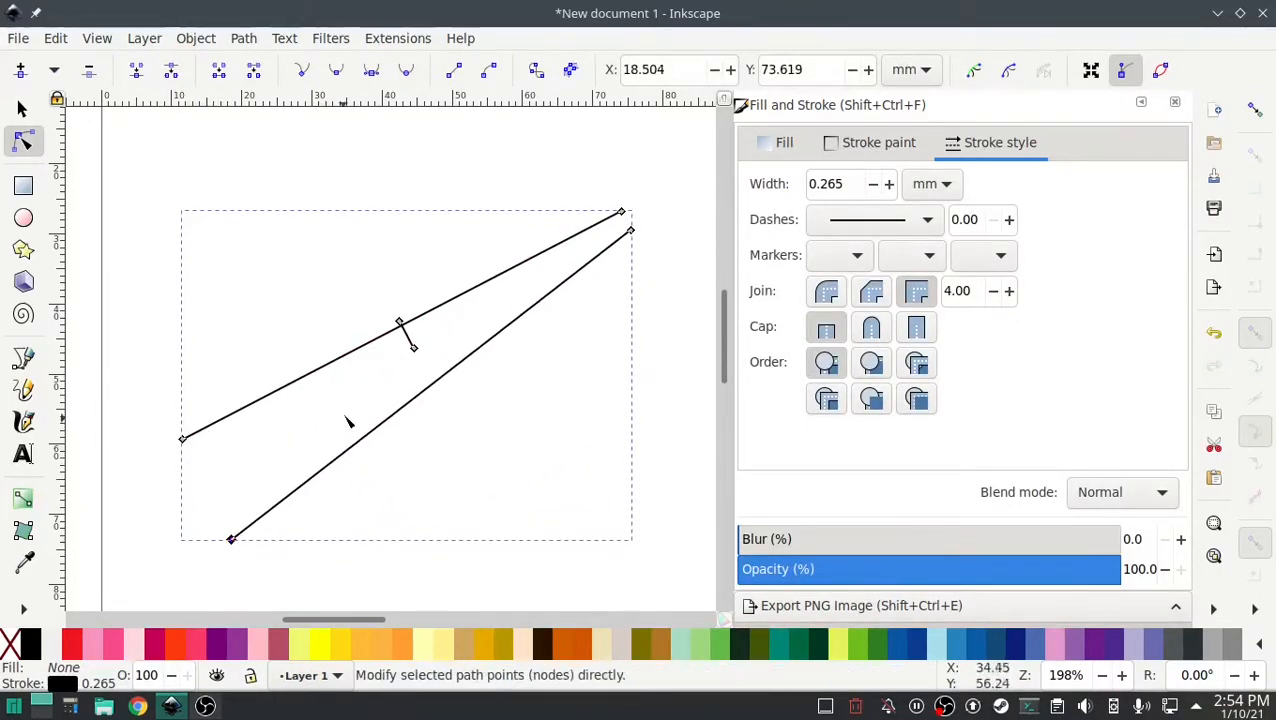
# - Stretch the rung so it spans both rails, crossing past the upper rail
pyautogui.moveTo(413, 340); pyautogui.dragTo(452, 398)
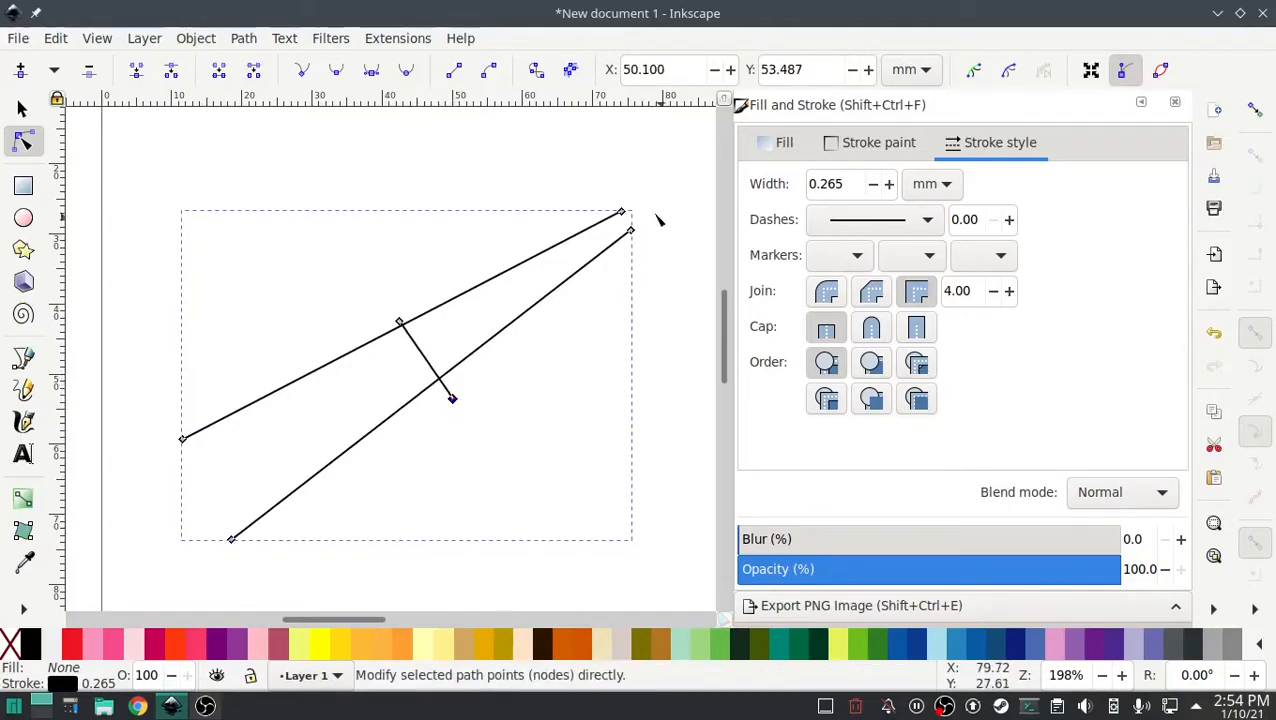
pyautogui.moveTo(630, 230); pyautogui.dragTo(638, 213)
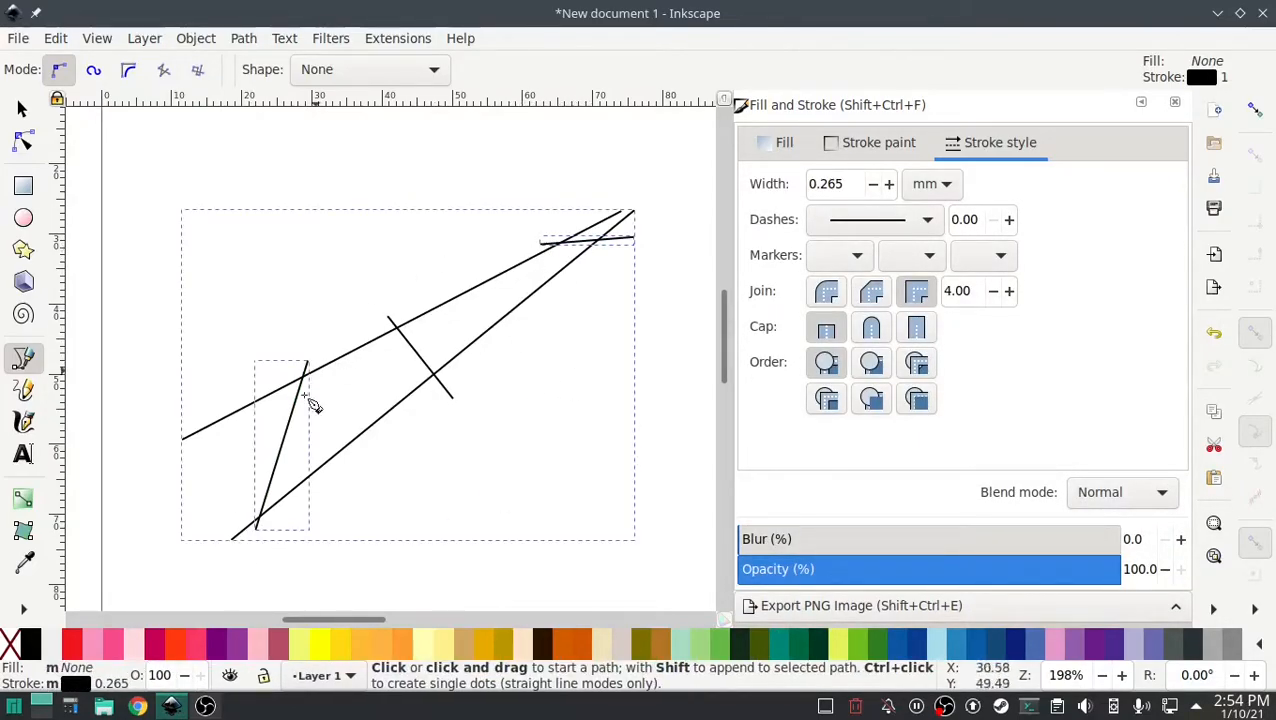
pyautogui.moveTo(443, 417)
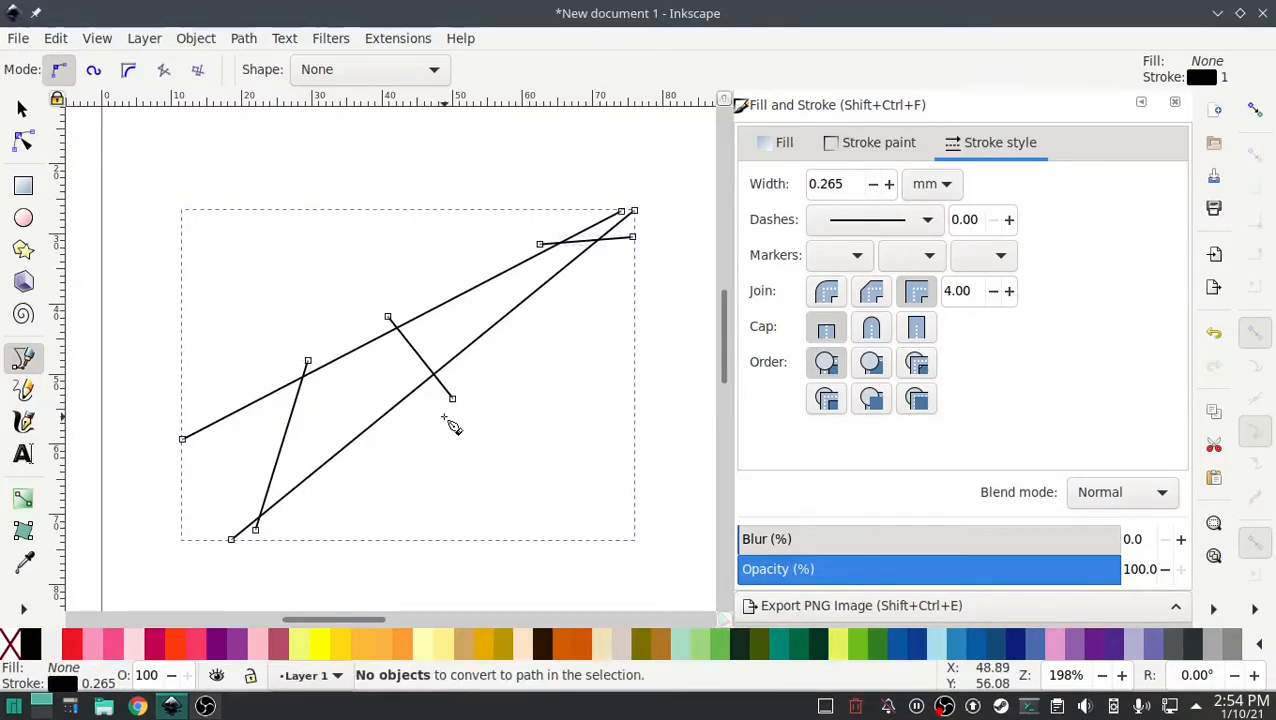
pyautogui.click(398, 38)
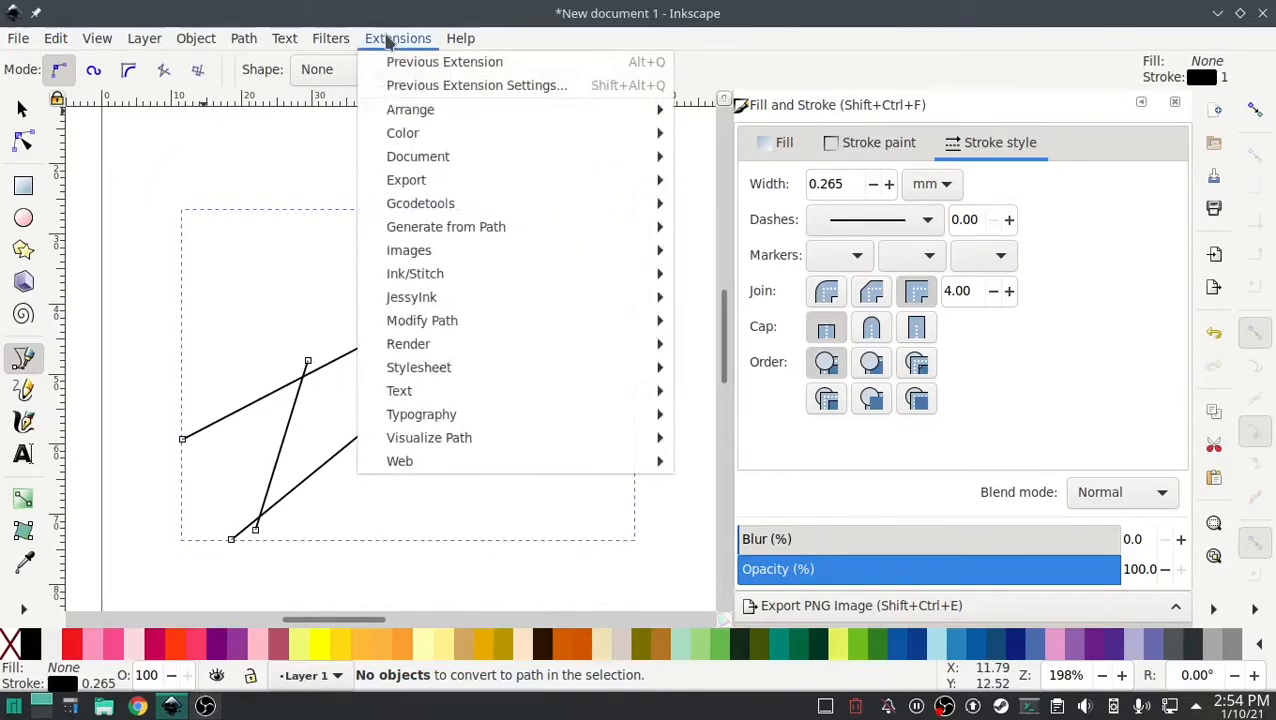
pyautogui.moveTo(414, 273)
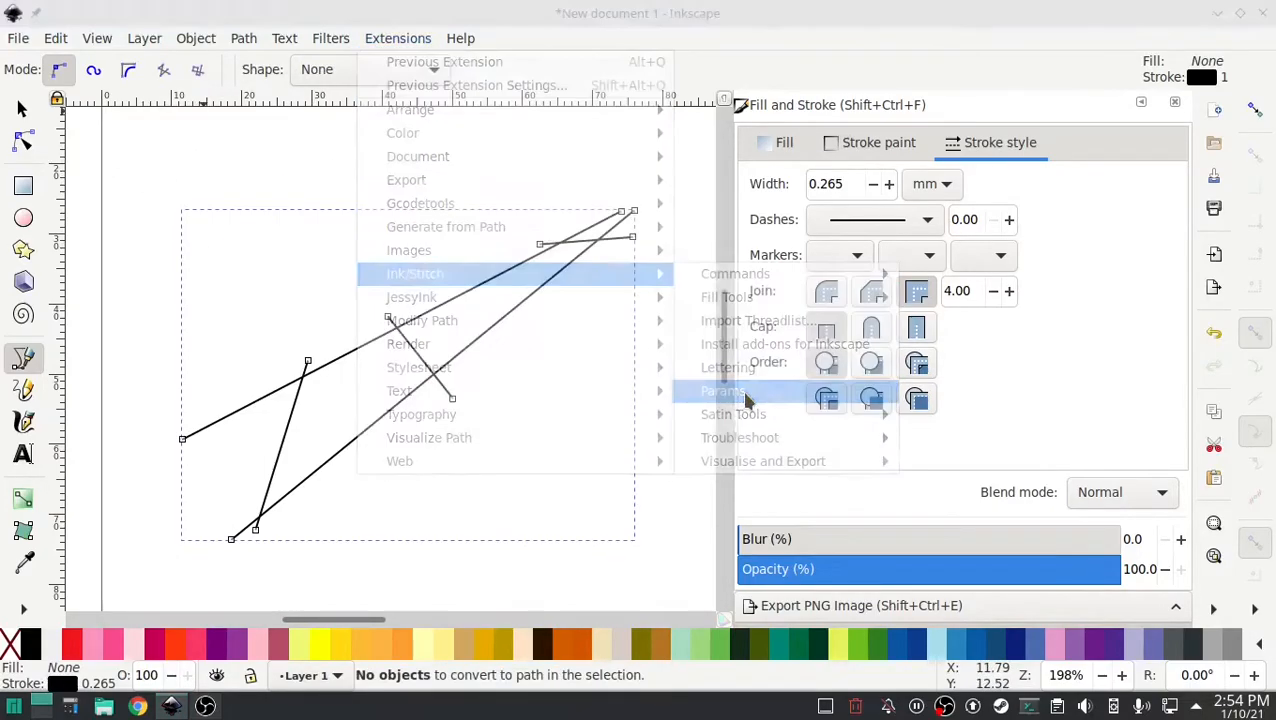
# - Show the combined path's custom satin column settings in Ink/Stitch Params and apply them
pyautogui.click(723, 391)
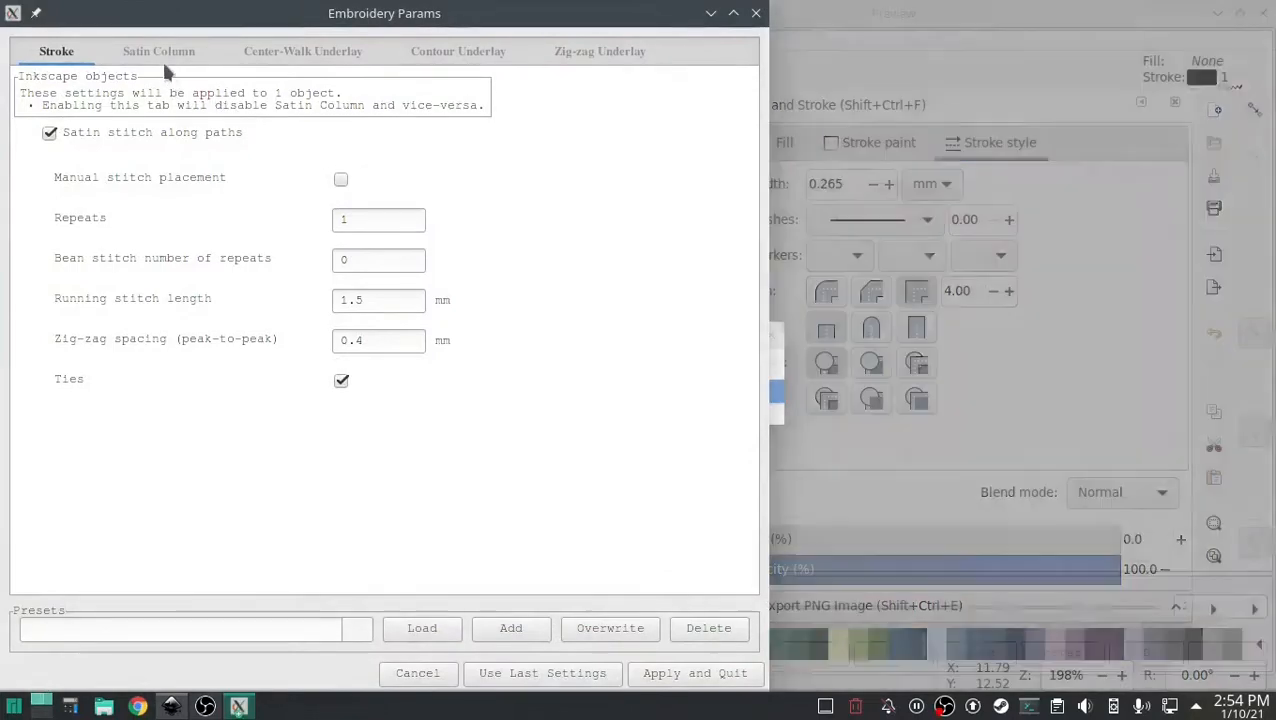
pyautogui.click(158, 51)
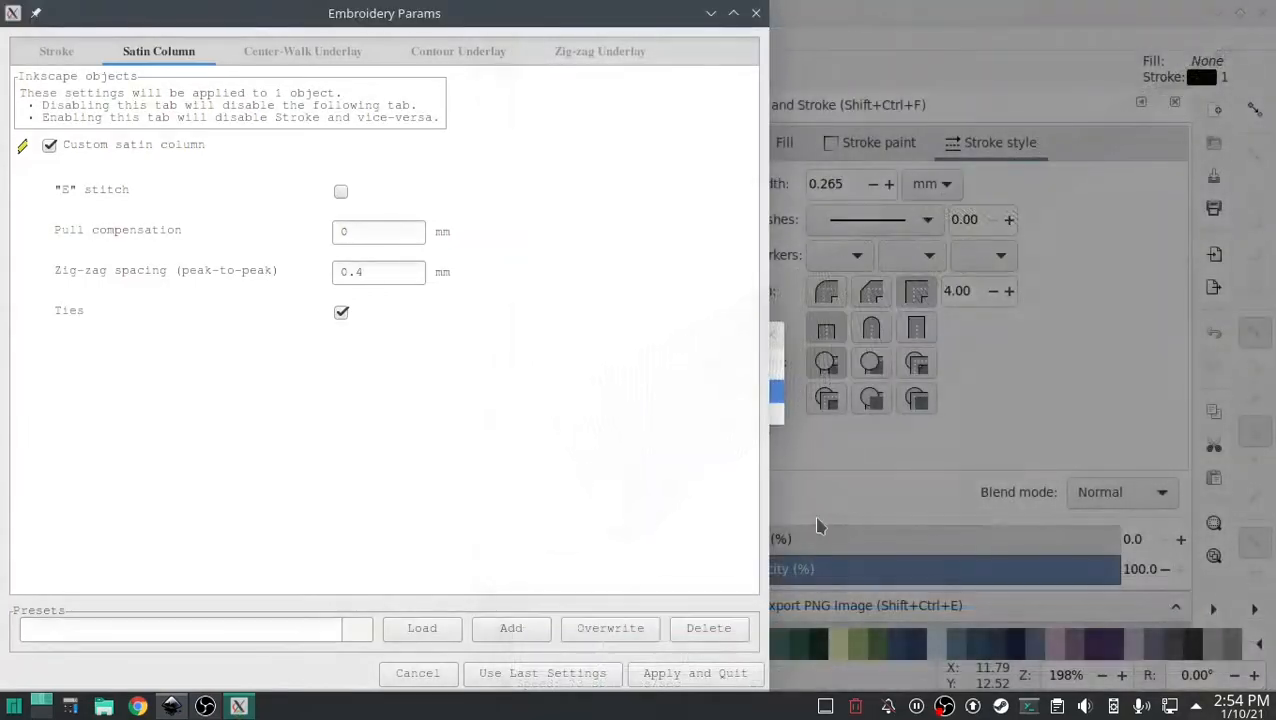
pyautogui.click(417, 672)
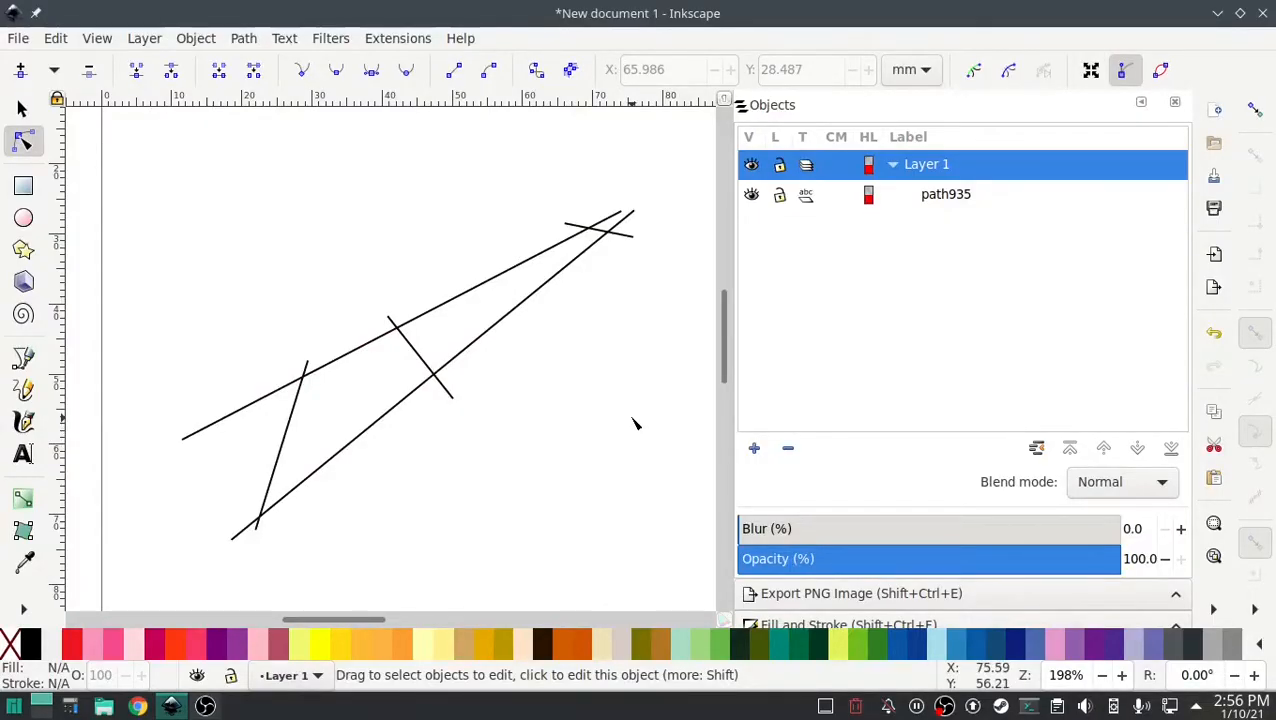
pyautogui.moveTo(608, 418)
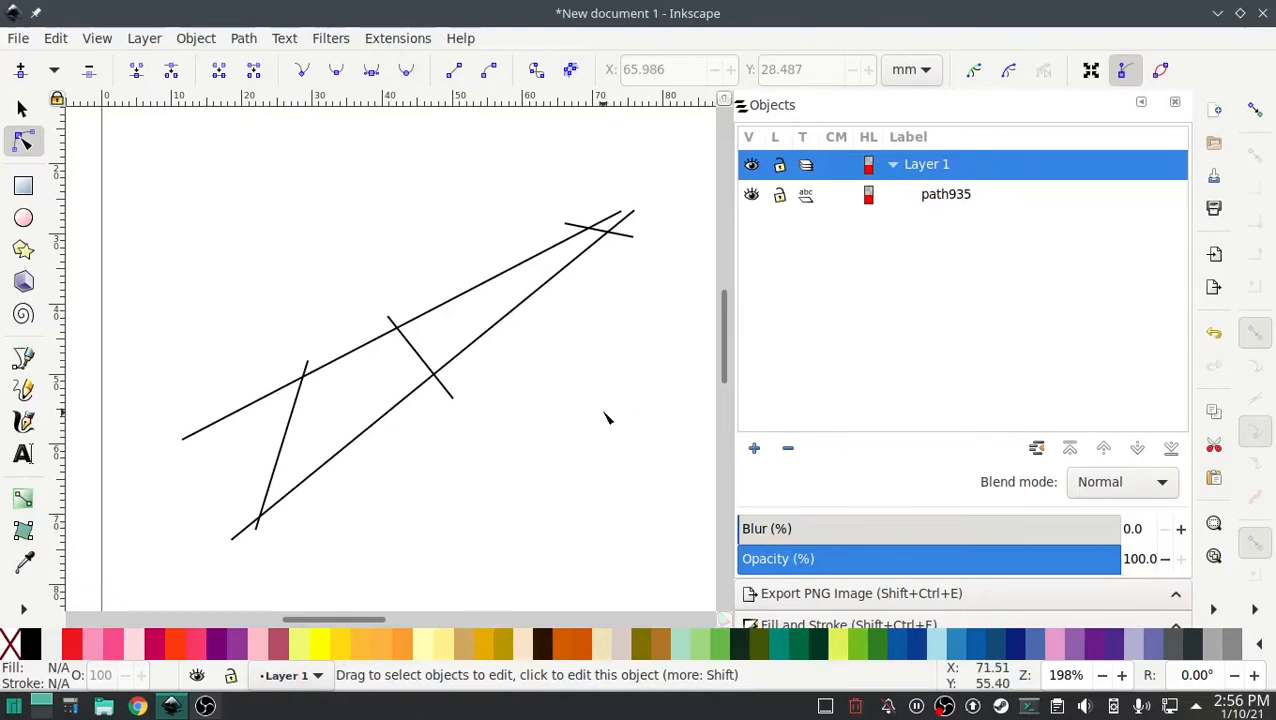